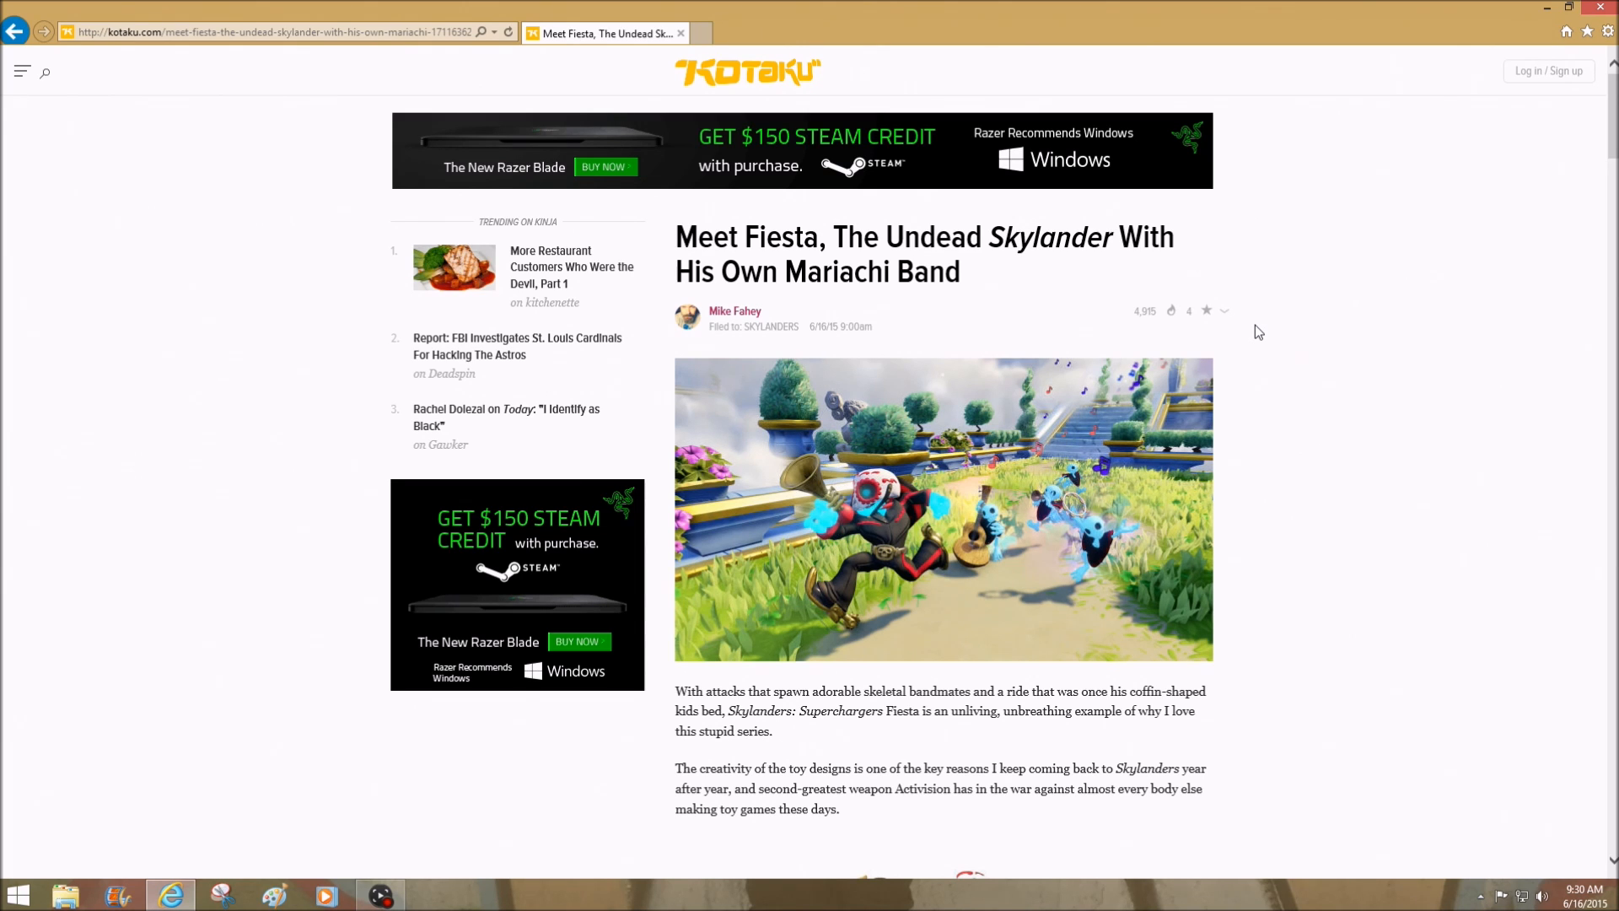
mouse_move(1356, 391)
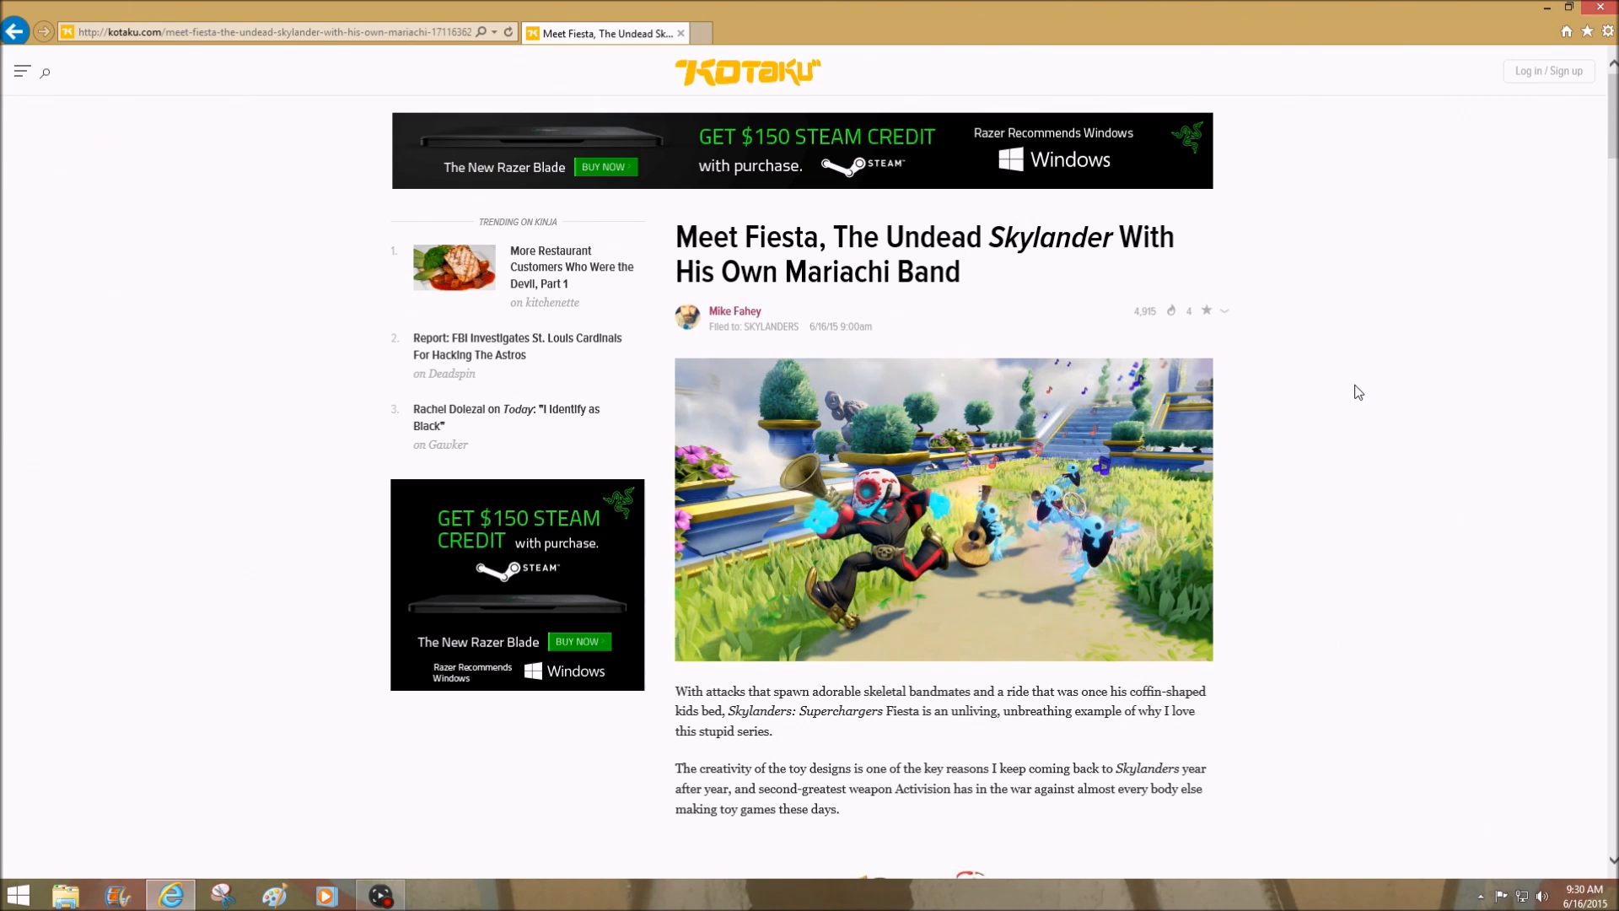
mouse_move(1035, 450)
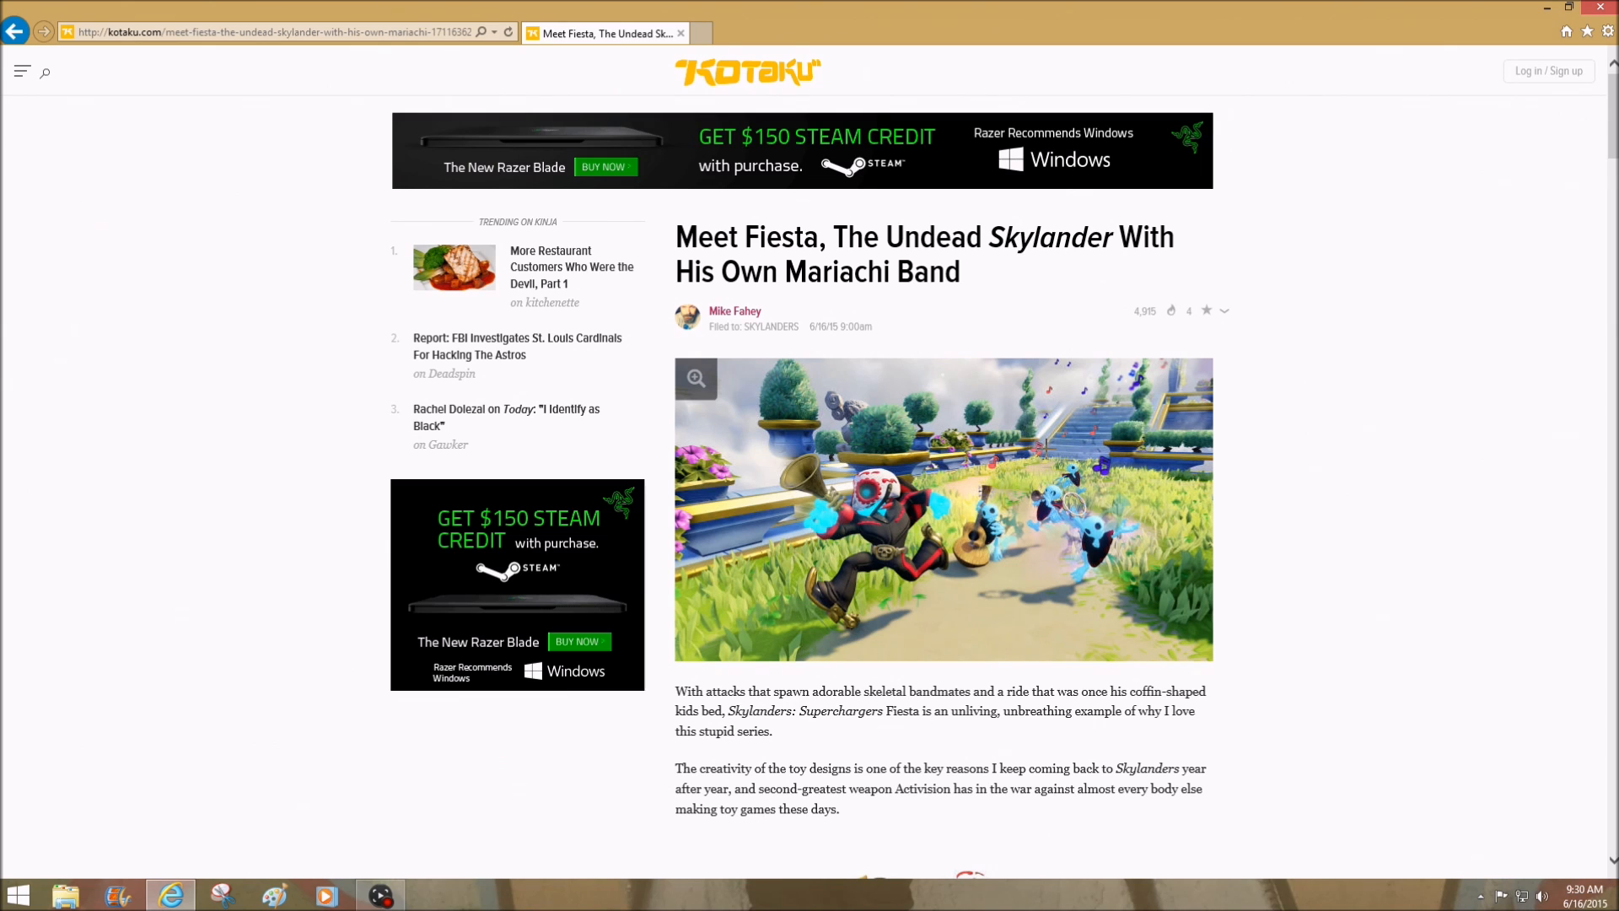
mouse_move(1313, 366)
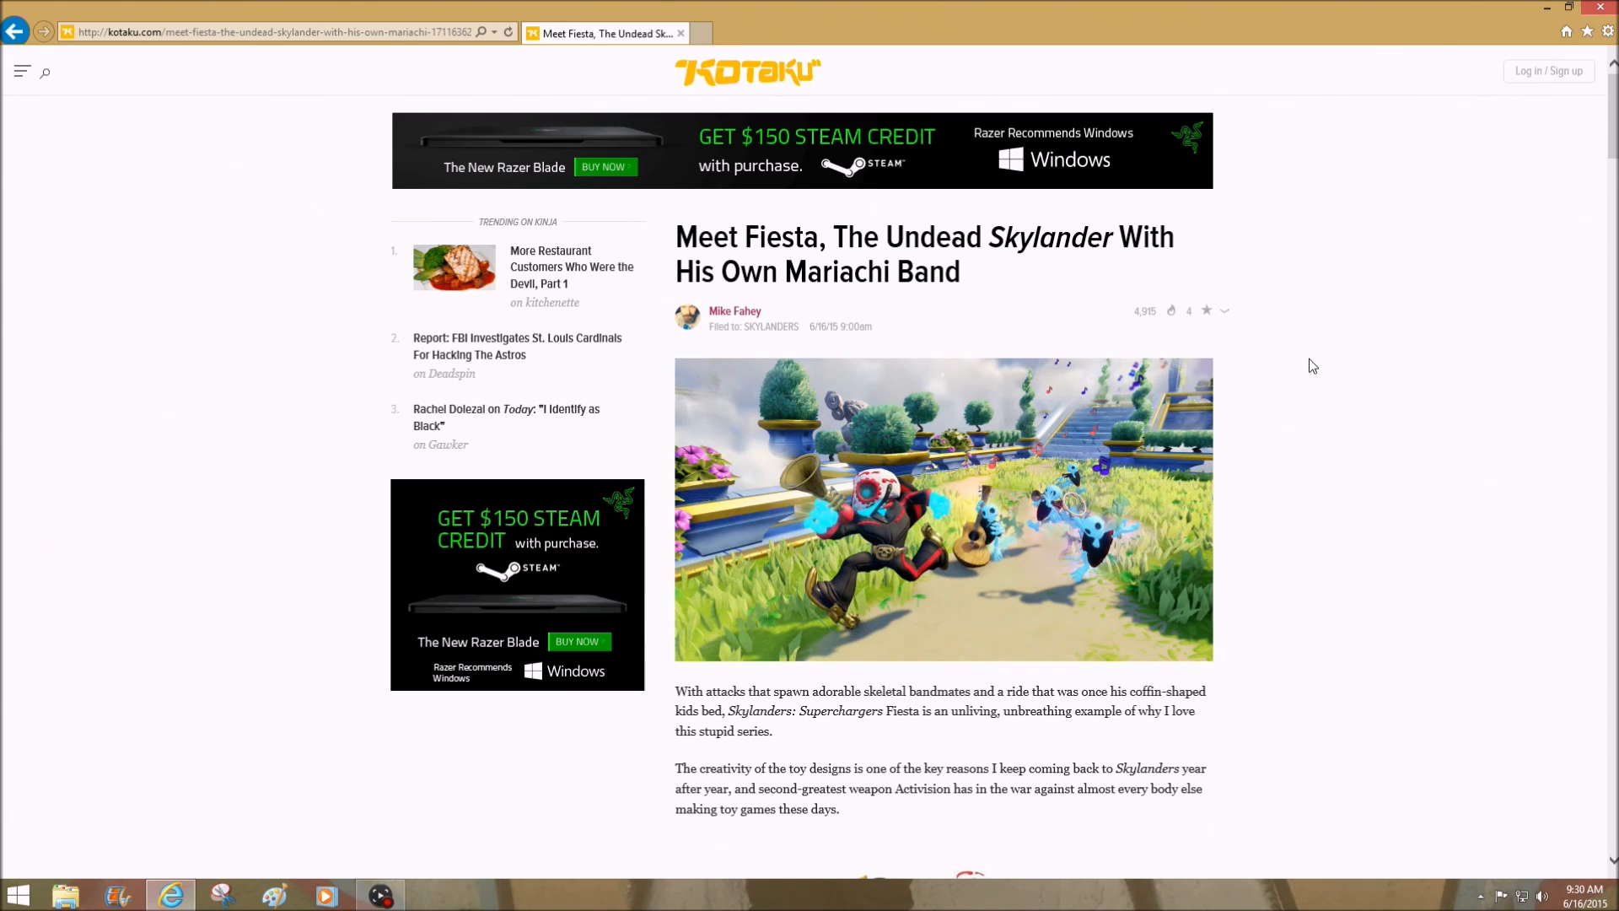
scroll(down, 3)
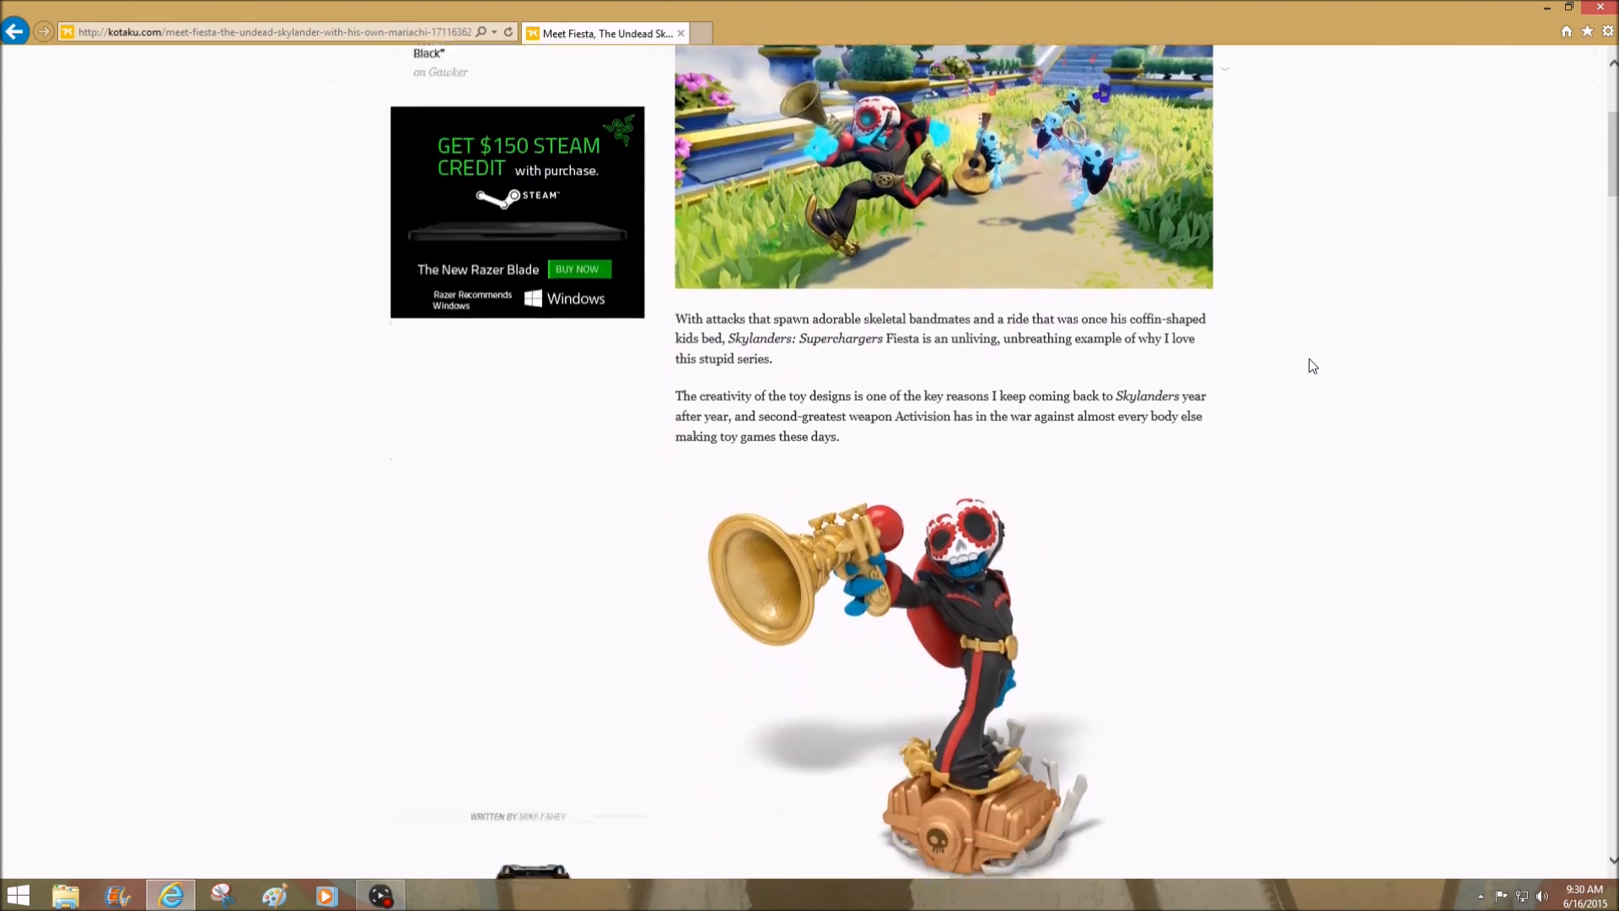
scroll(down, 3)
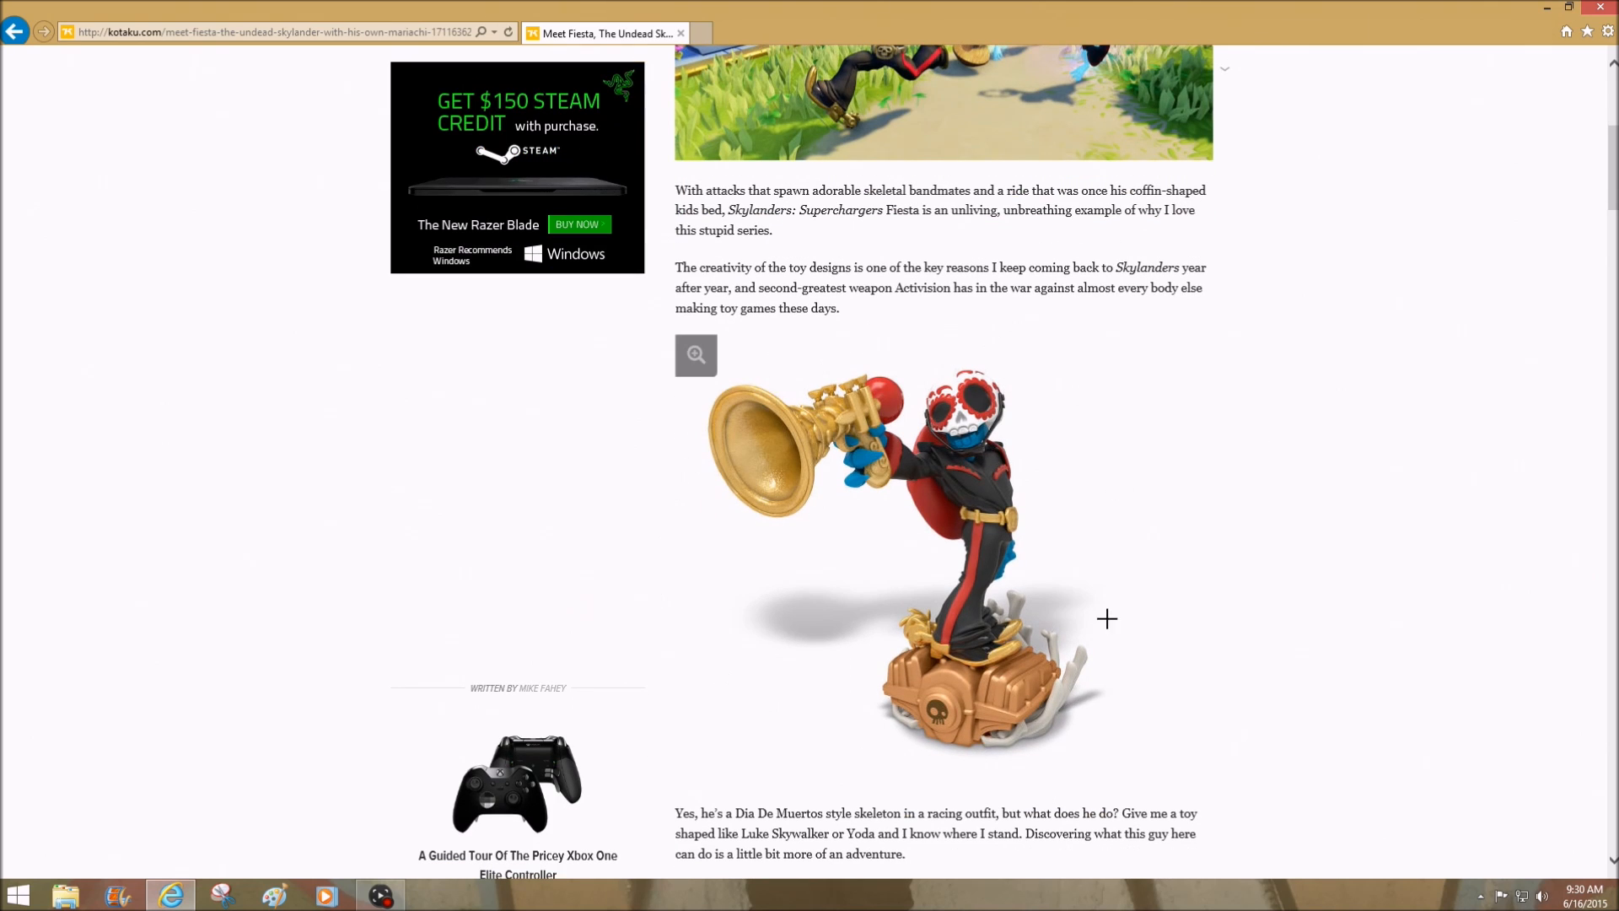
mouse_move(1128, 502)
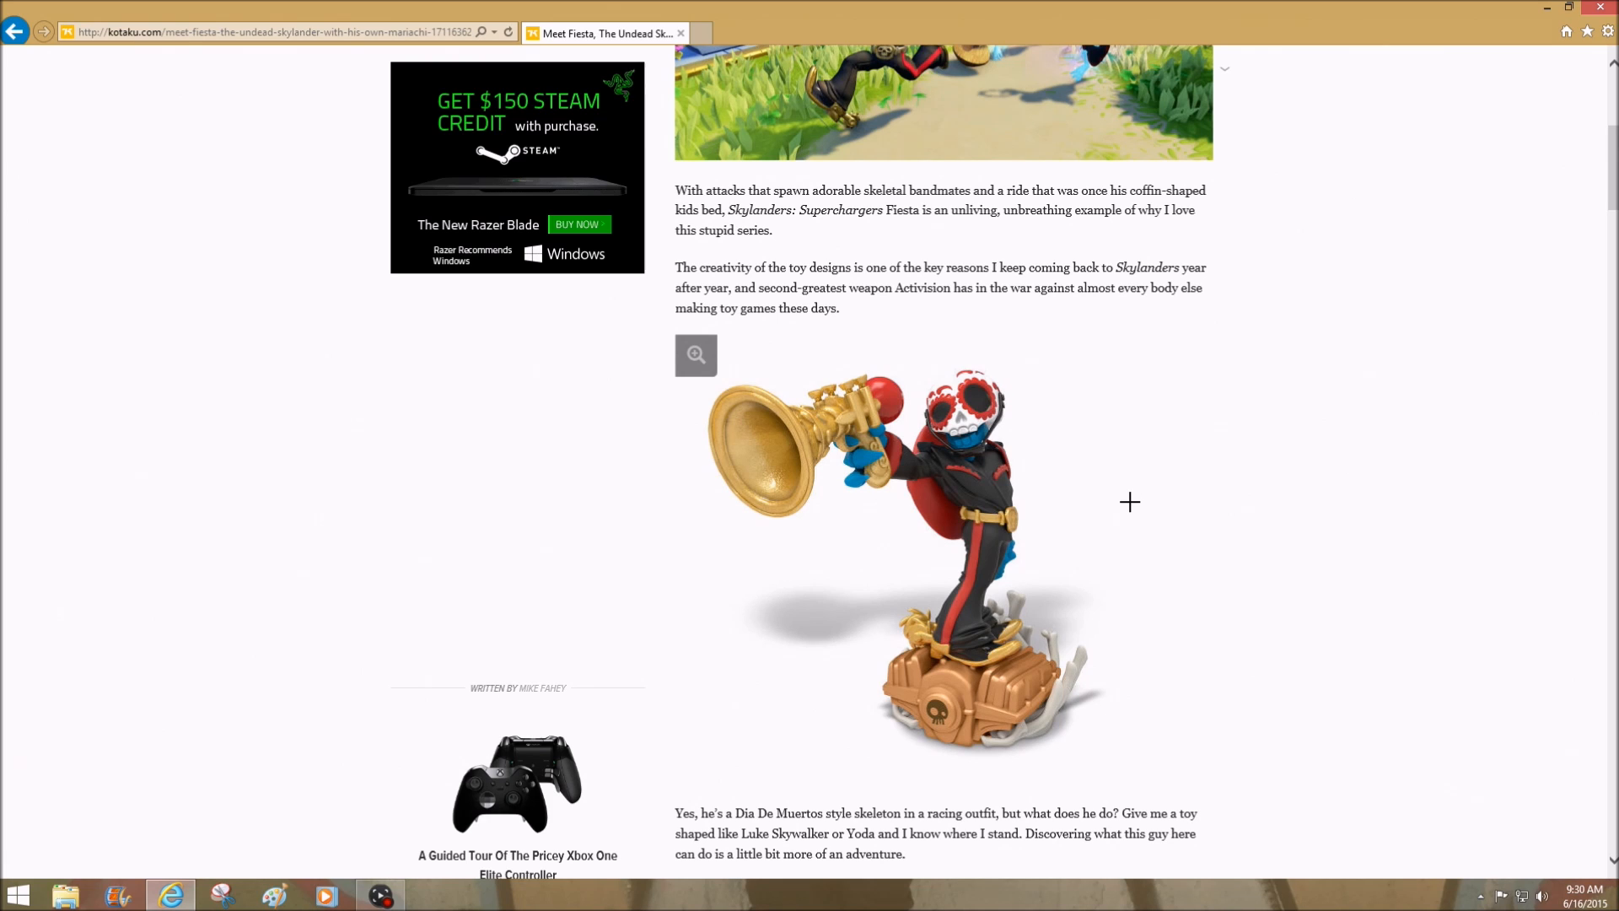
mouse_move(1041, 360)
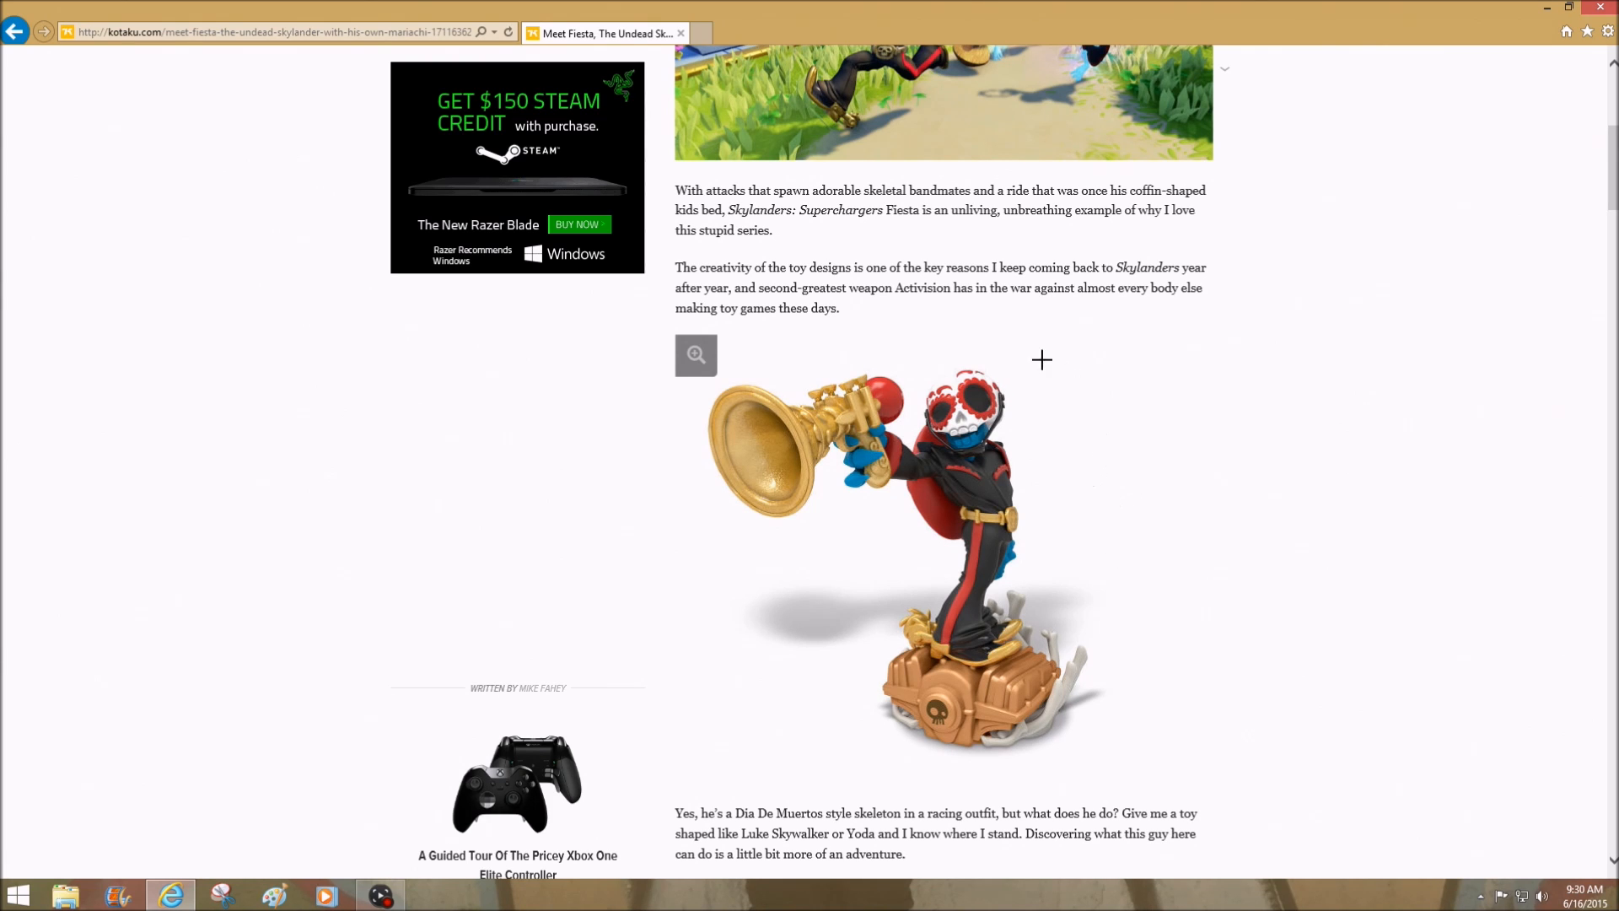
mouse_move(791, 546)
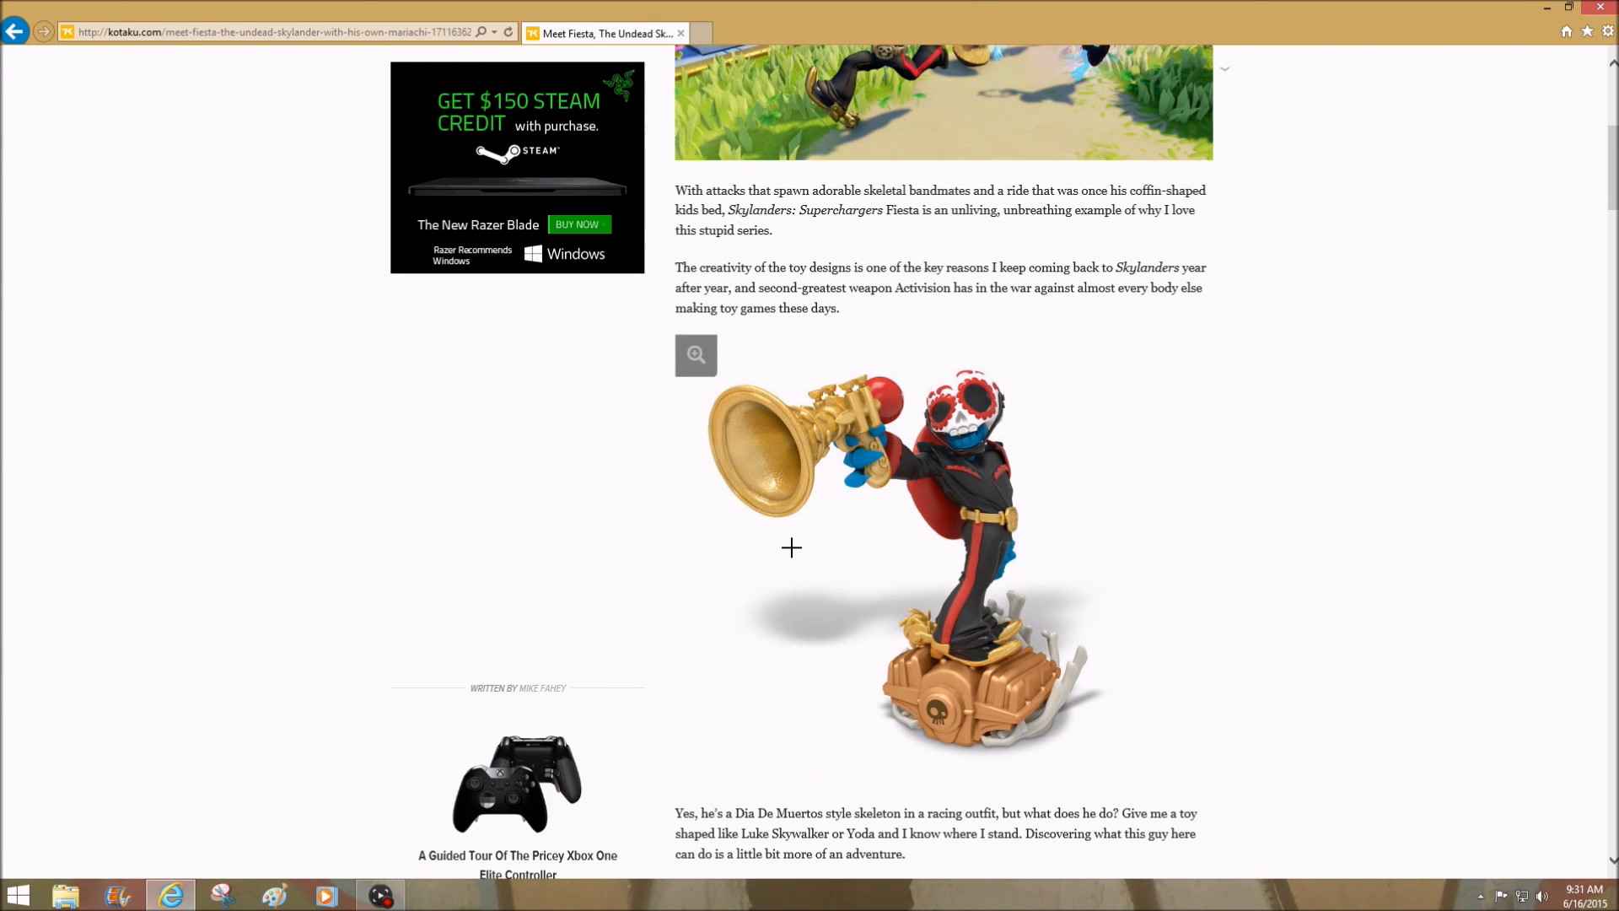
mouse_move(897, 521)
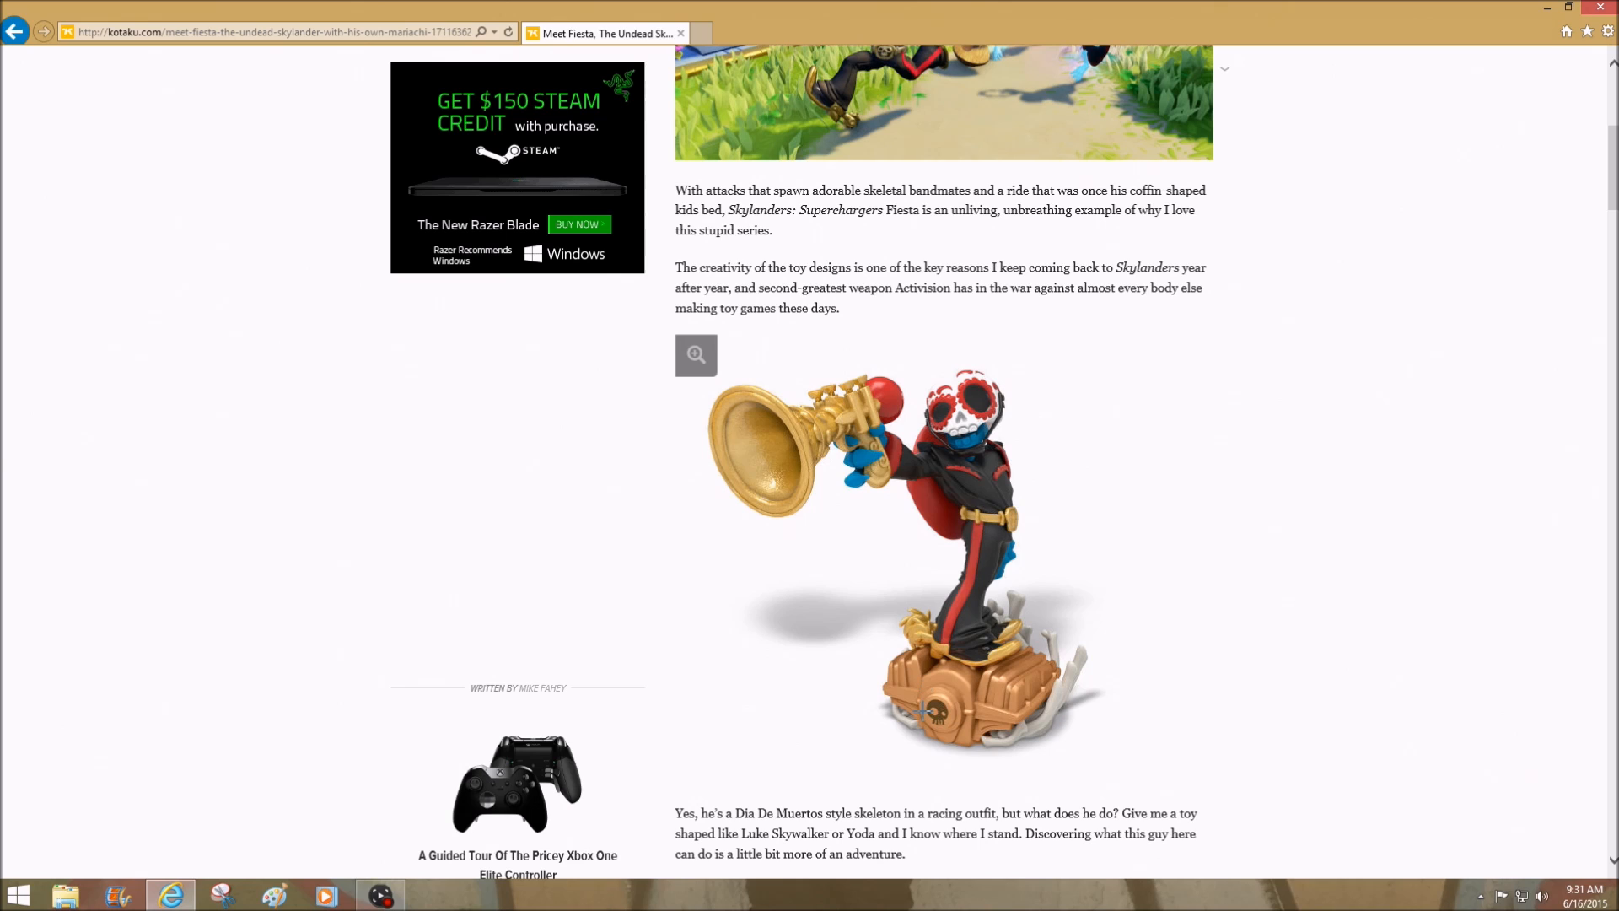
mouse_move(994, 742)
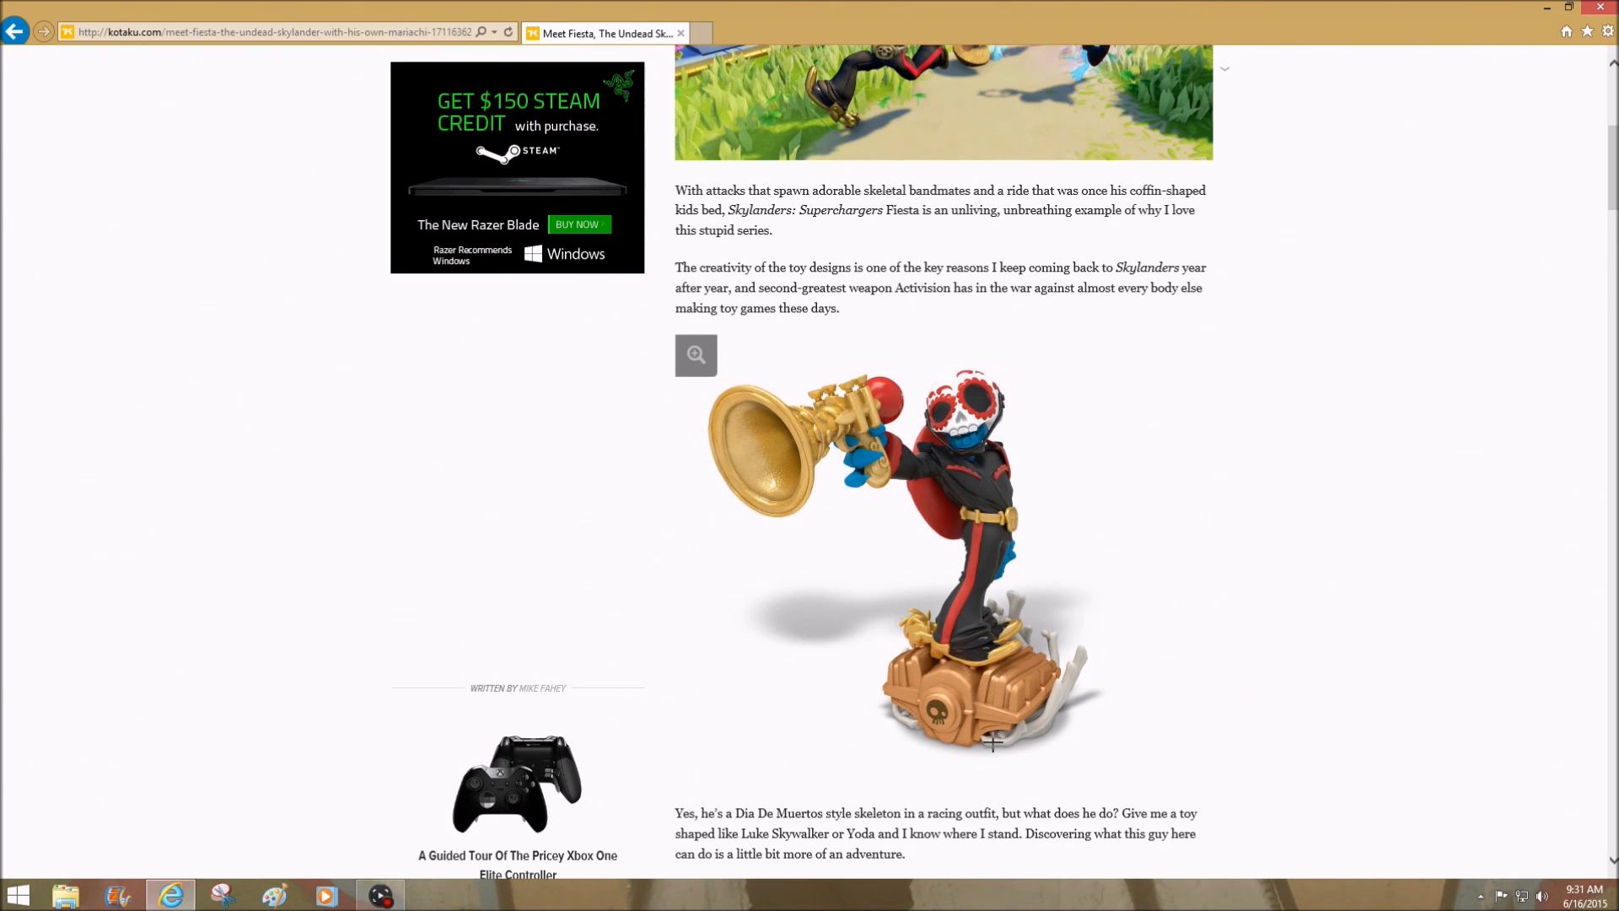
mouse_move(990, 719)
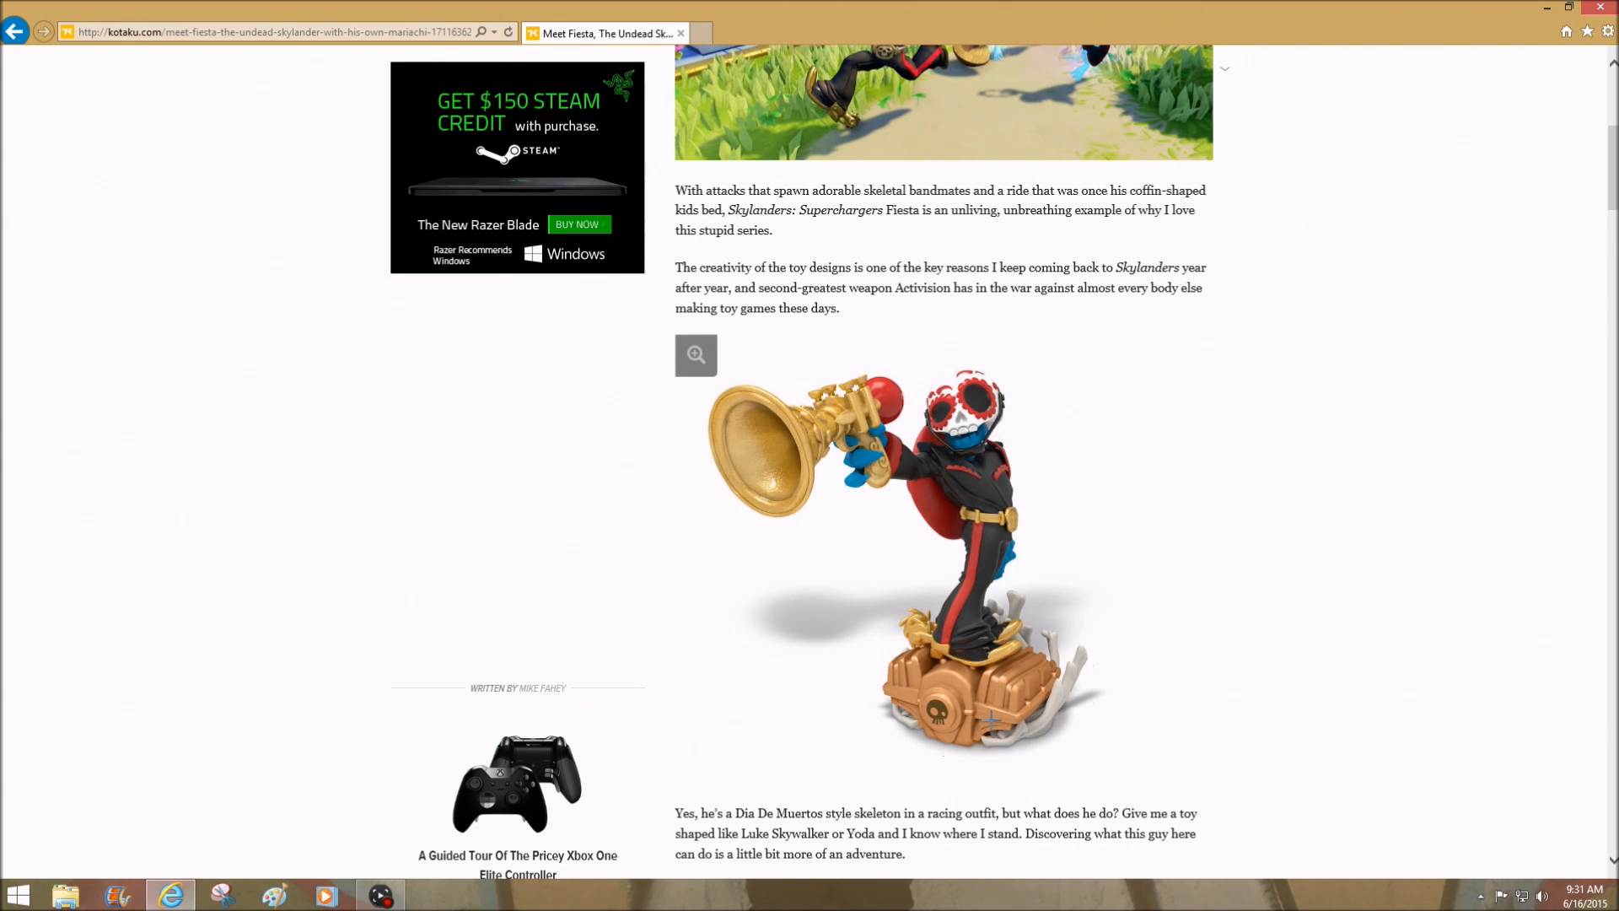
mouse_move(989, 385)
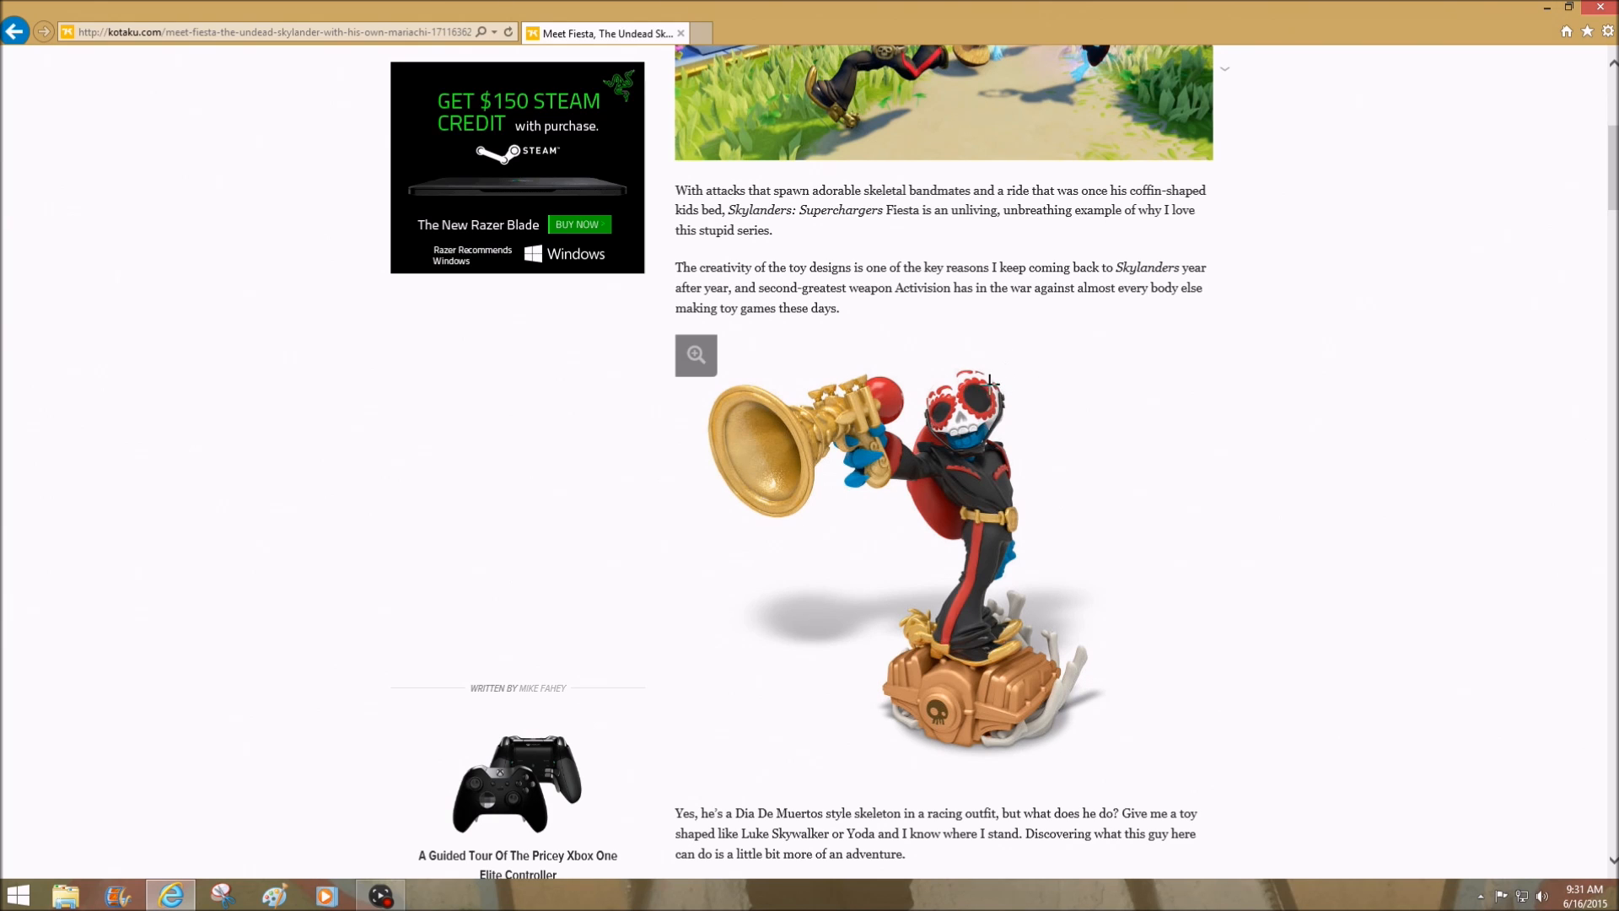
mouse_move(1303, 407)
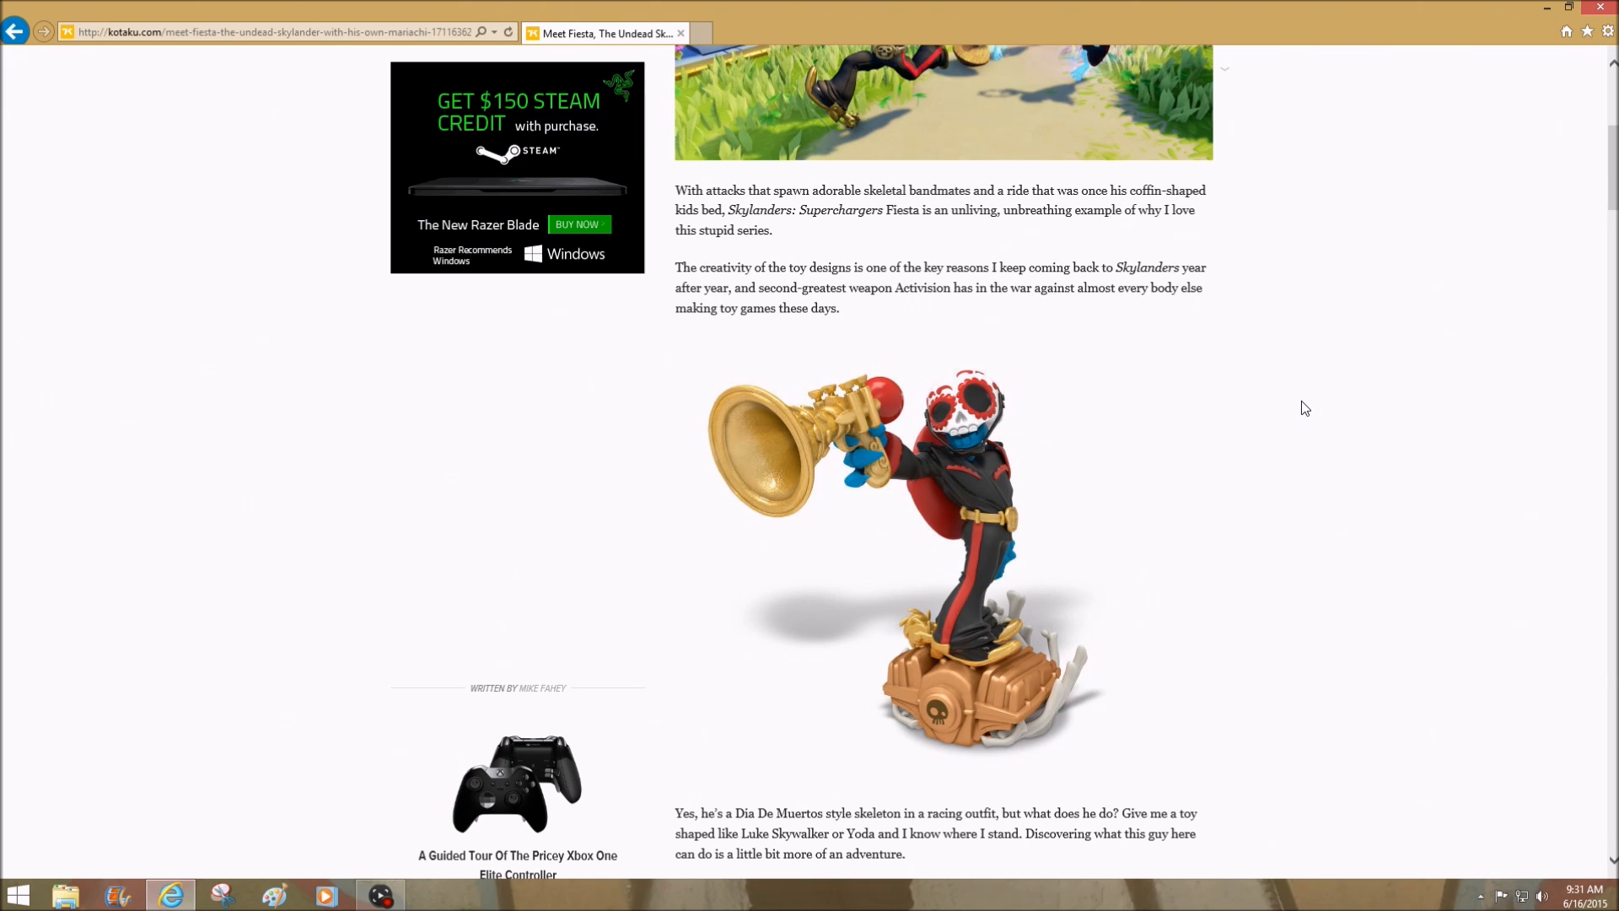
mouse_move(1312, 407)
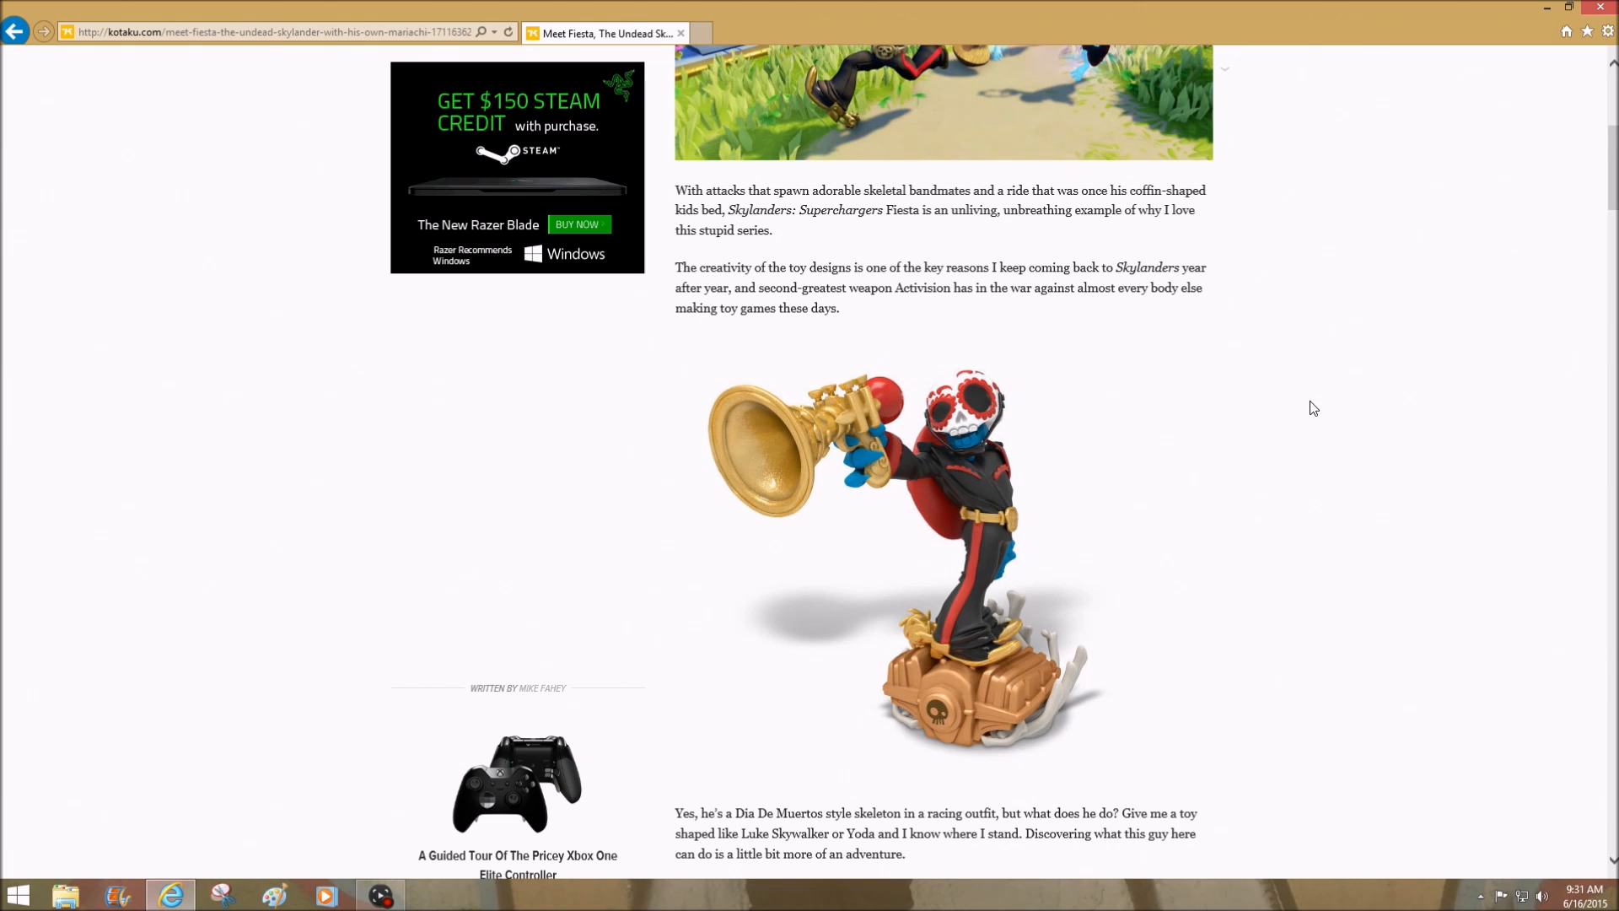
scroll(down, 3)
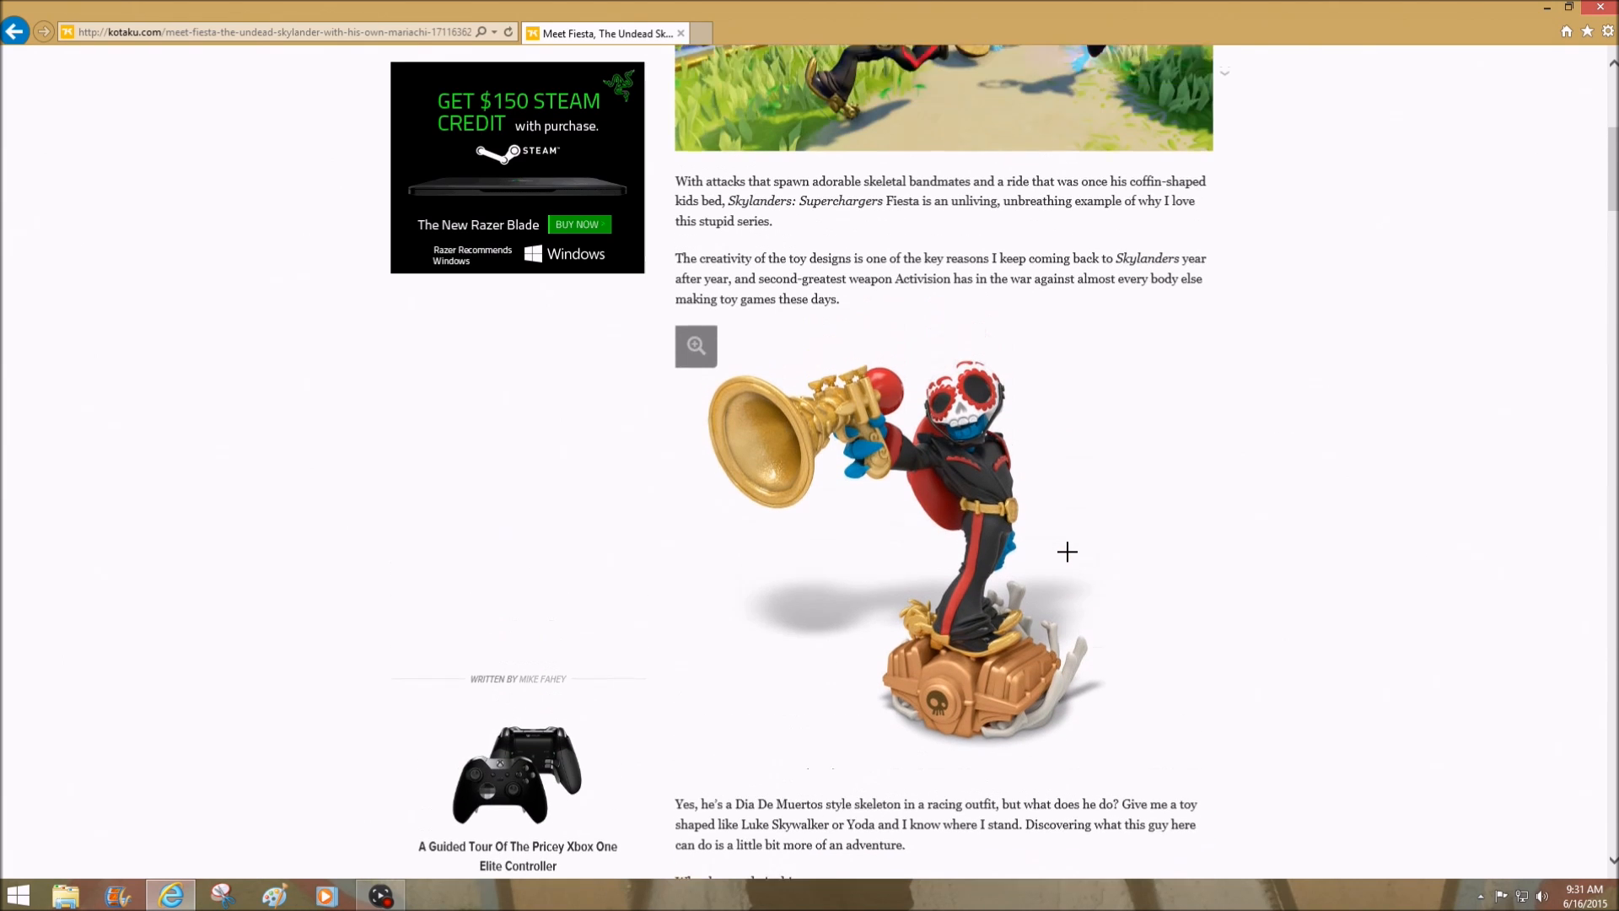
scroll(up, 3)
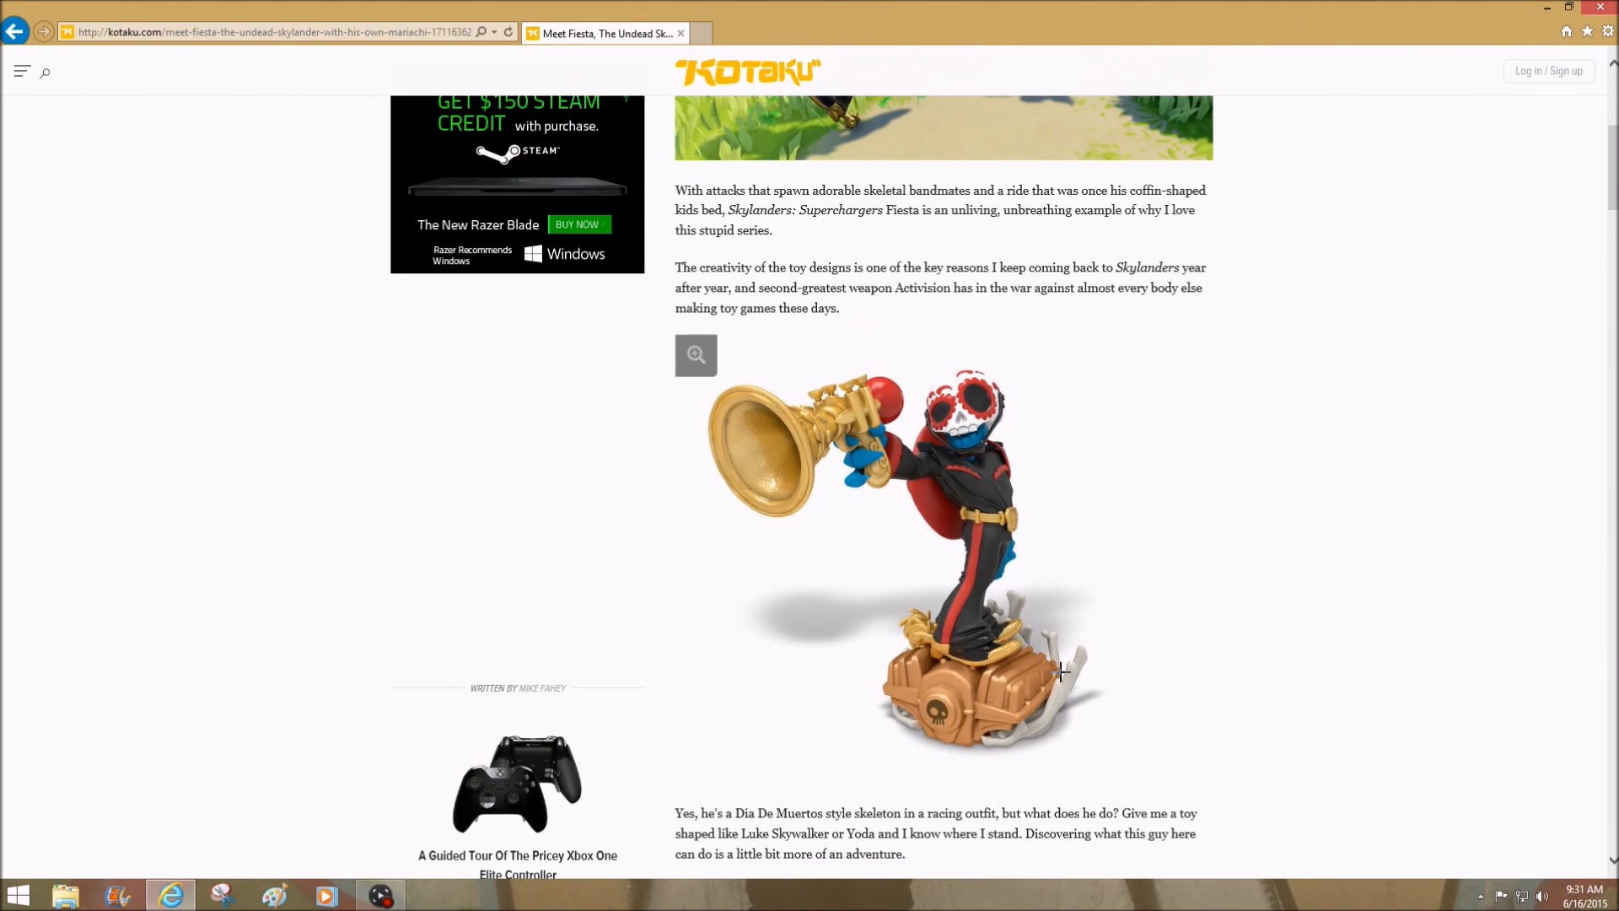
mouse_move(929, 442)
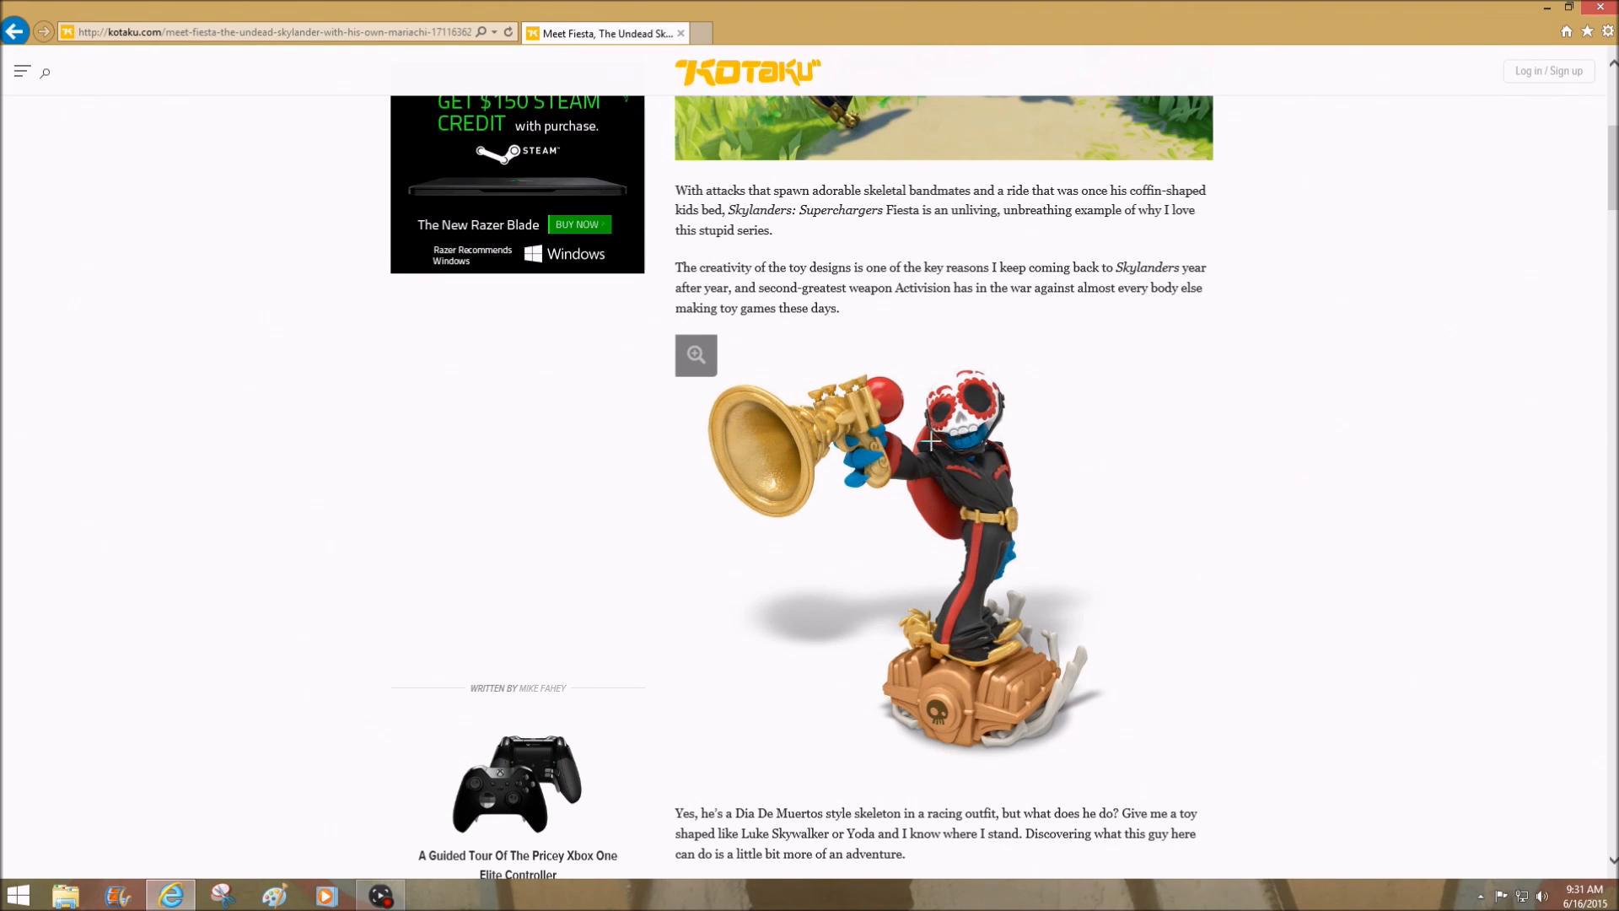
mouse_move(1033, 542)
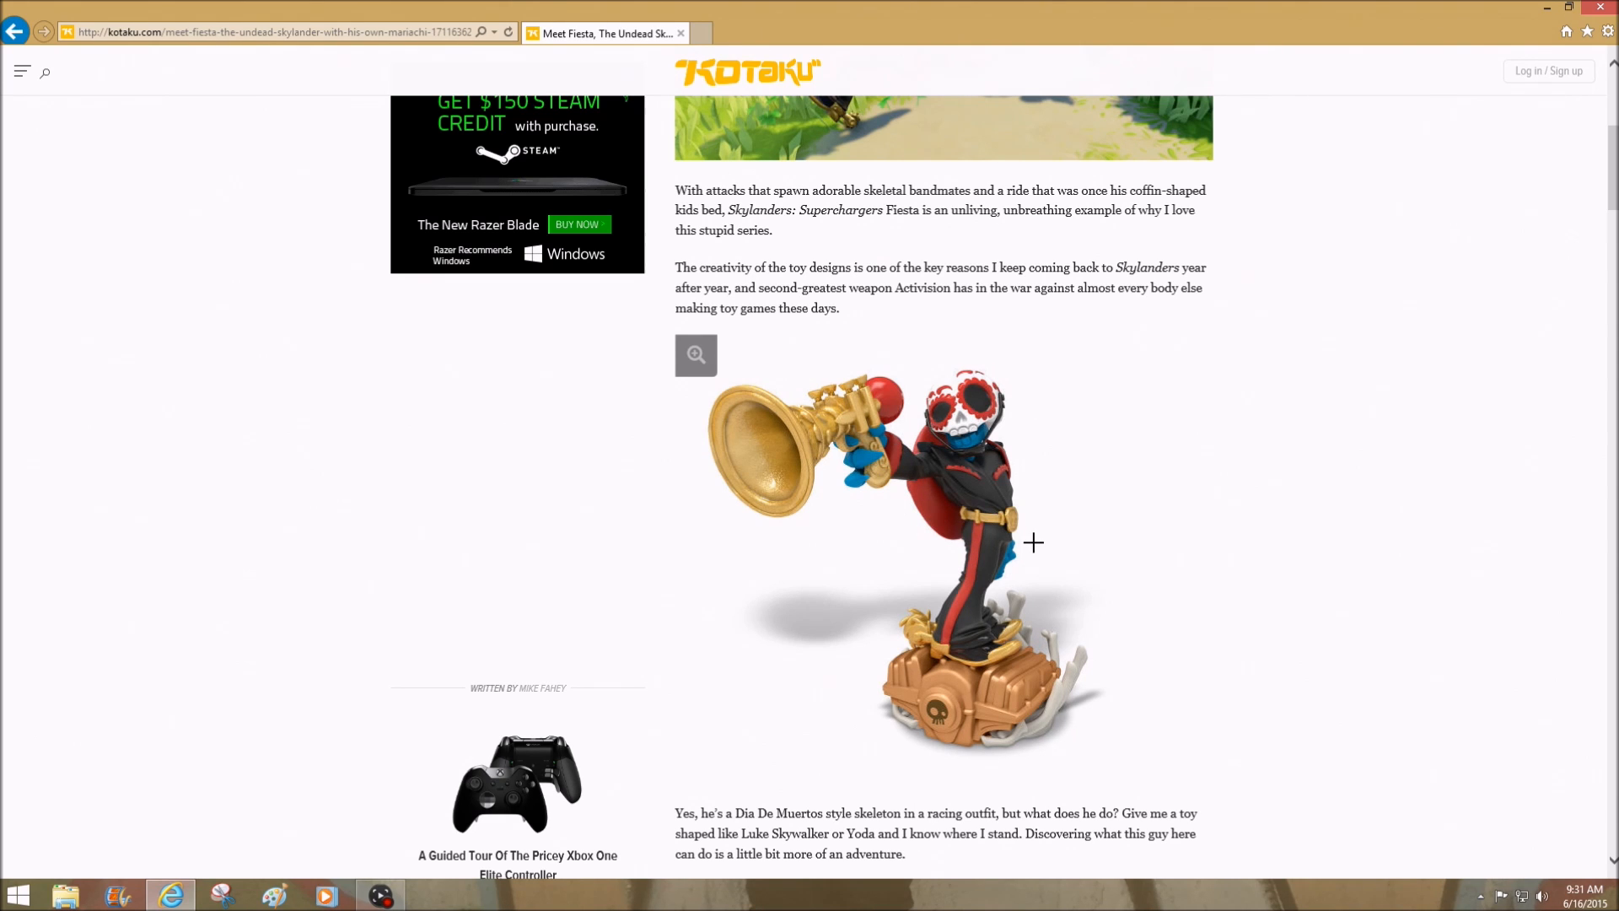
mouse_move(1174, 579)
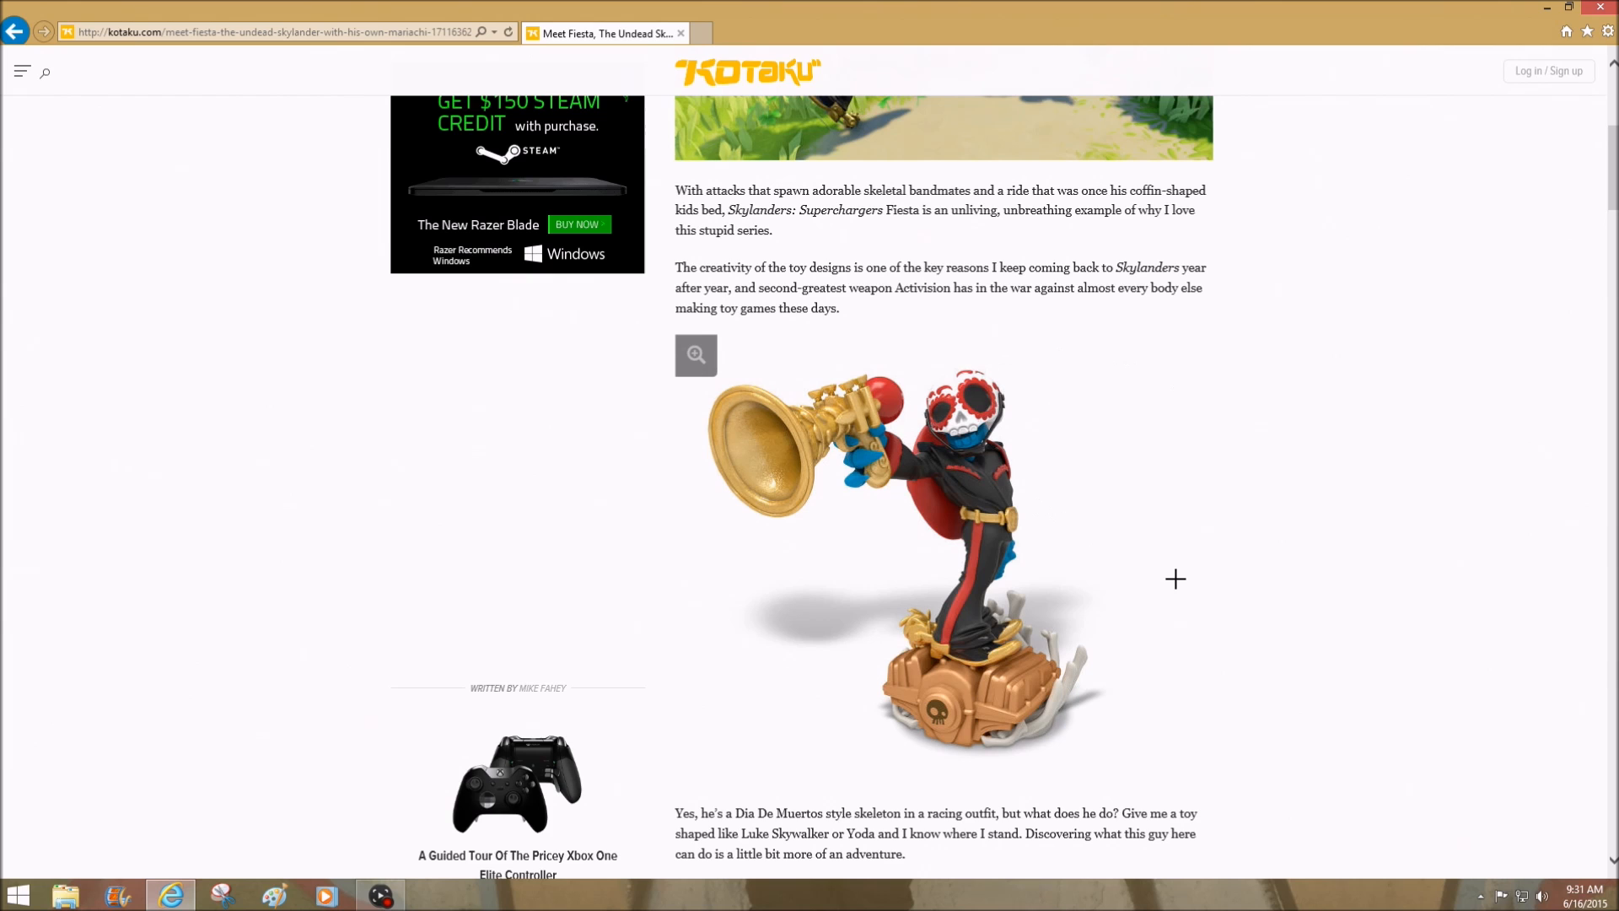
scroll(down, 3)
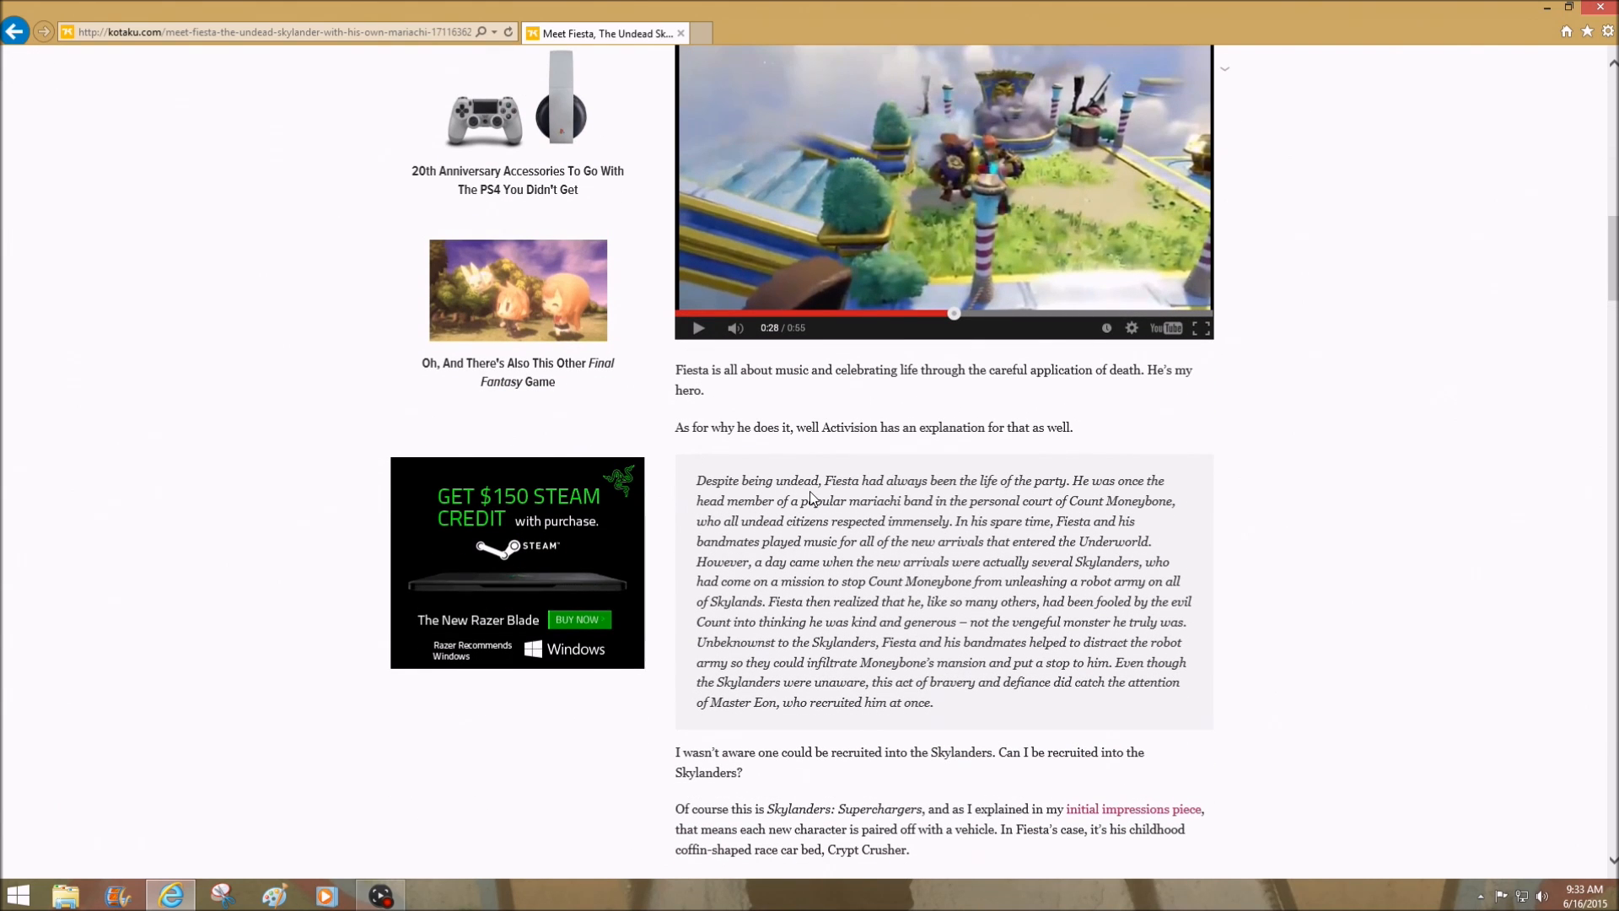
mouse_move(992, 499)
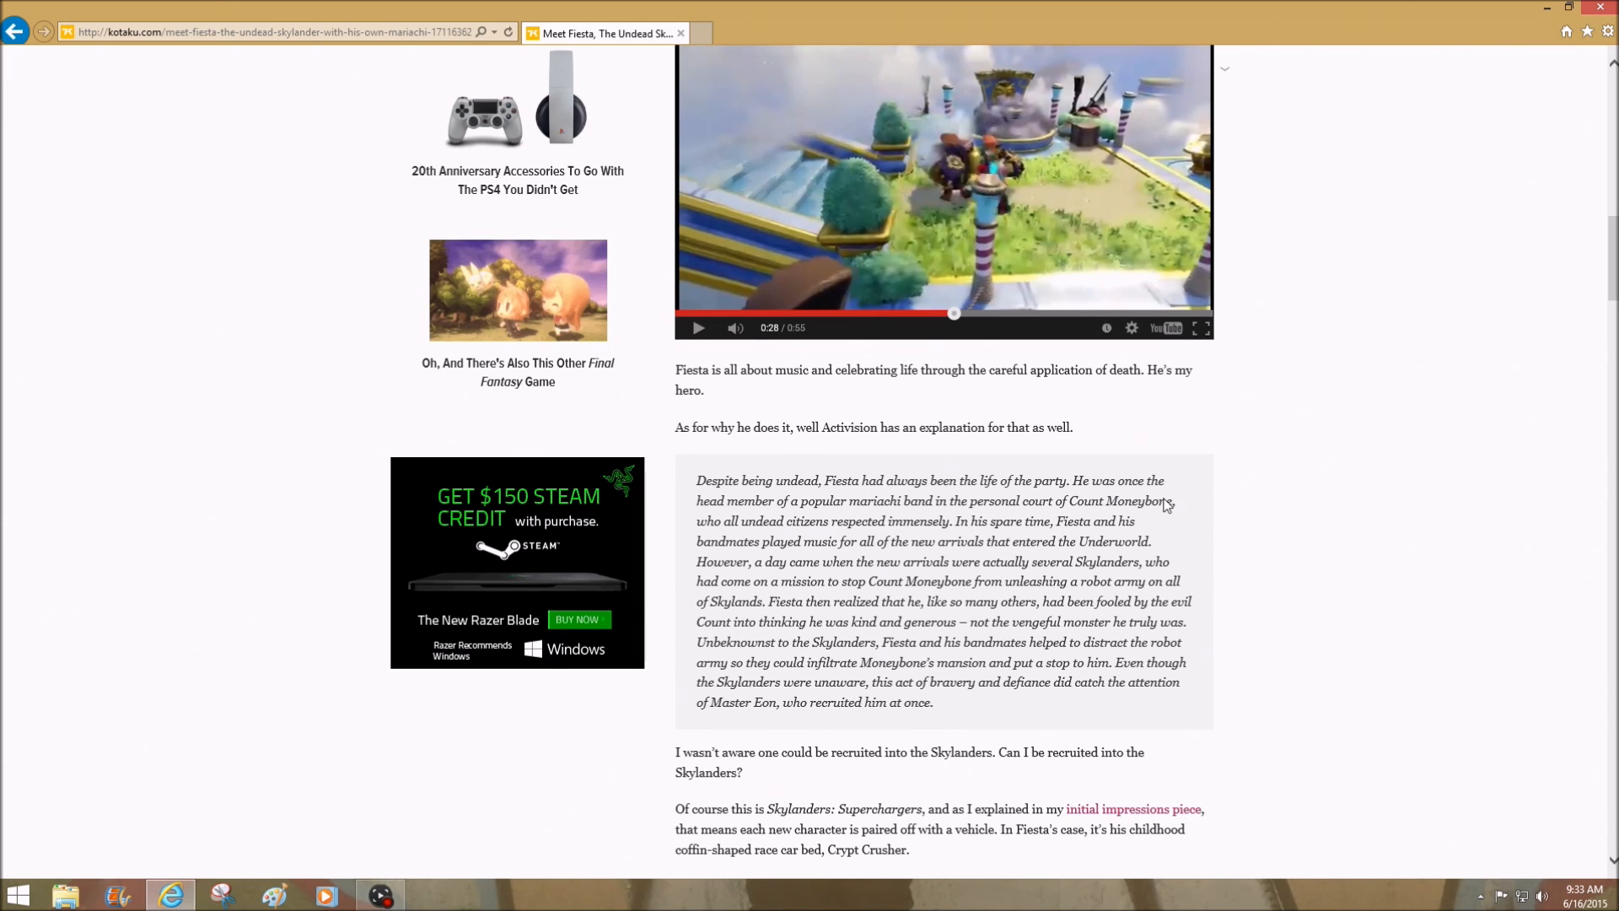
mouse_move(906, 516)
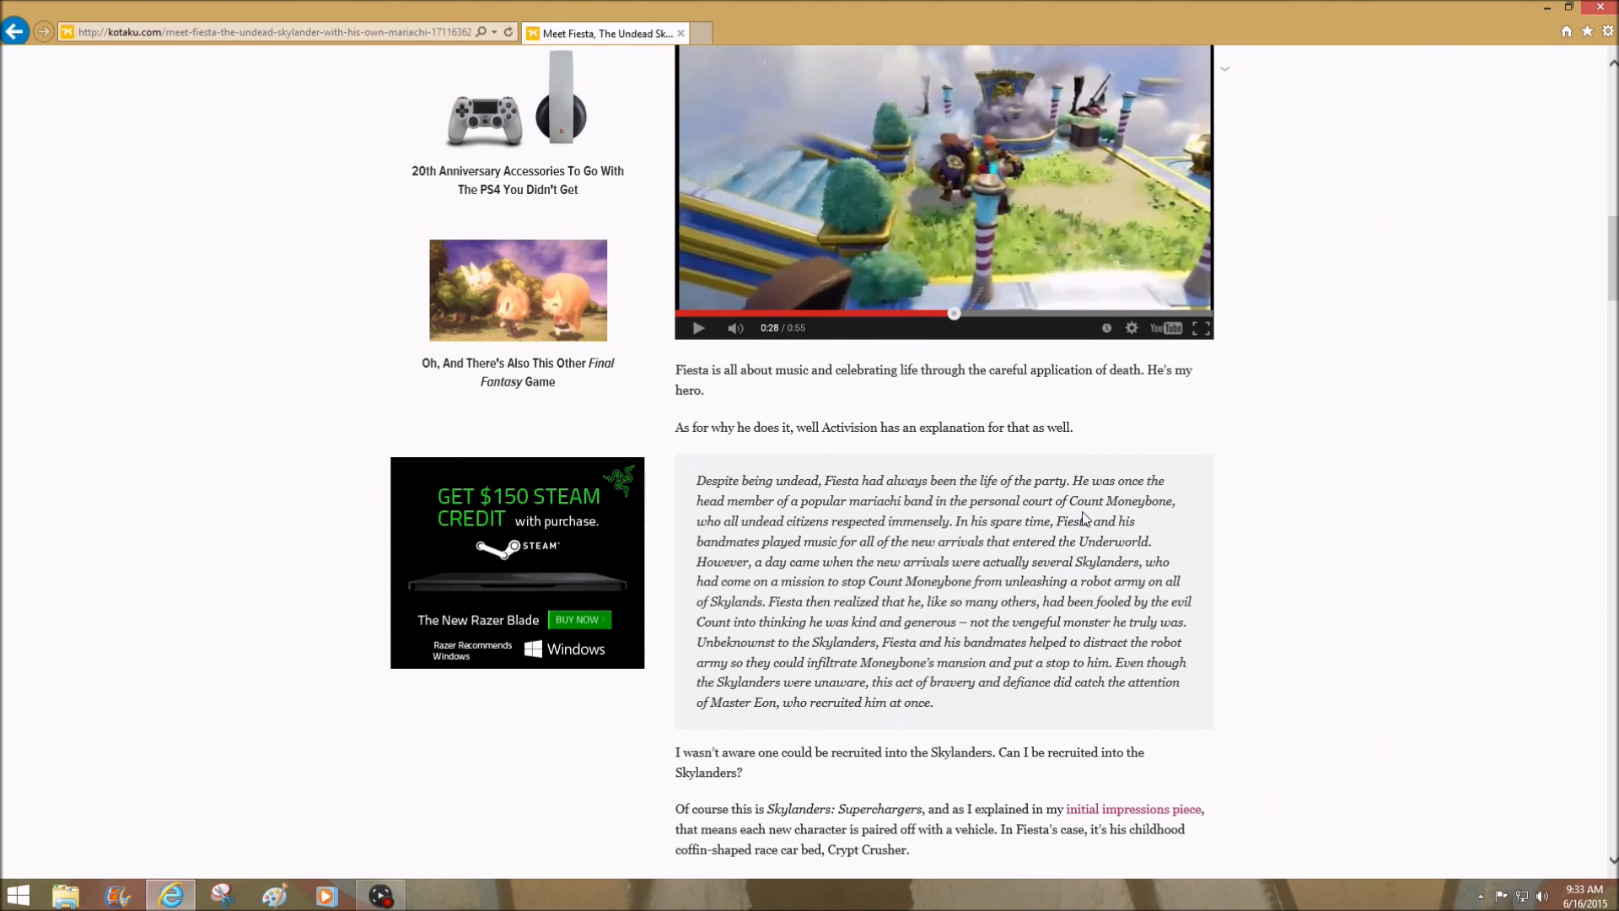
mouse_move(702, 533)
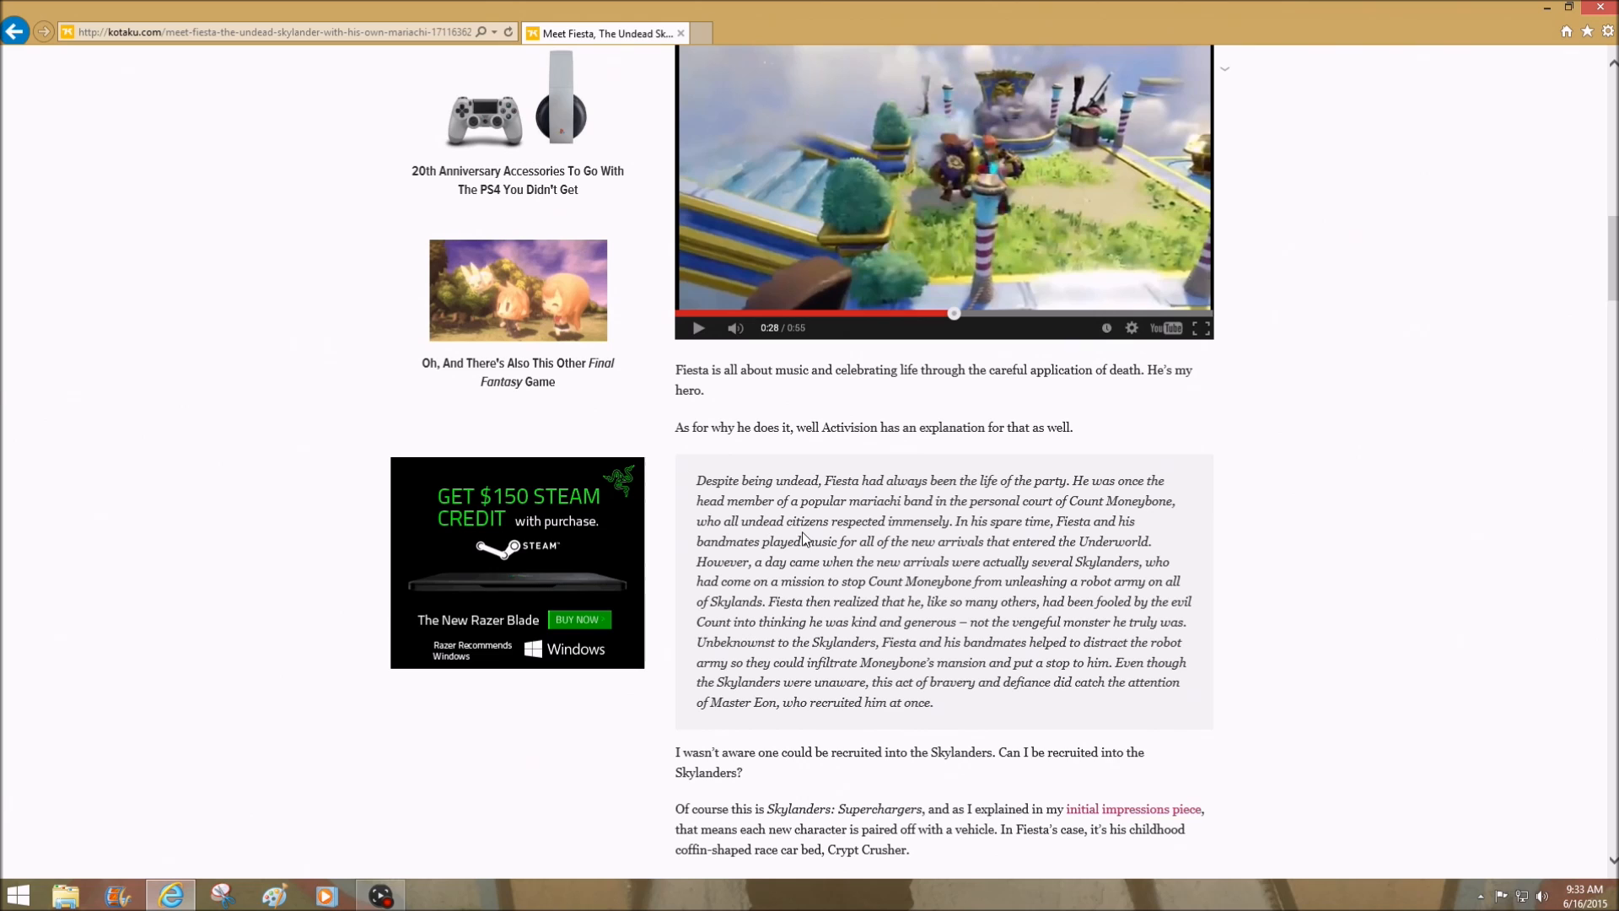
mouse_move(936, 538)
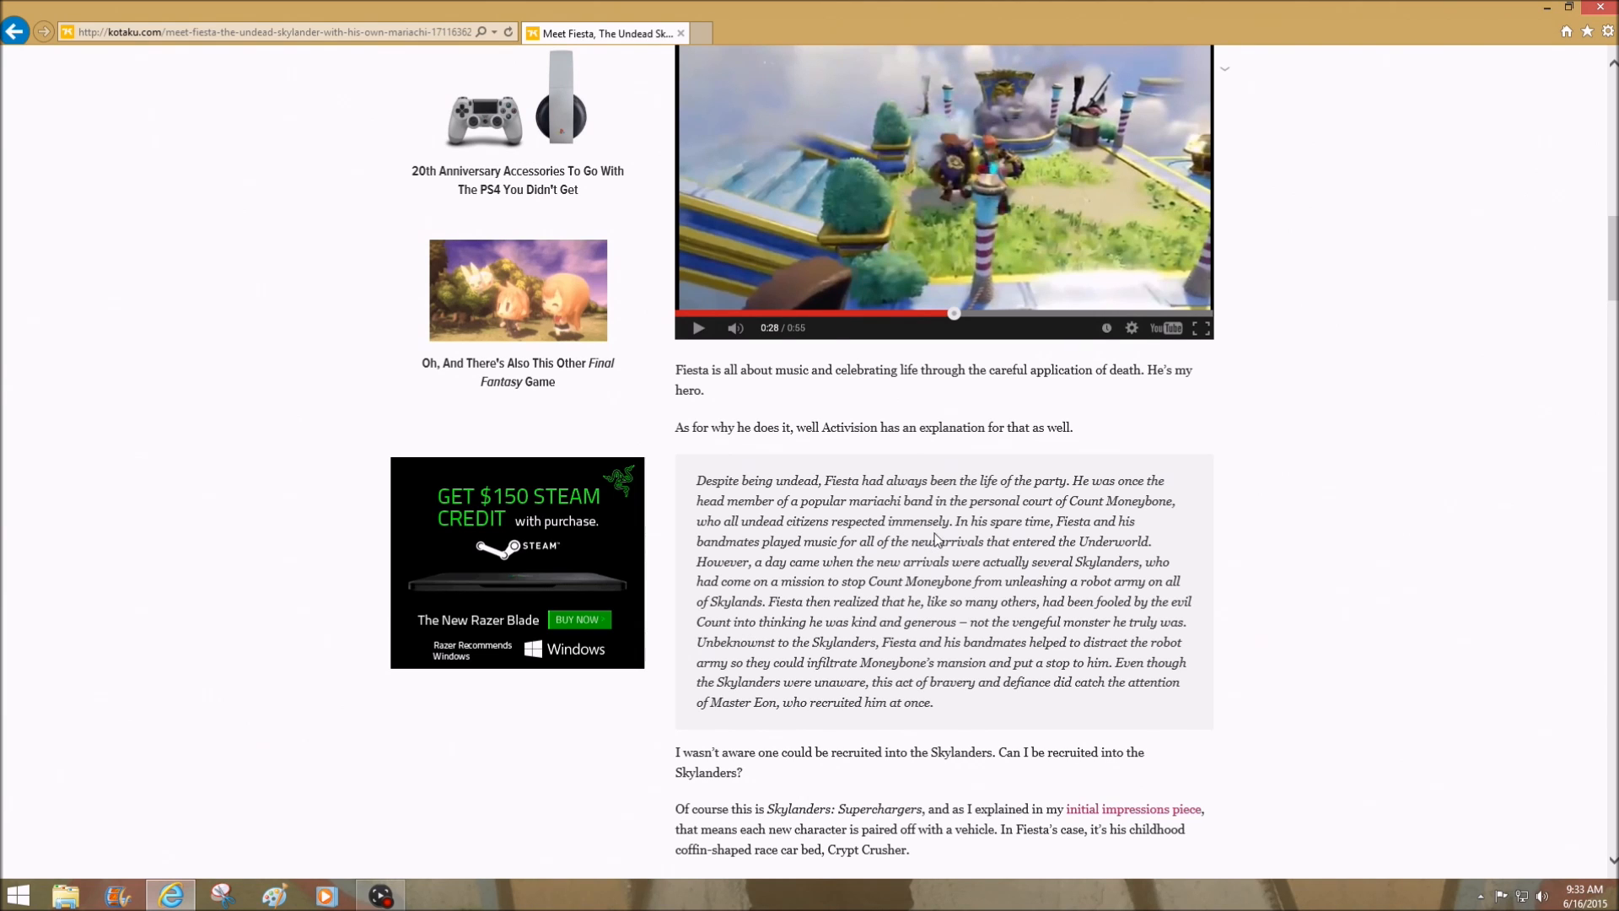
mouse_move(1100, 540)
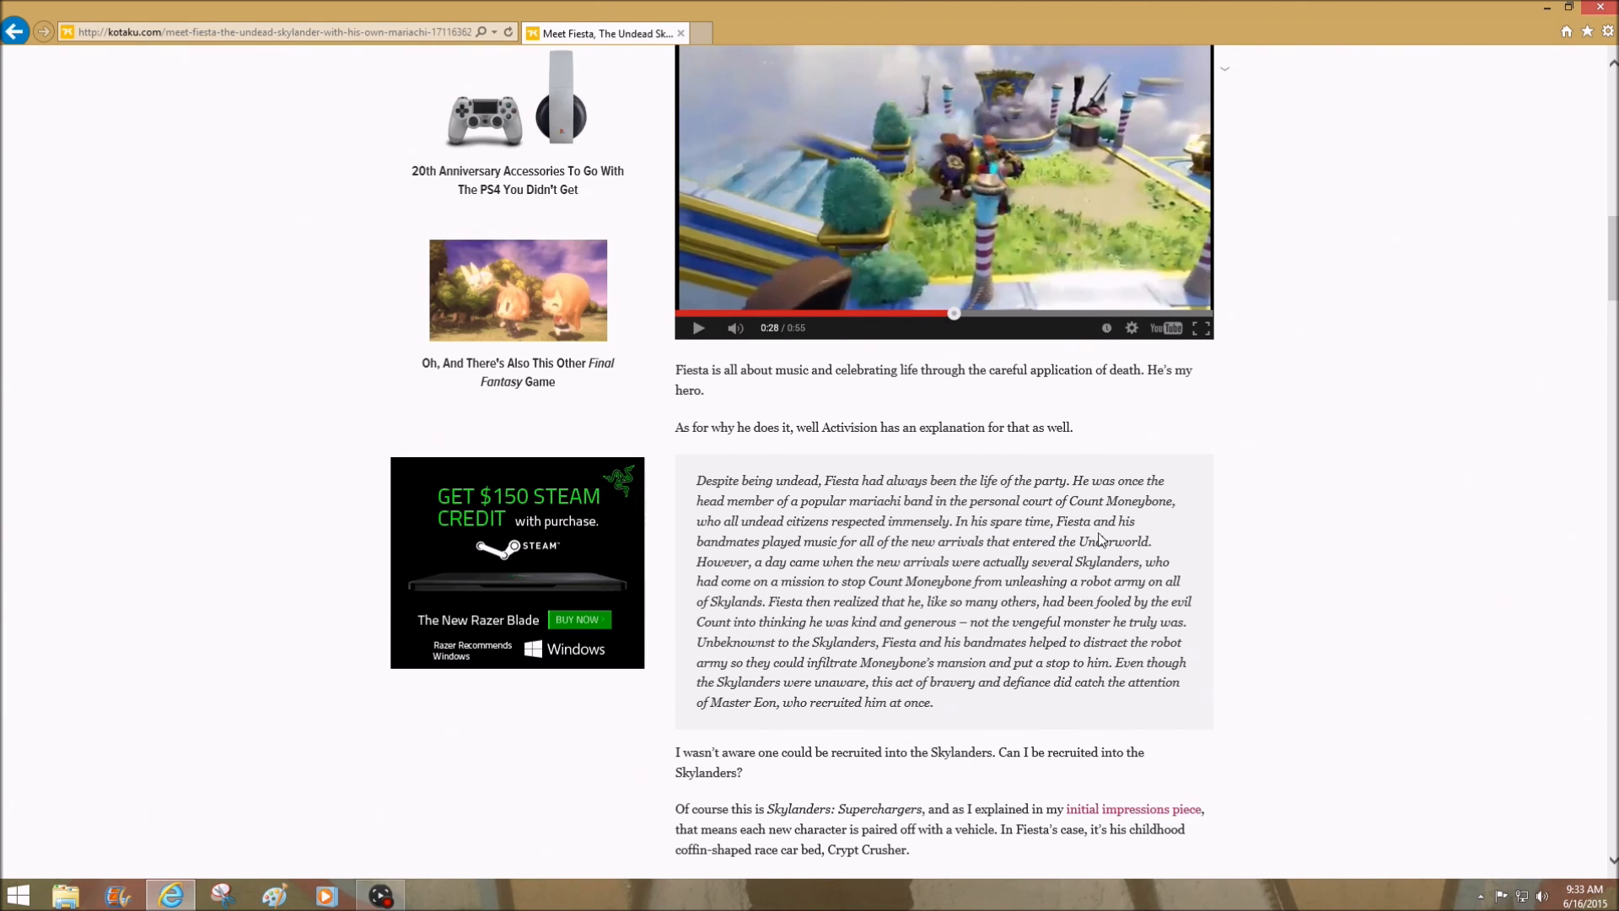
mouse_move(865, 560)
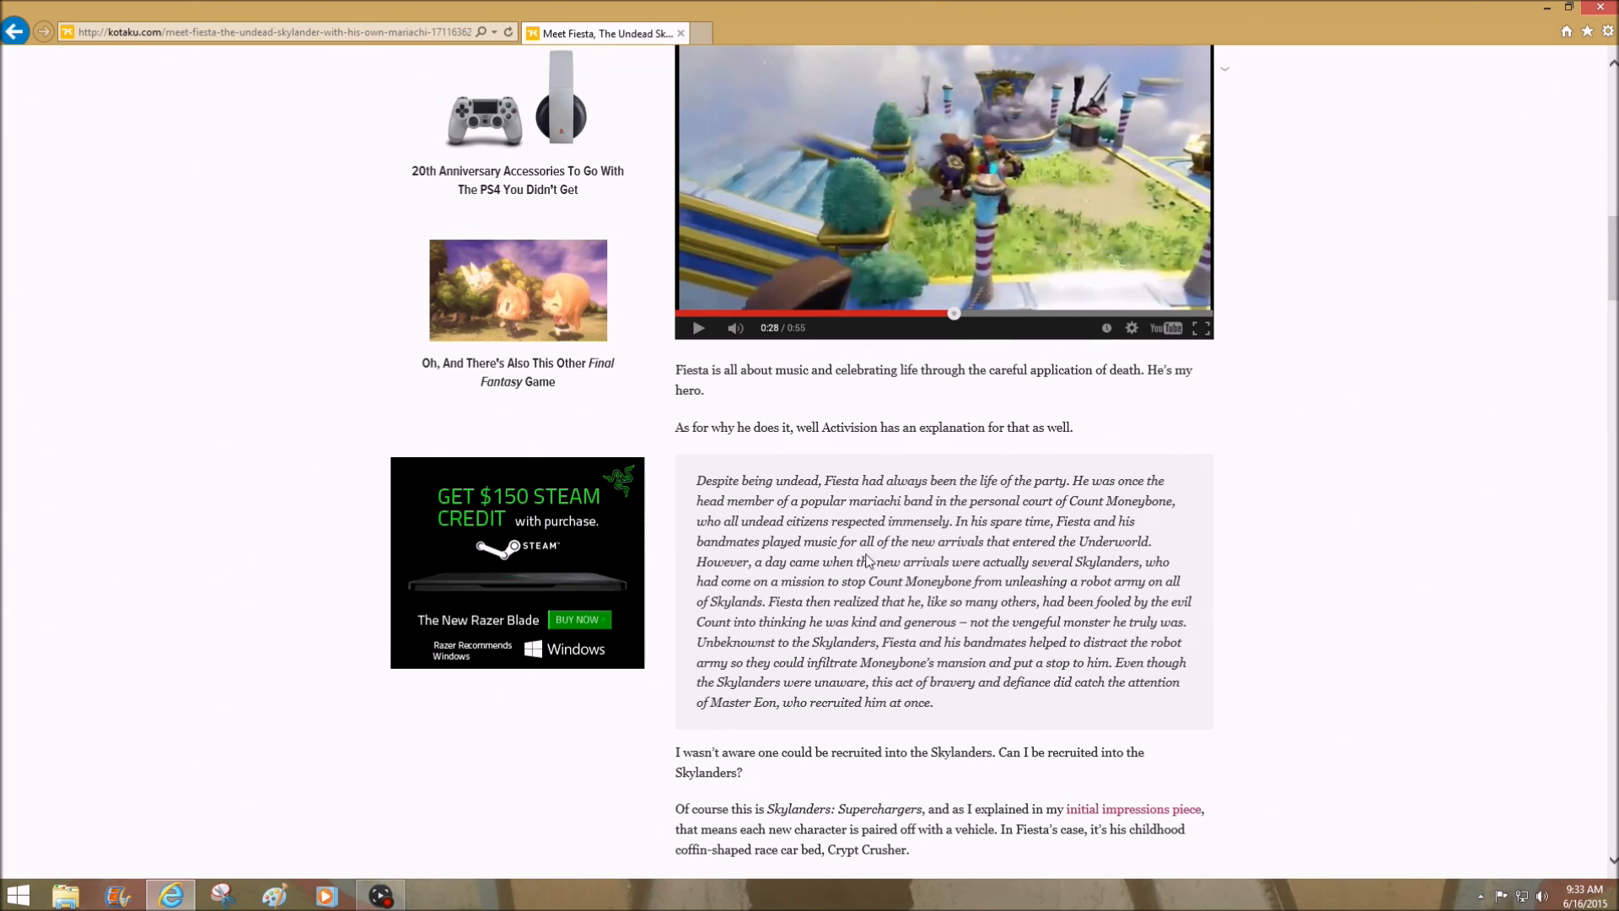
mouse_move(1113, 559)
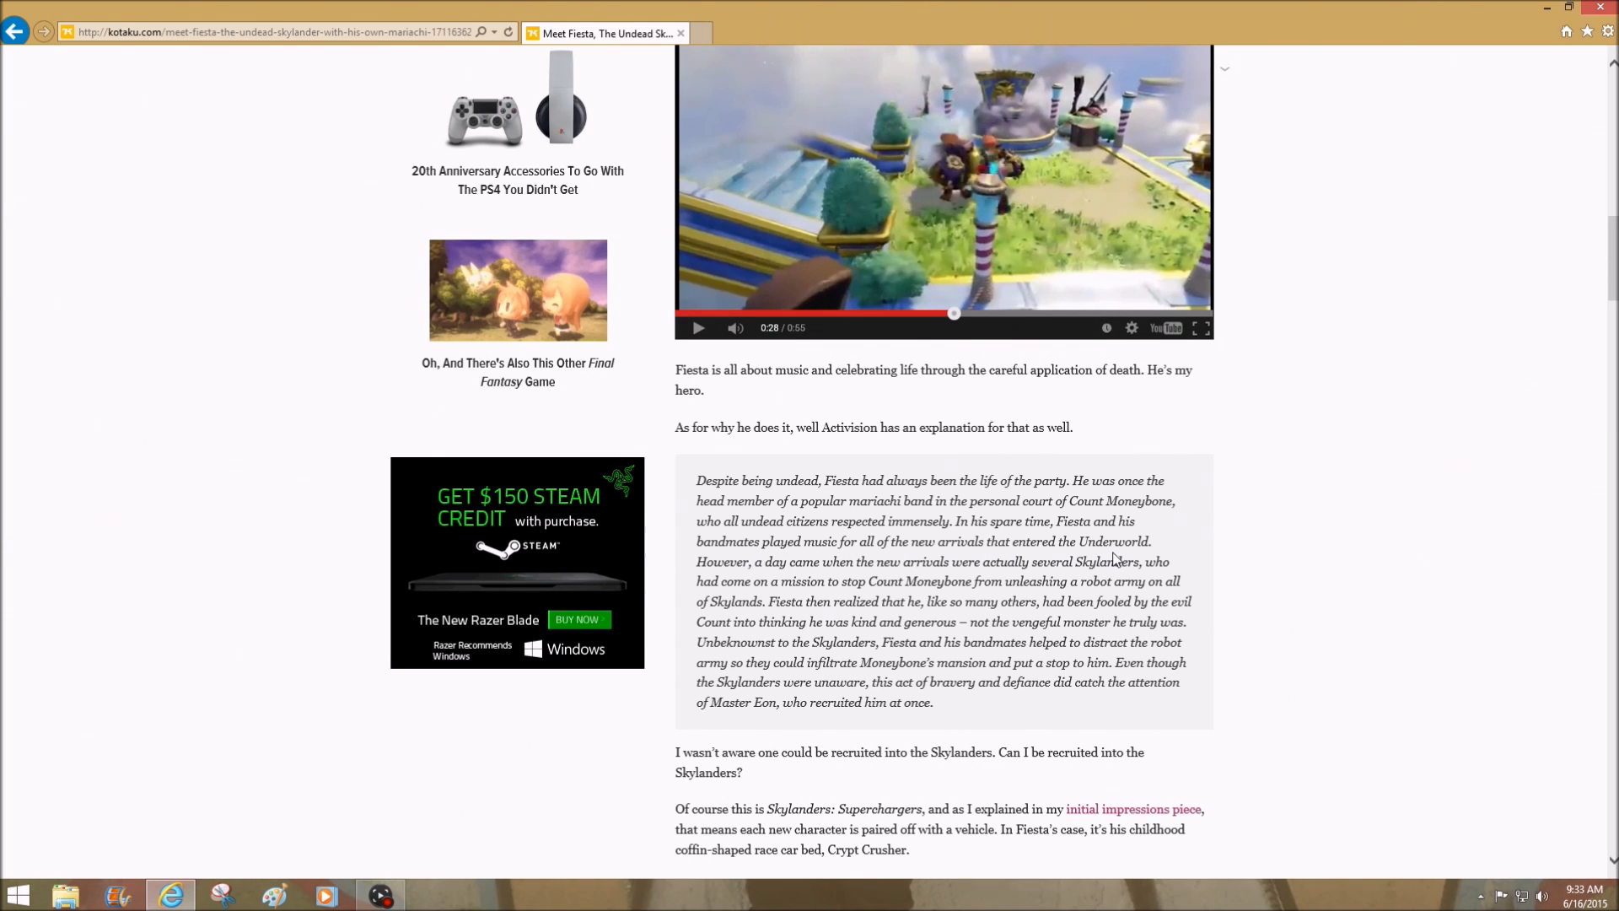
mouse_move(822, 577)
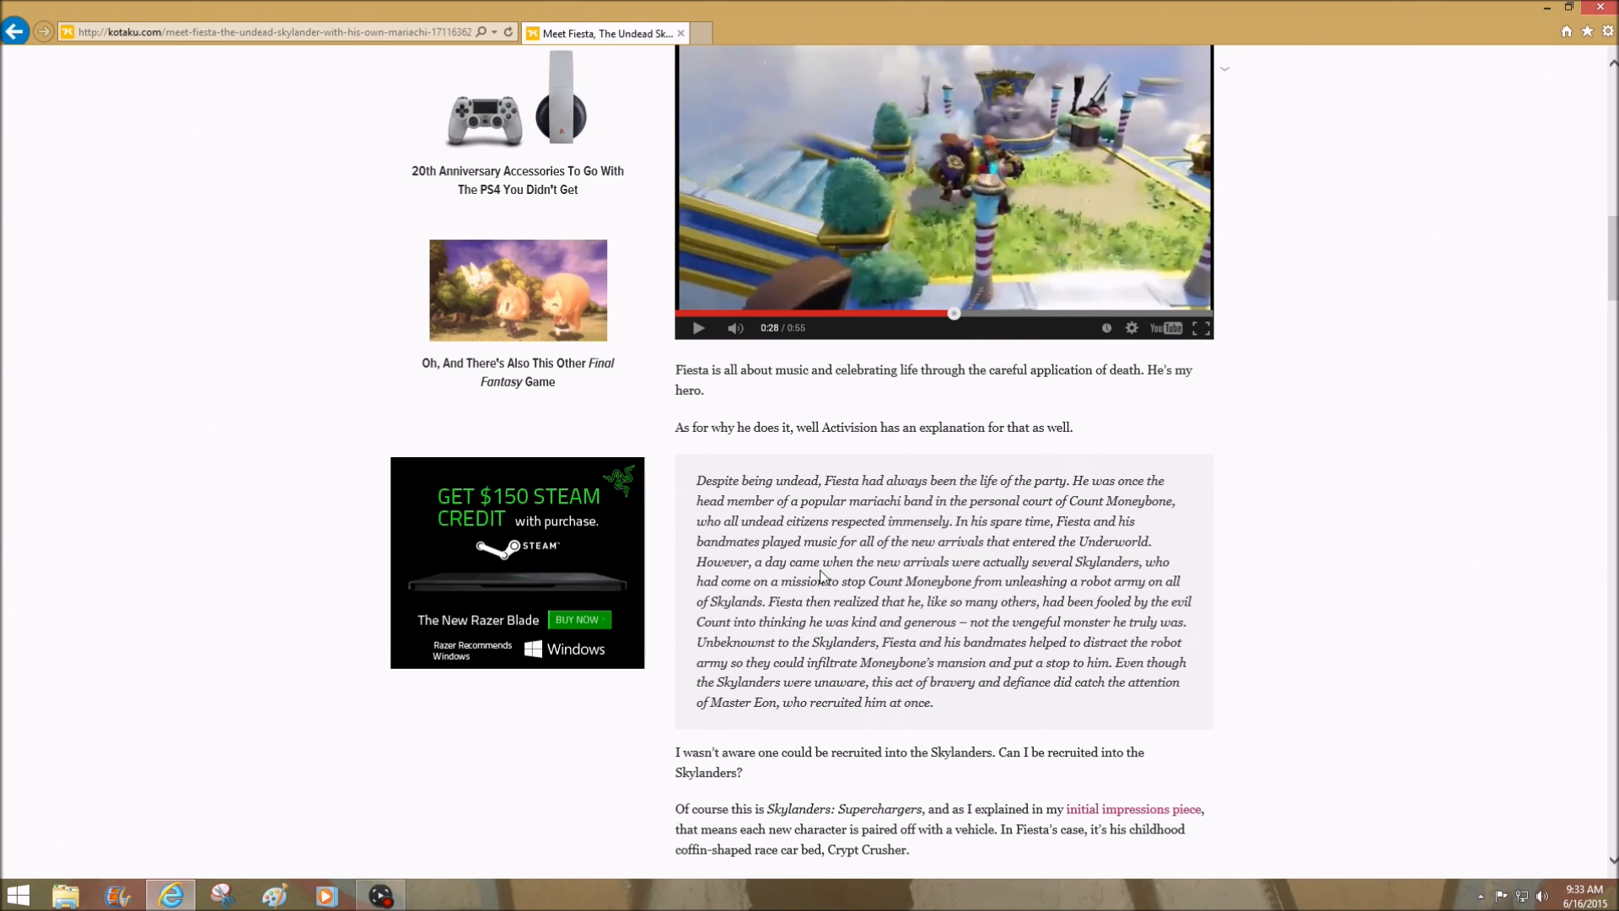
mouse_move(848, 585)
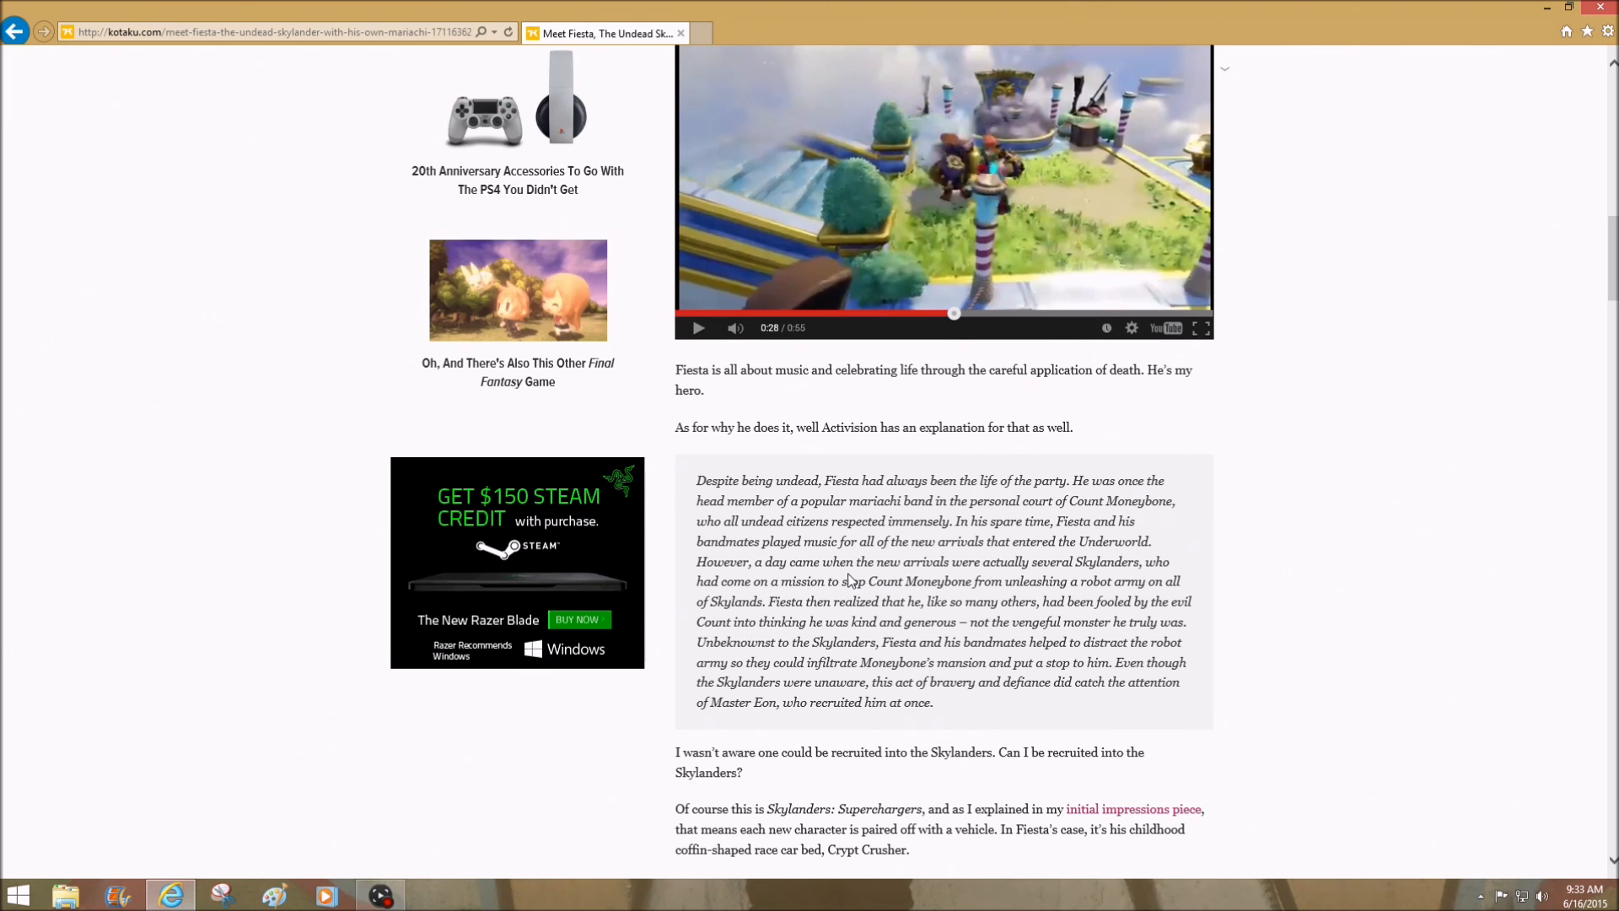
mouse_move(976, 585)
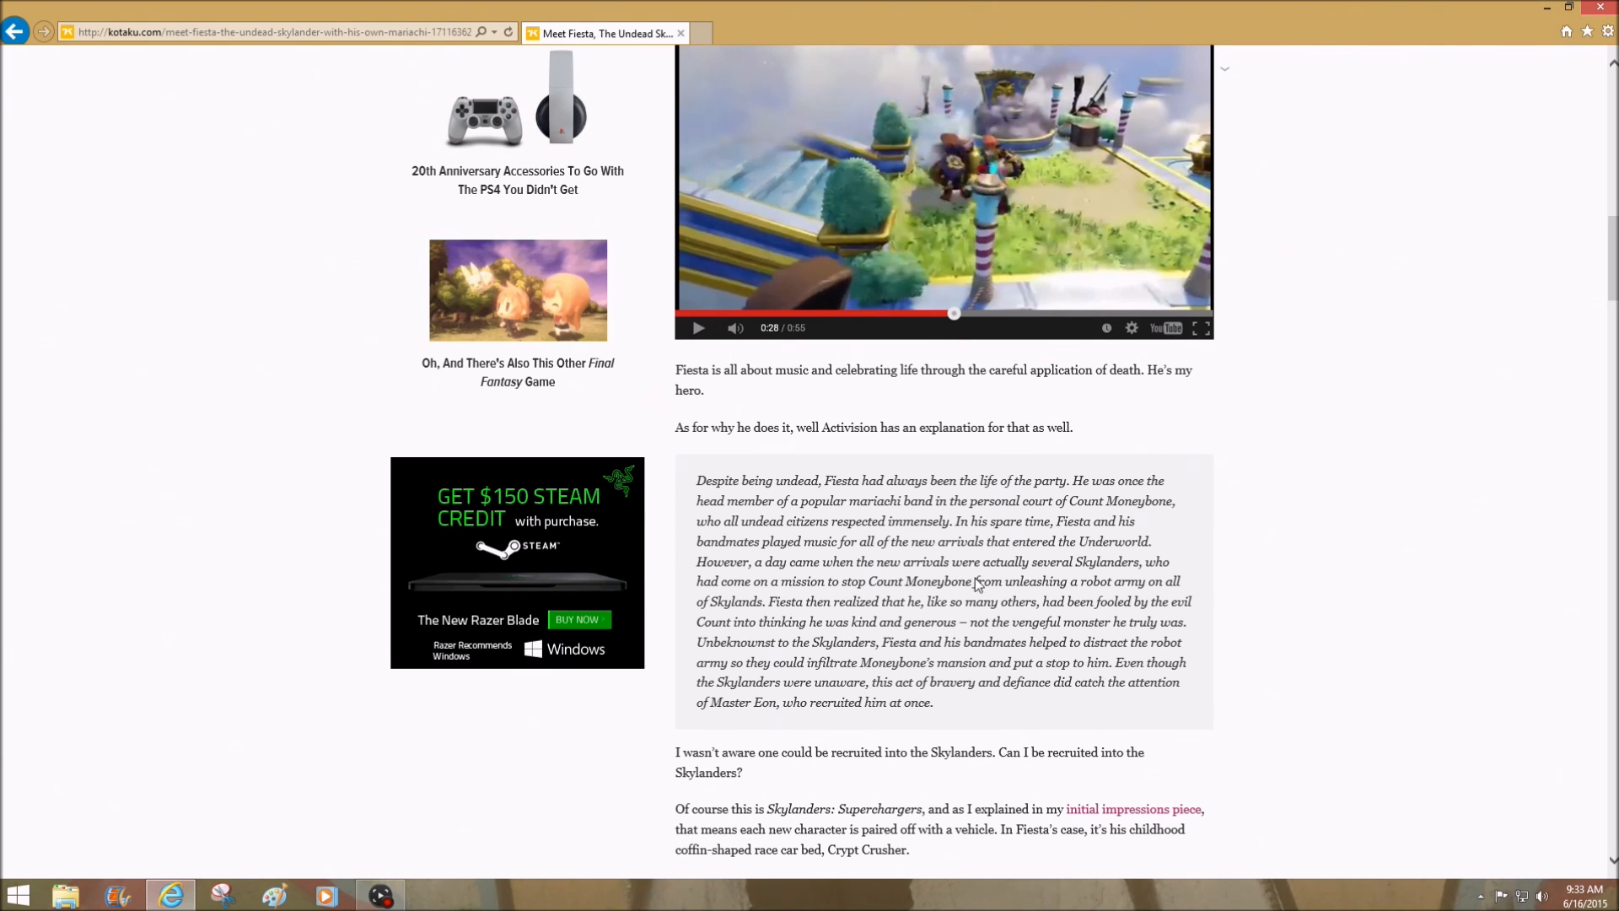
mouse_move(1083, 575)
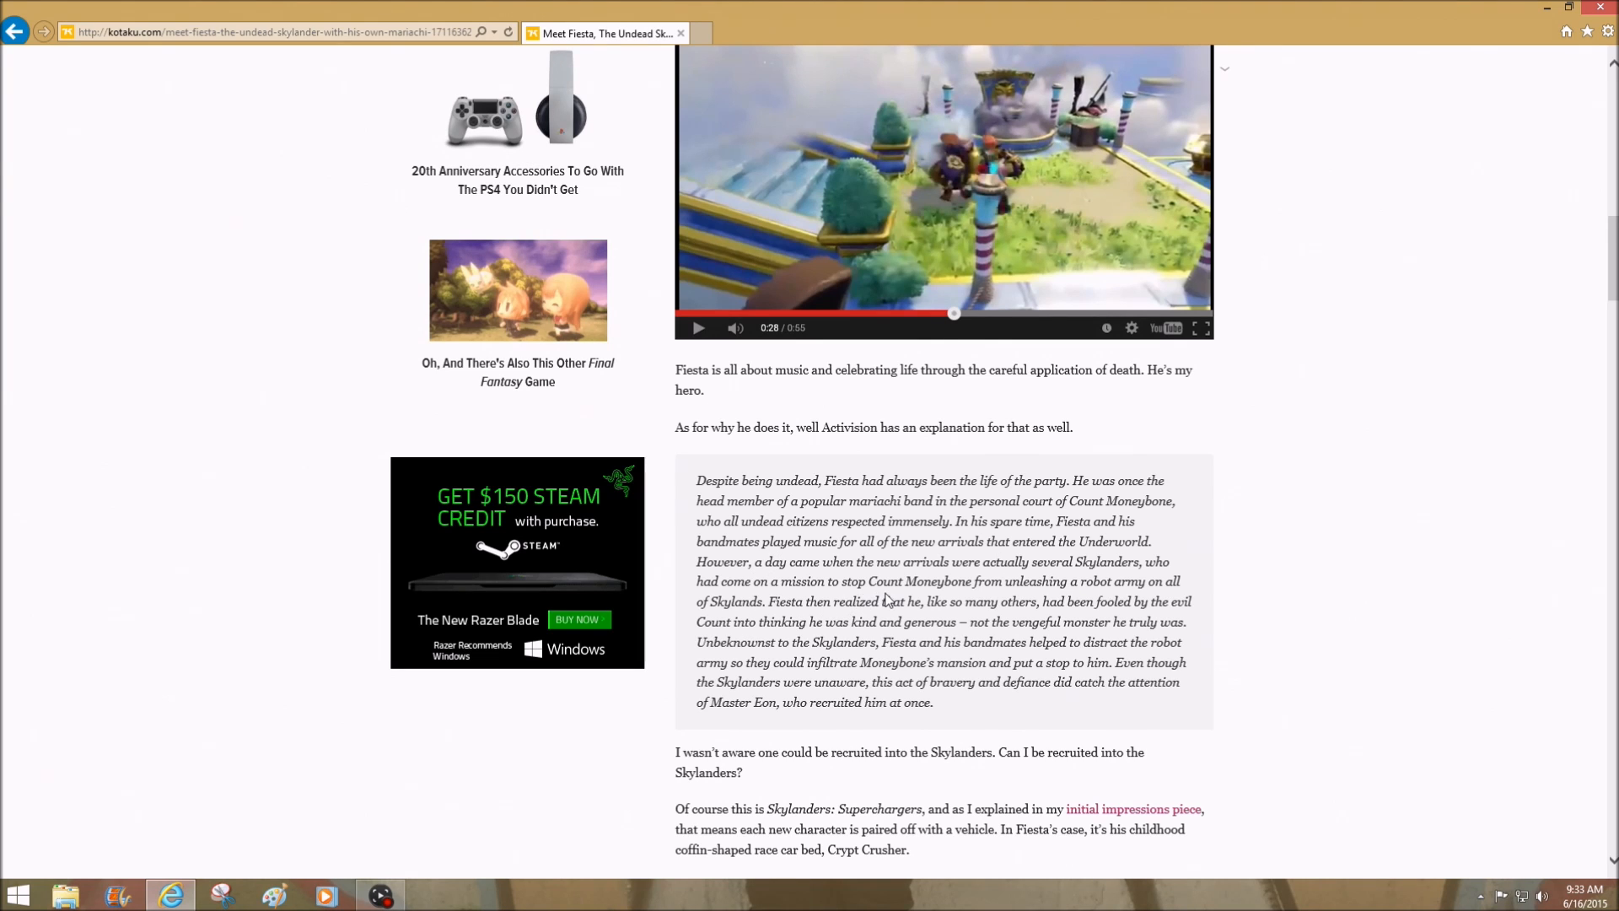
mouse_move(1103, 596)
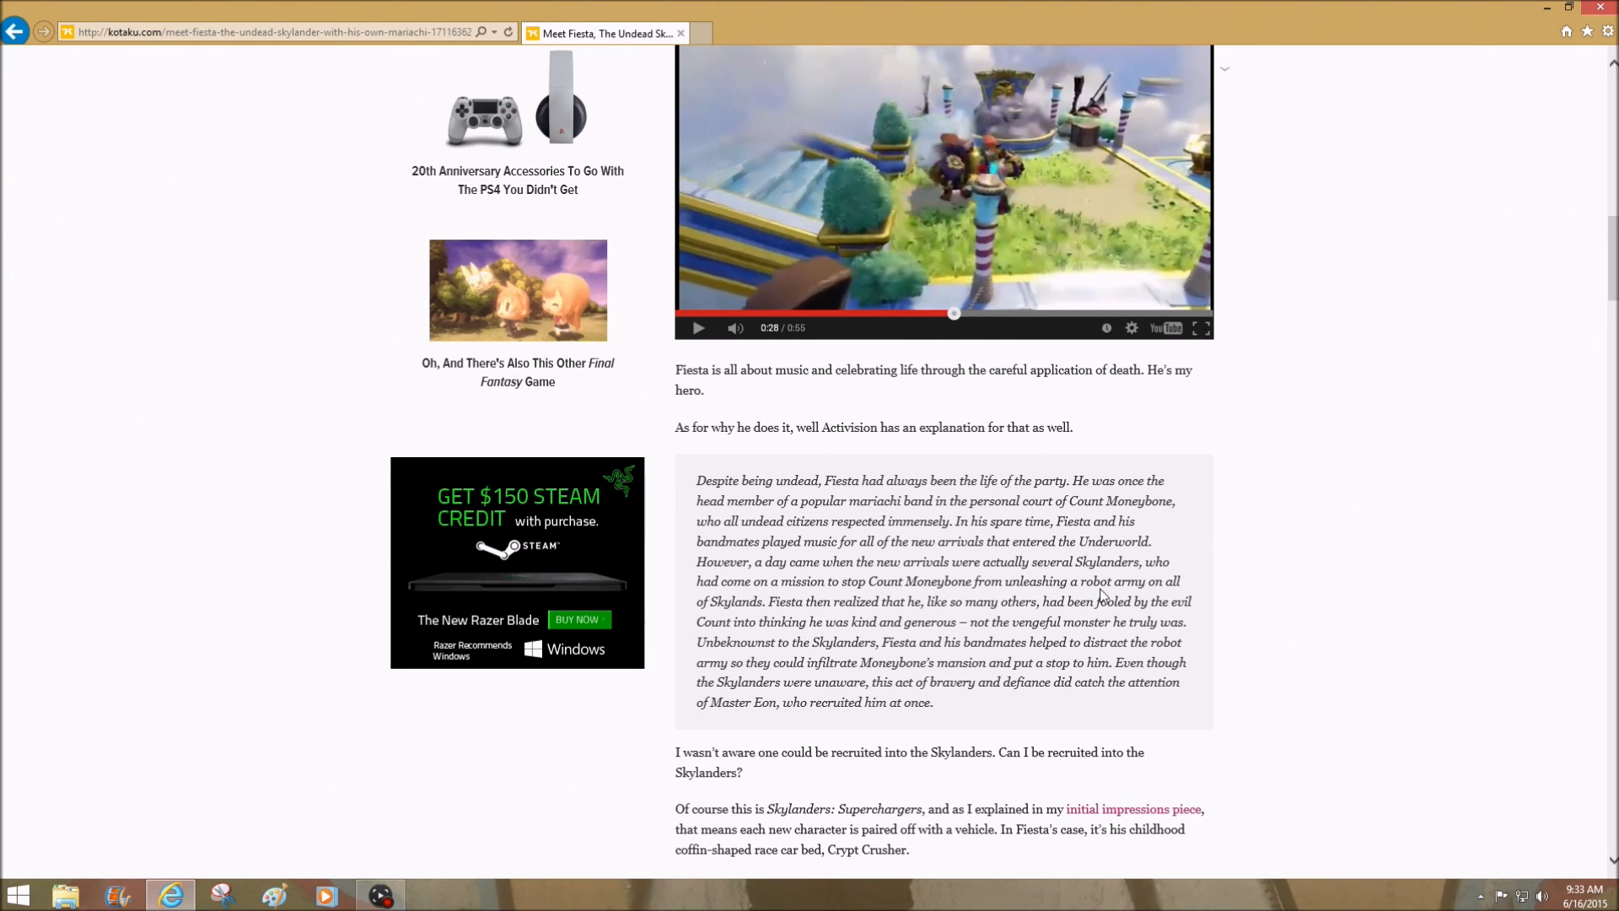
mouse_move(812, 623)
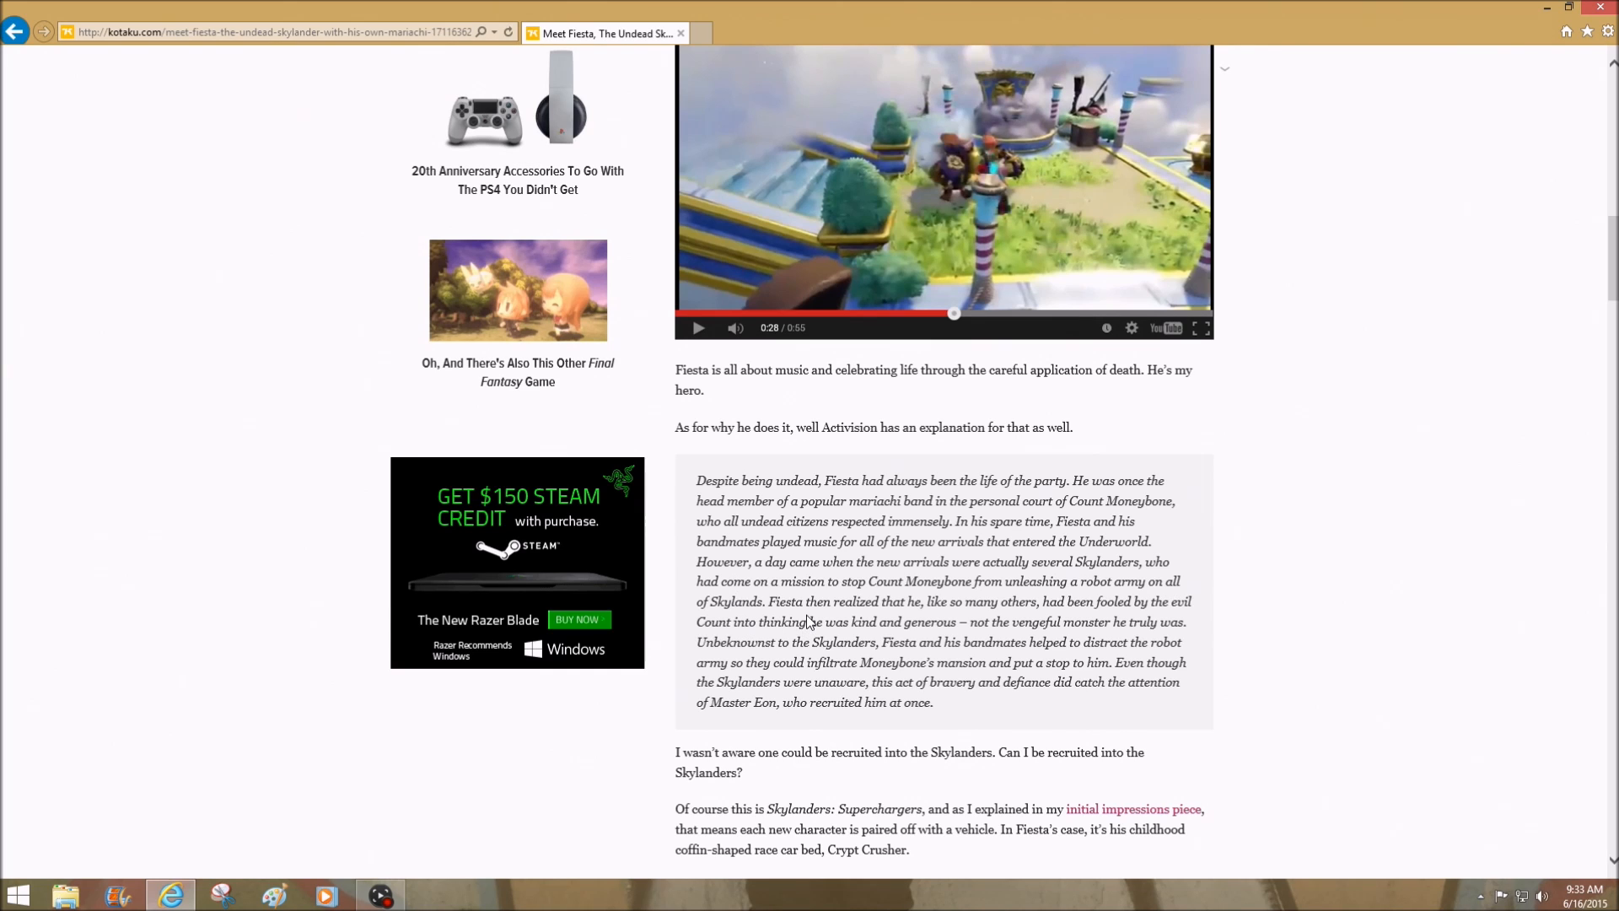
mouse_move(957, 619)
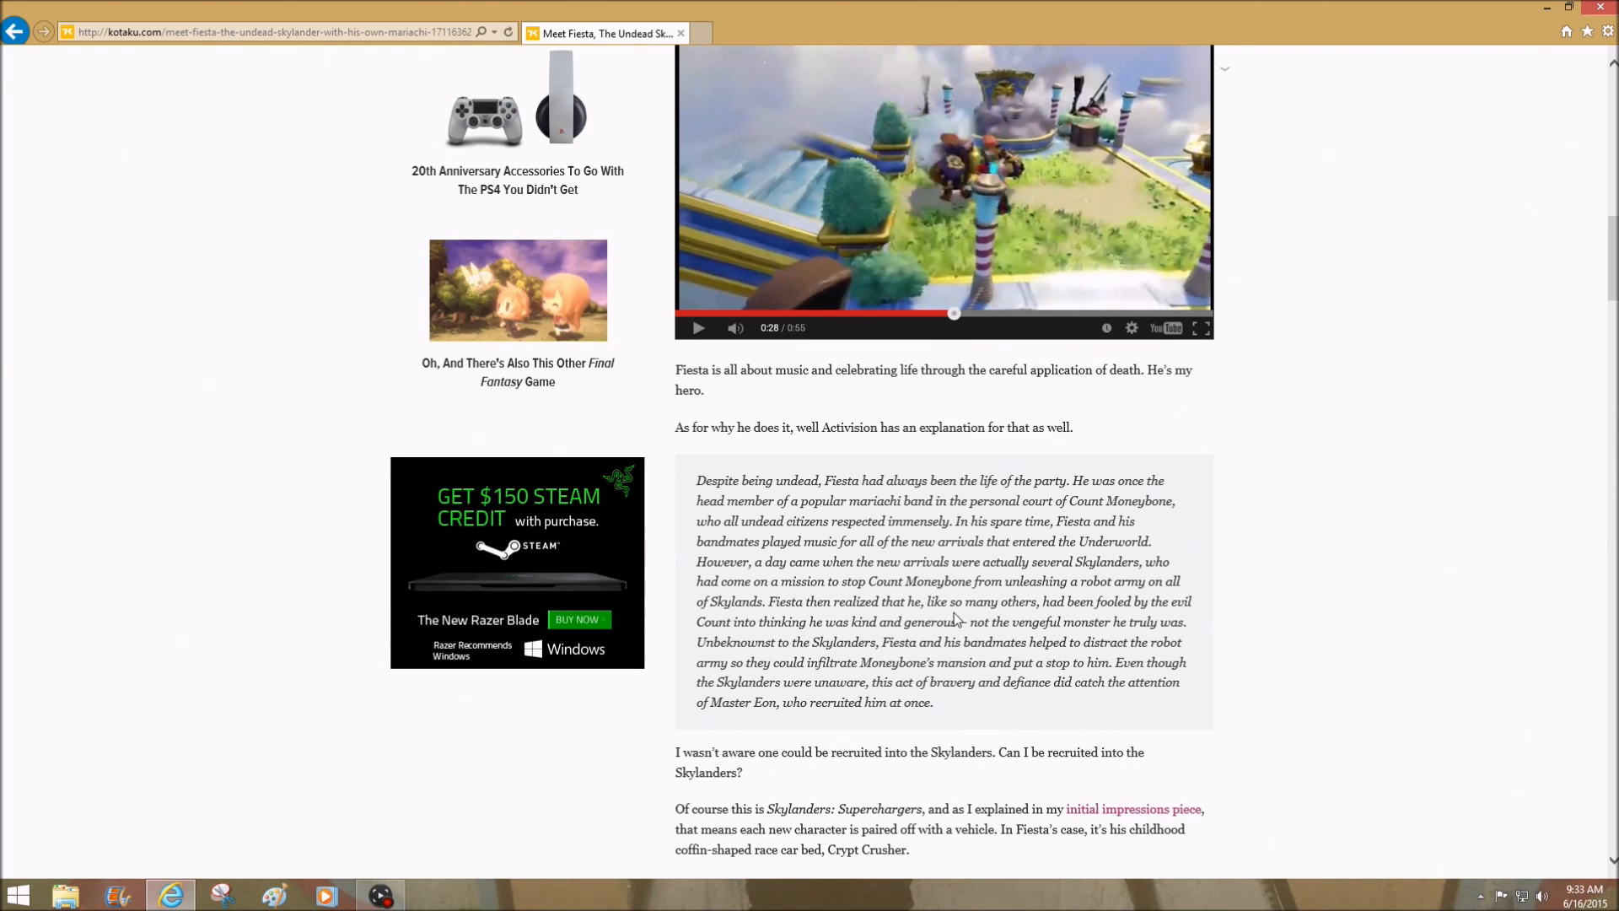
mouse_move(759, 565)
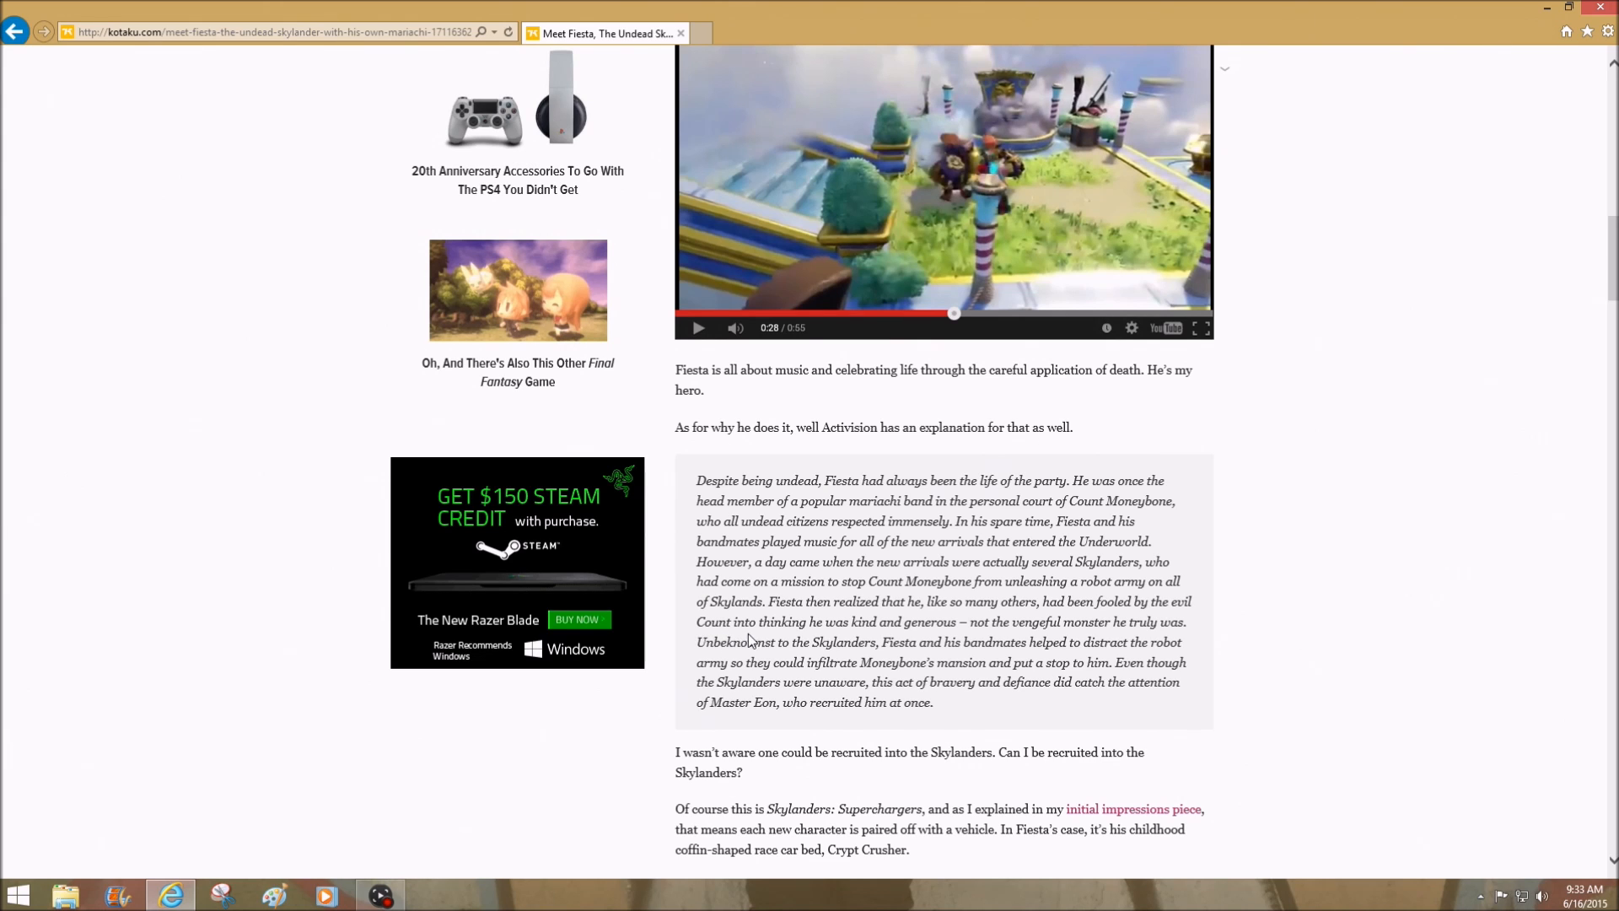
mouse_move(774, 637)
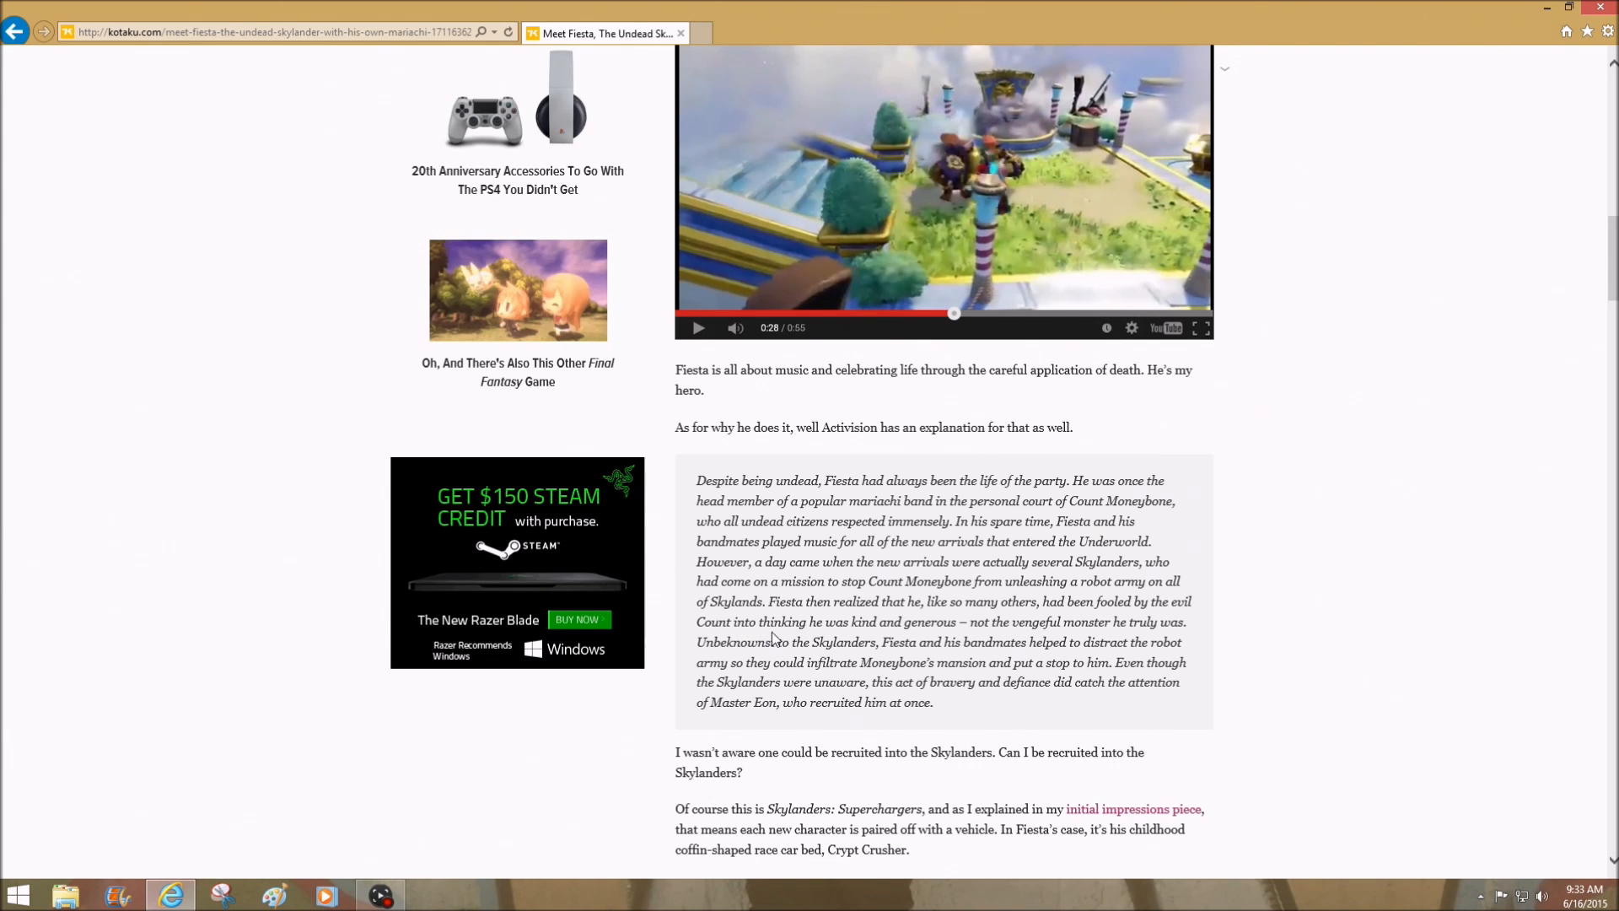
mouse_move(954, 641)
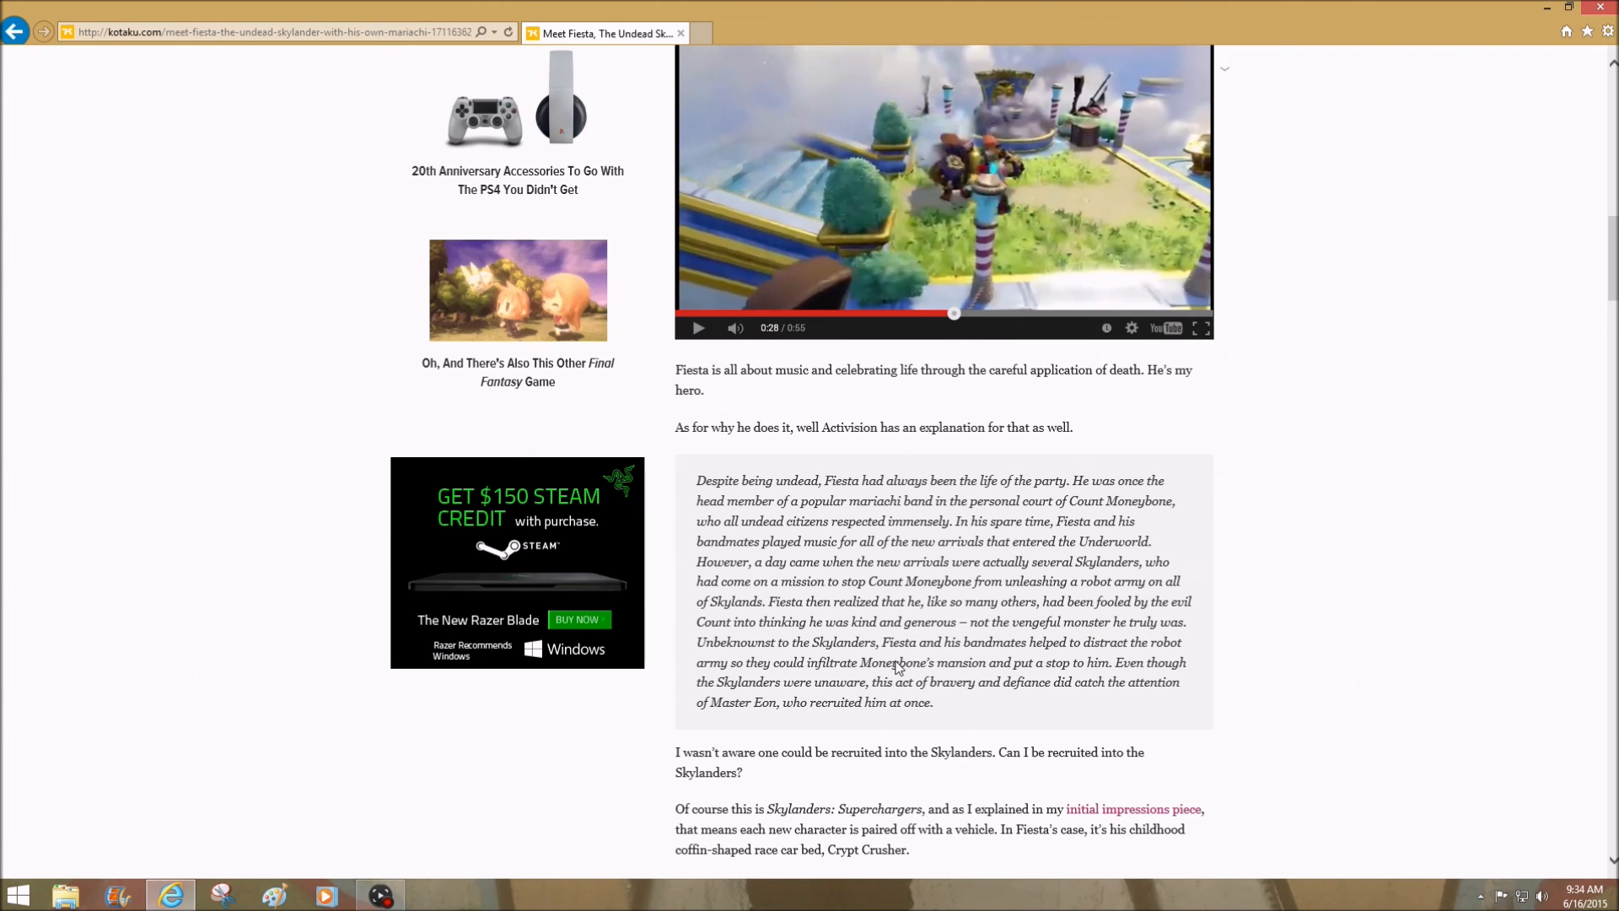
mouse_move(1098, 662)
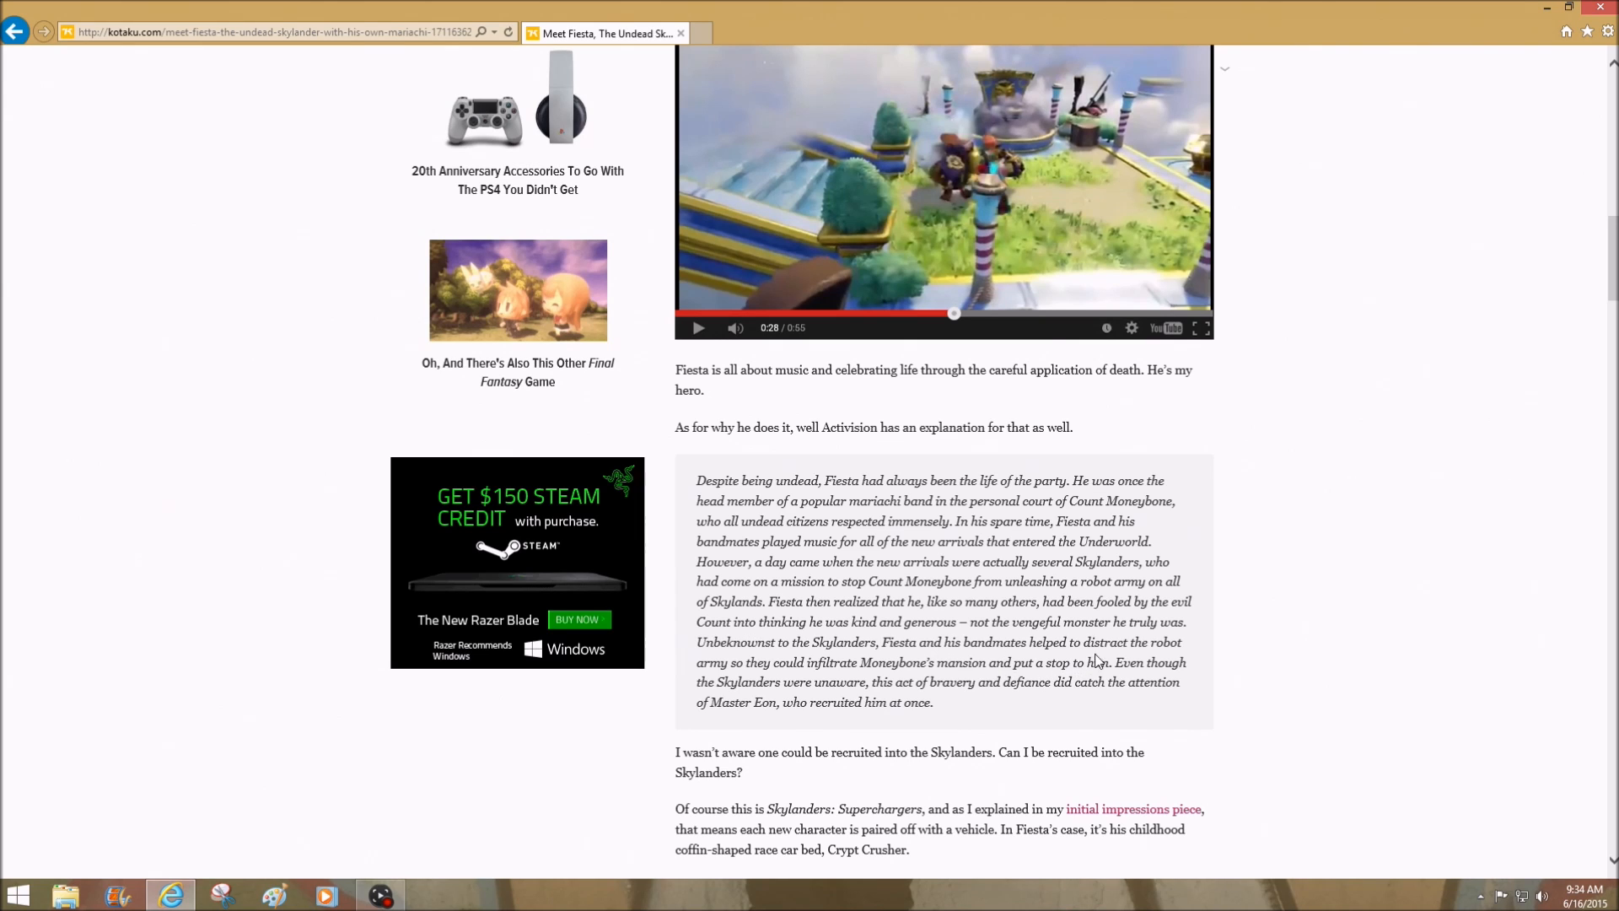
mouse_move(813, 680)
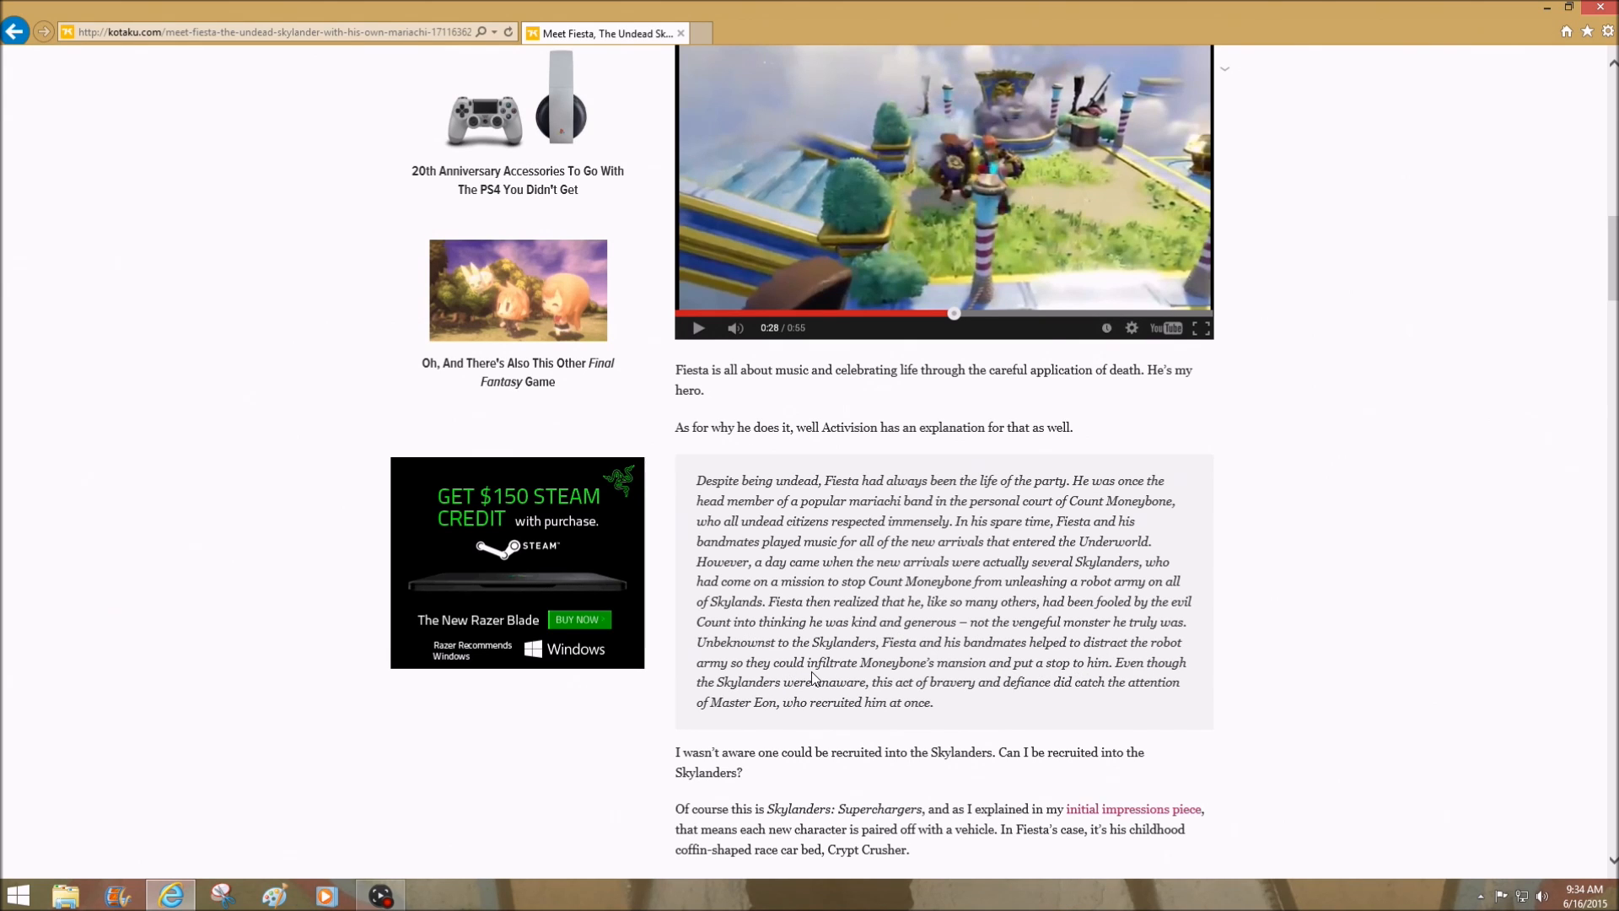
mouse_move(1029, 680)
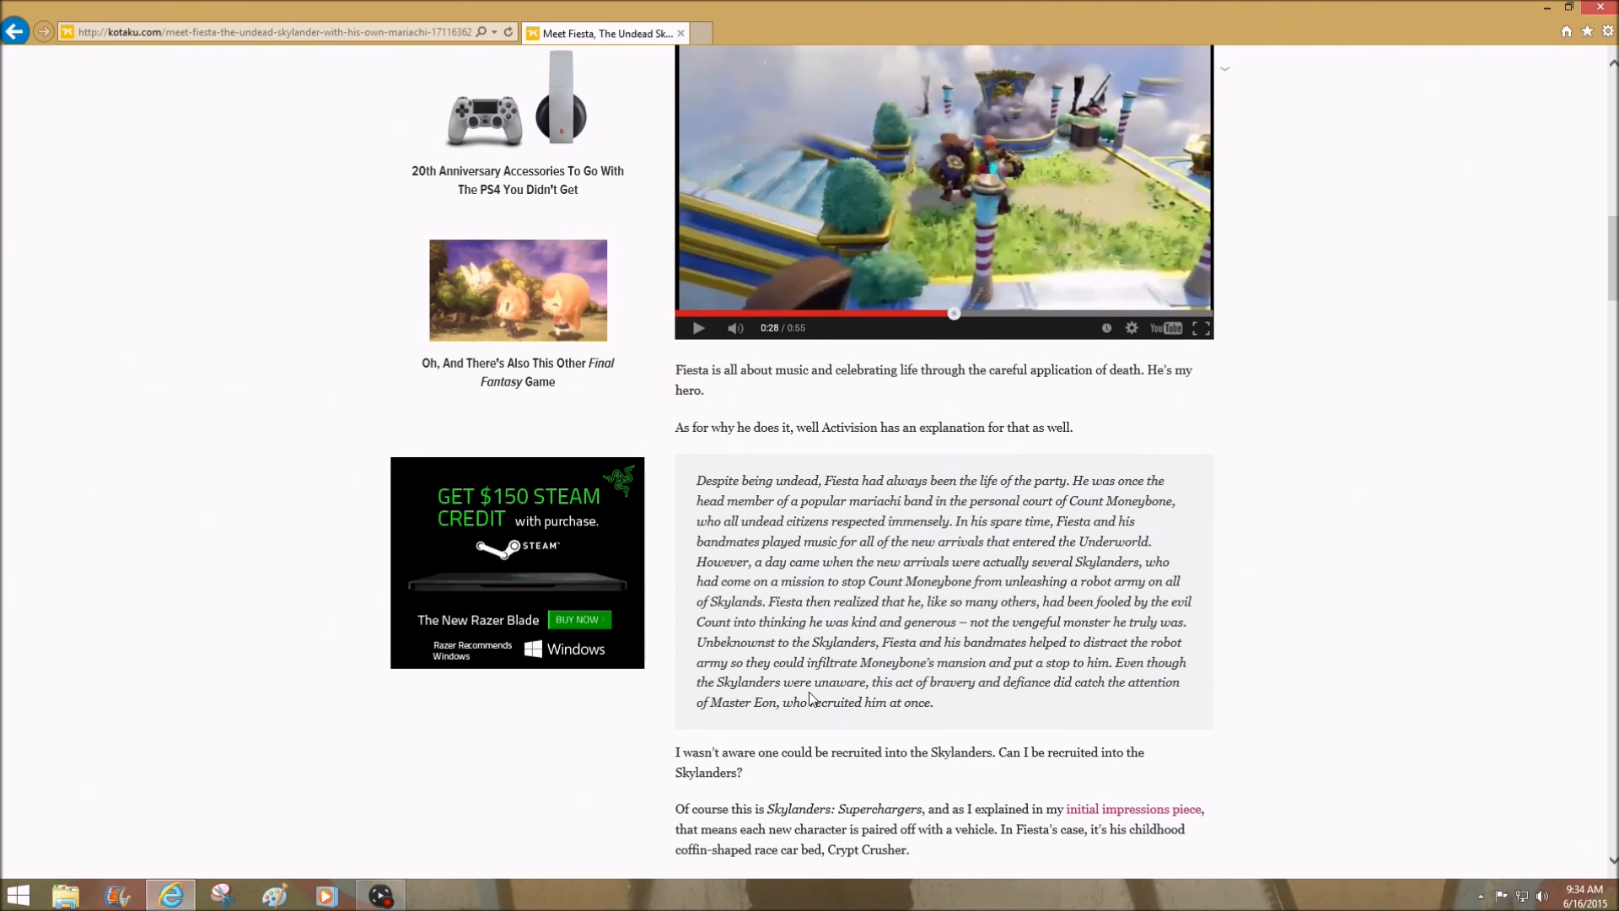
mouse_move(980, 693)
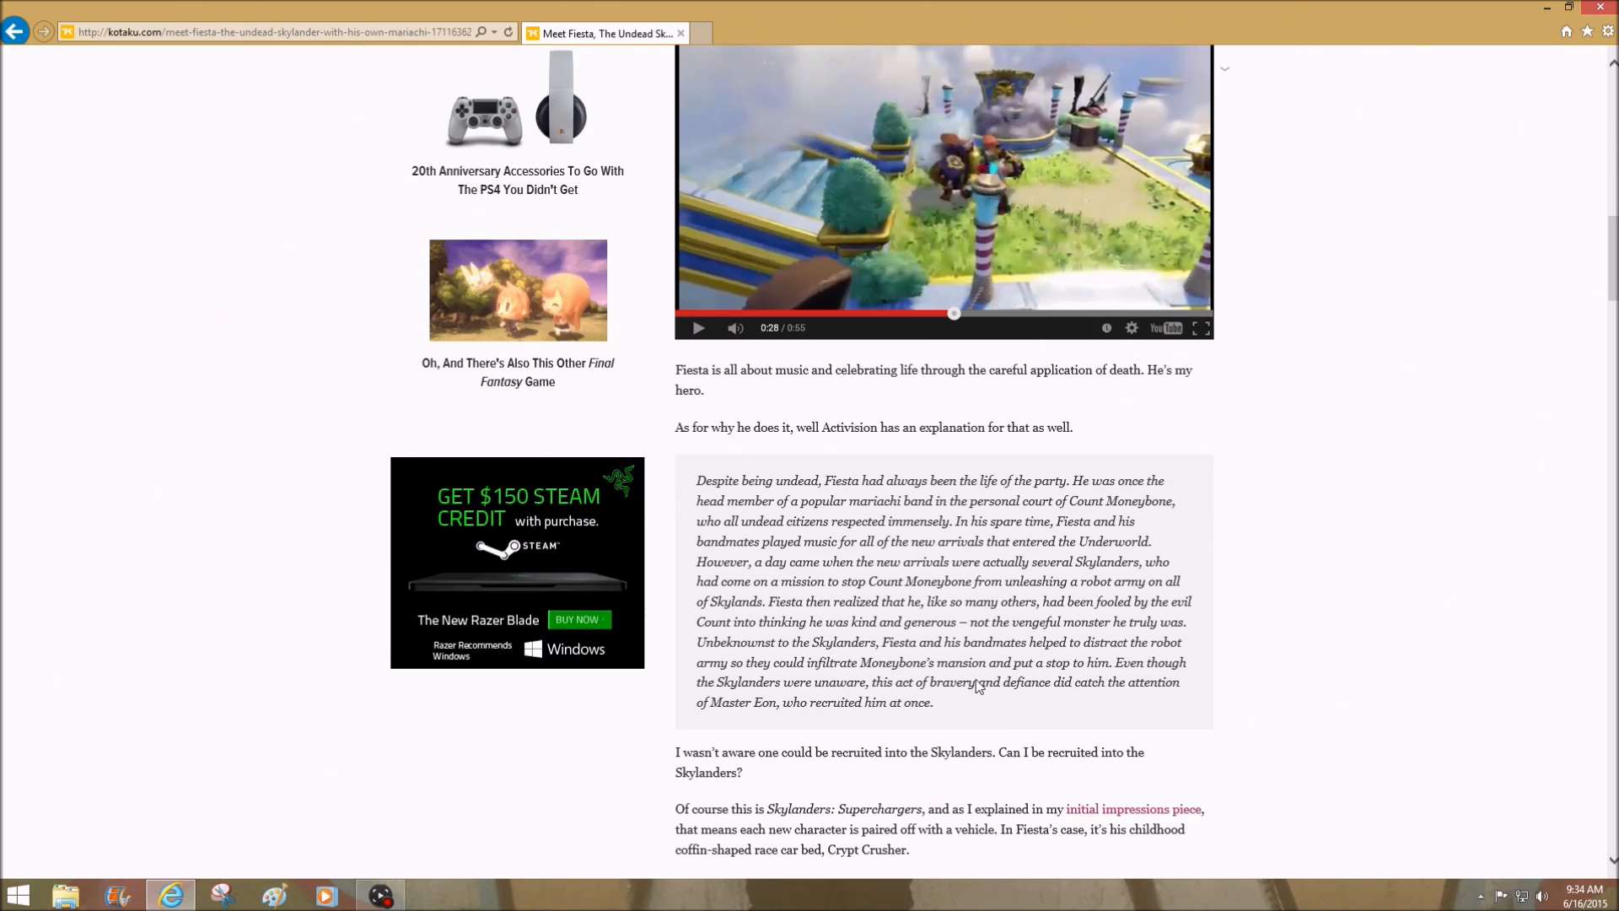
mouse_move(975, 730)
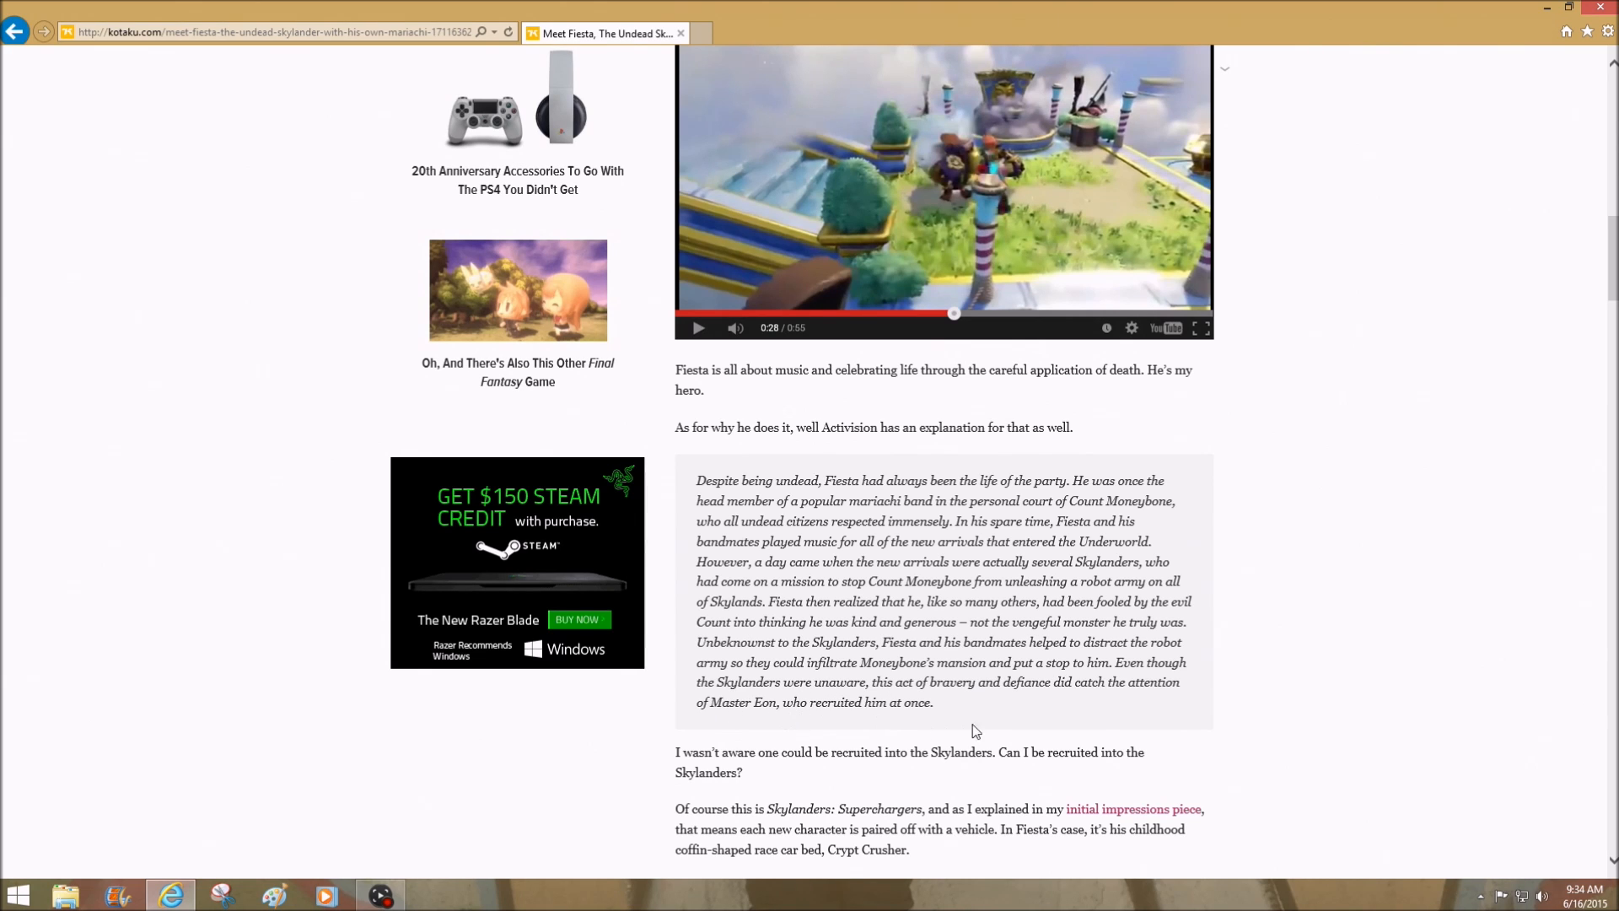
mouse_move(987, 725)
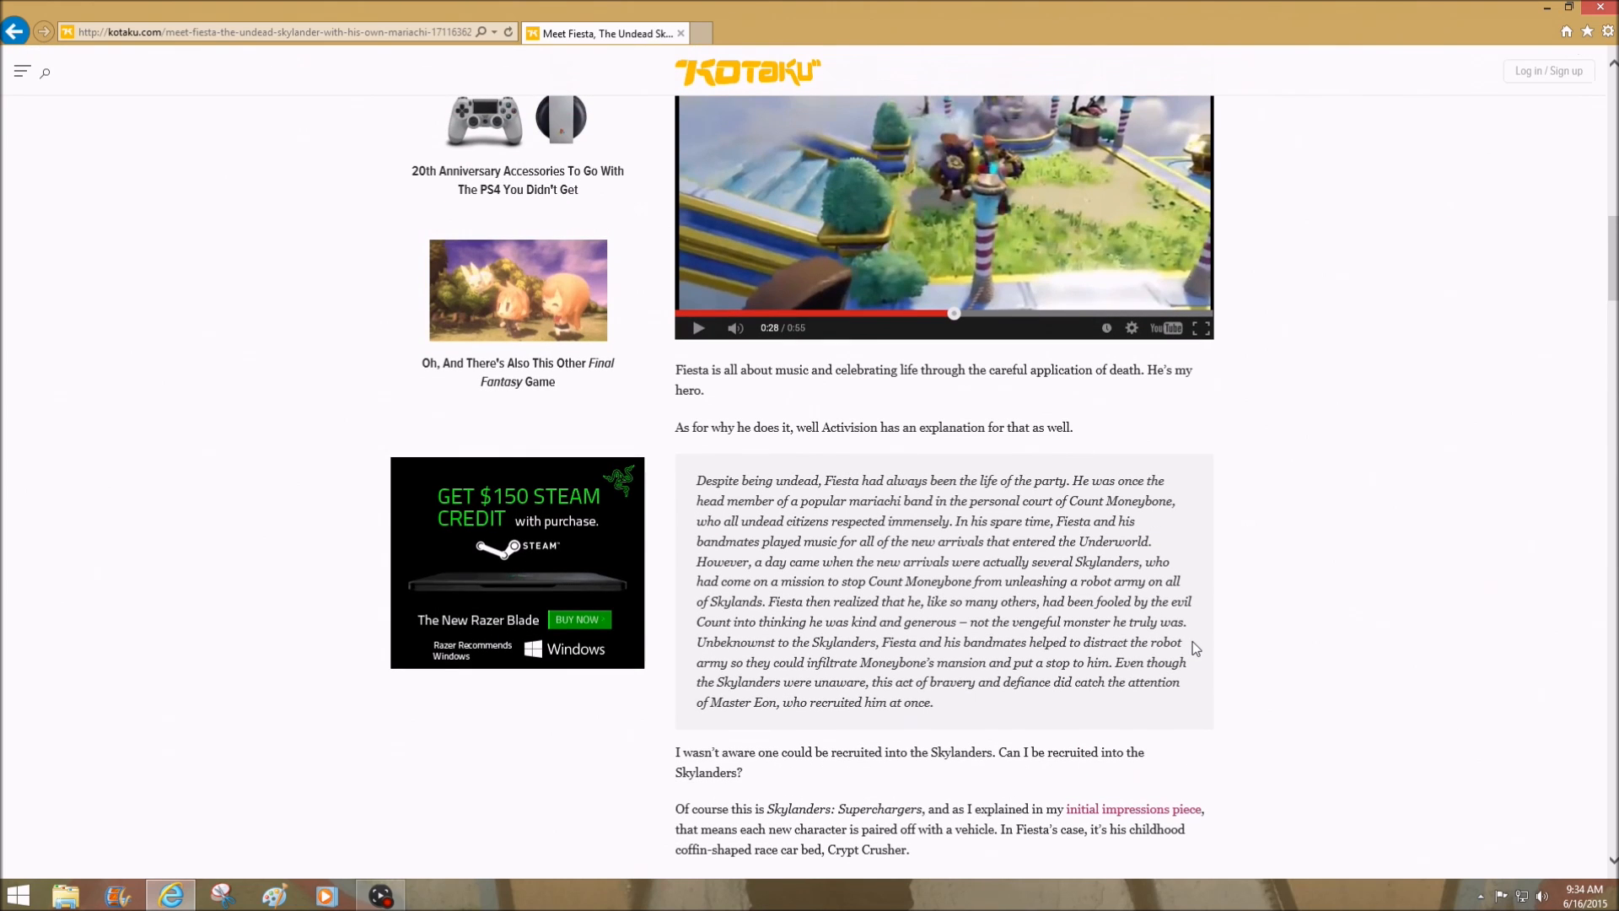
mouse_move(1285, 603)
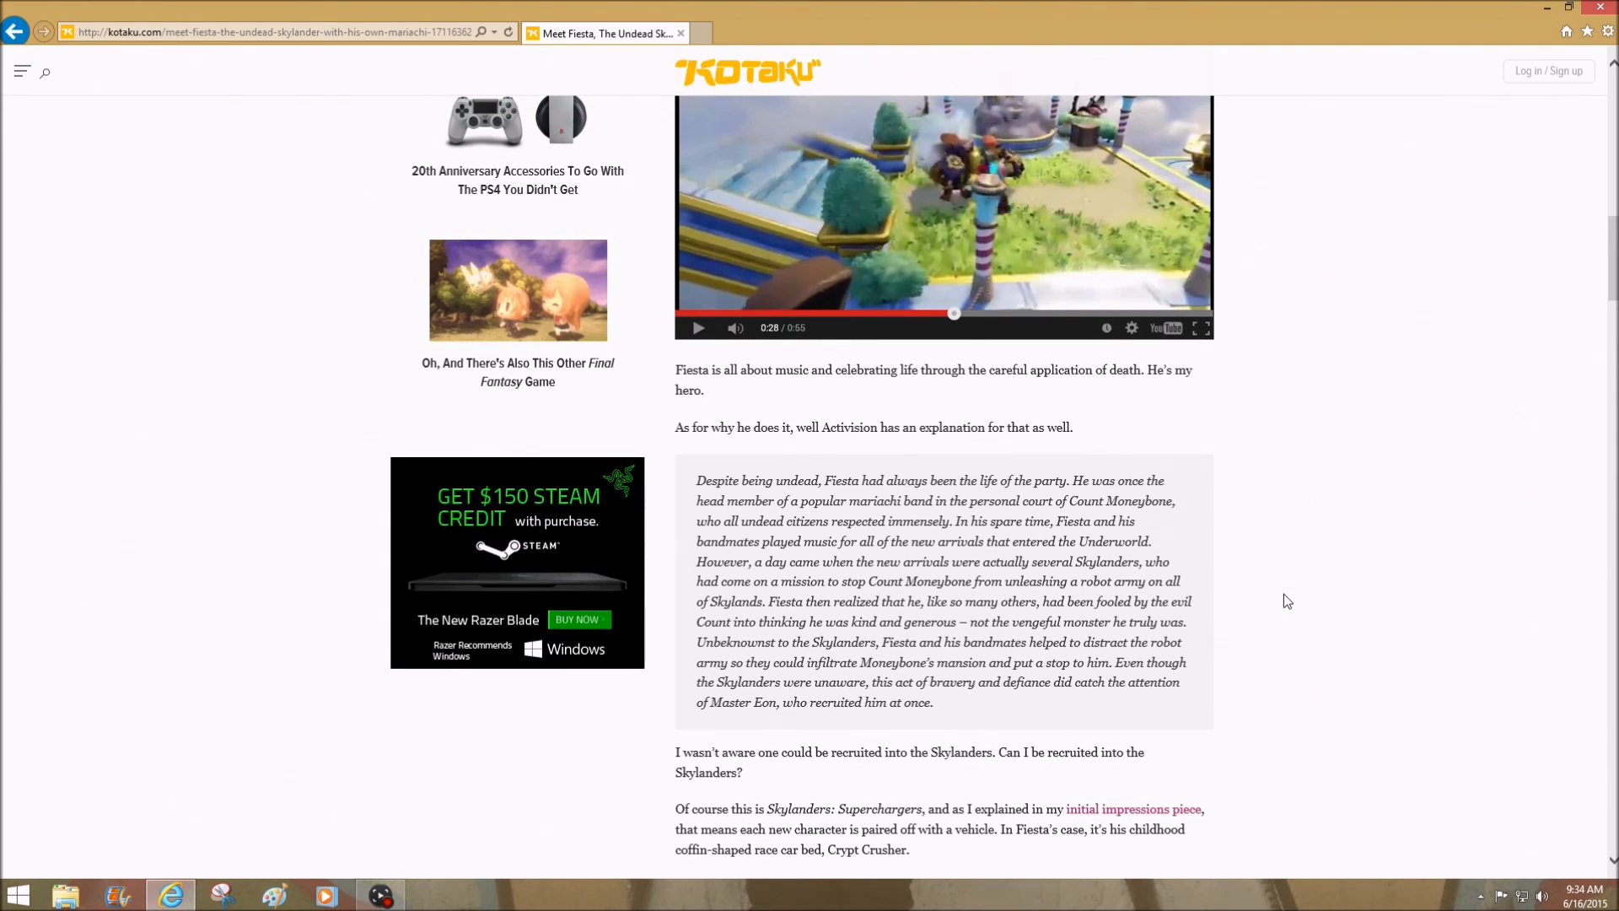
scroll(down, 3)
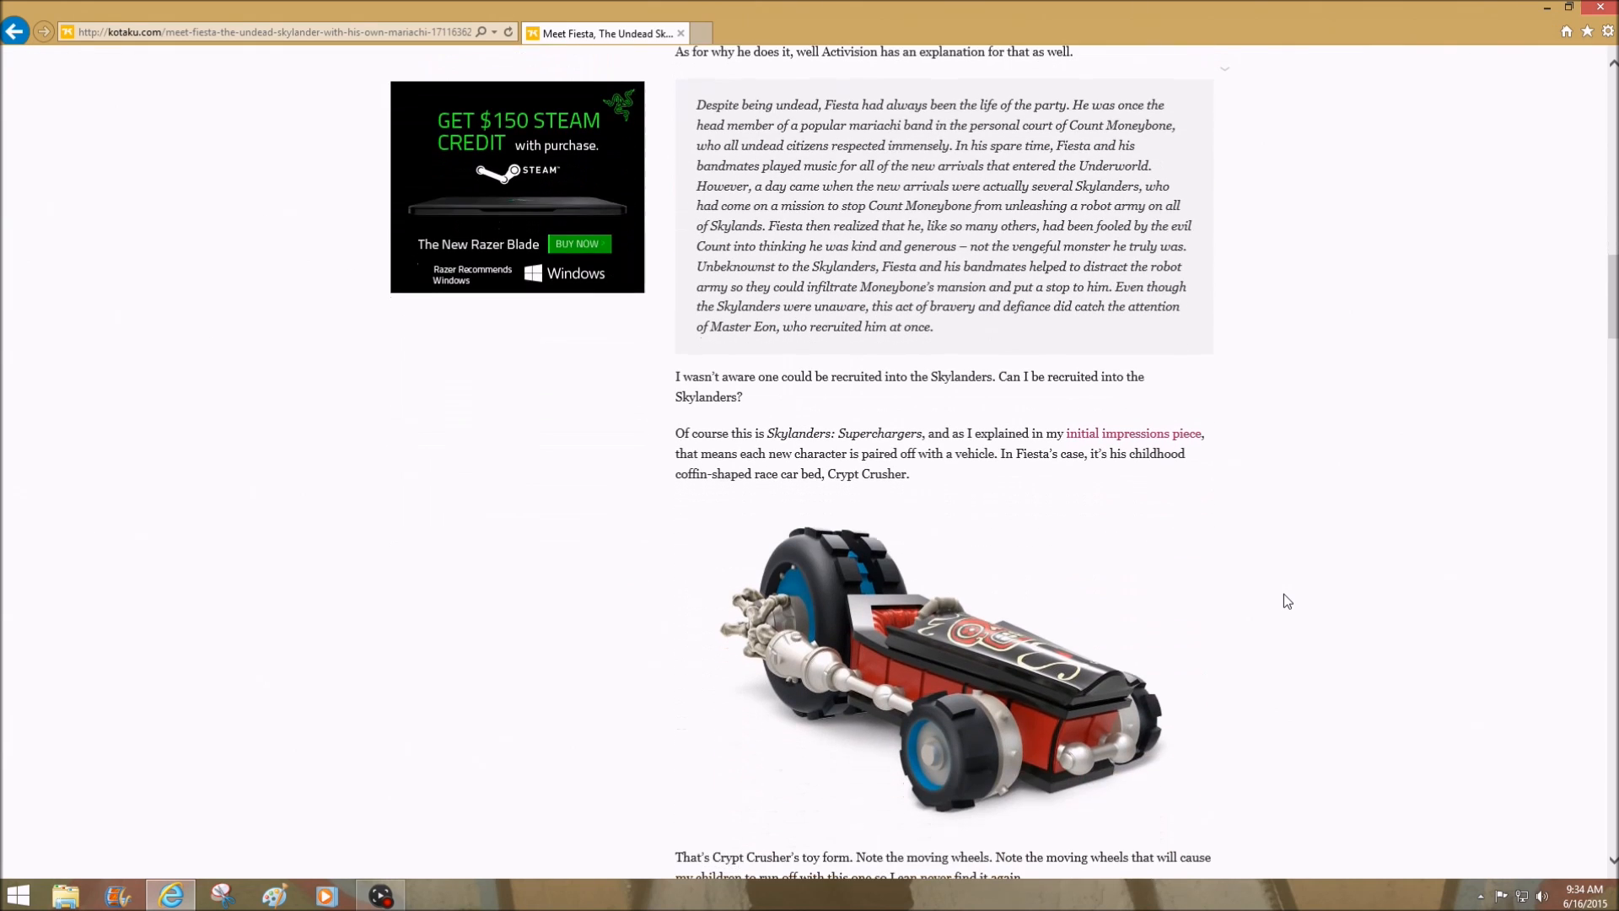
scroll(down, 3)
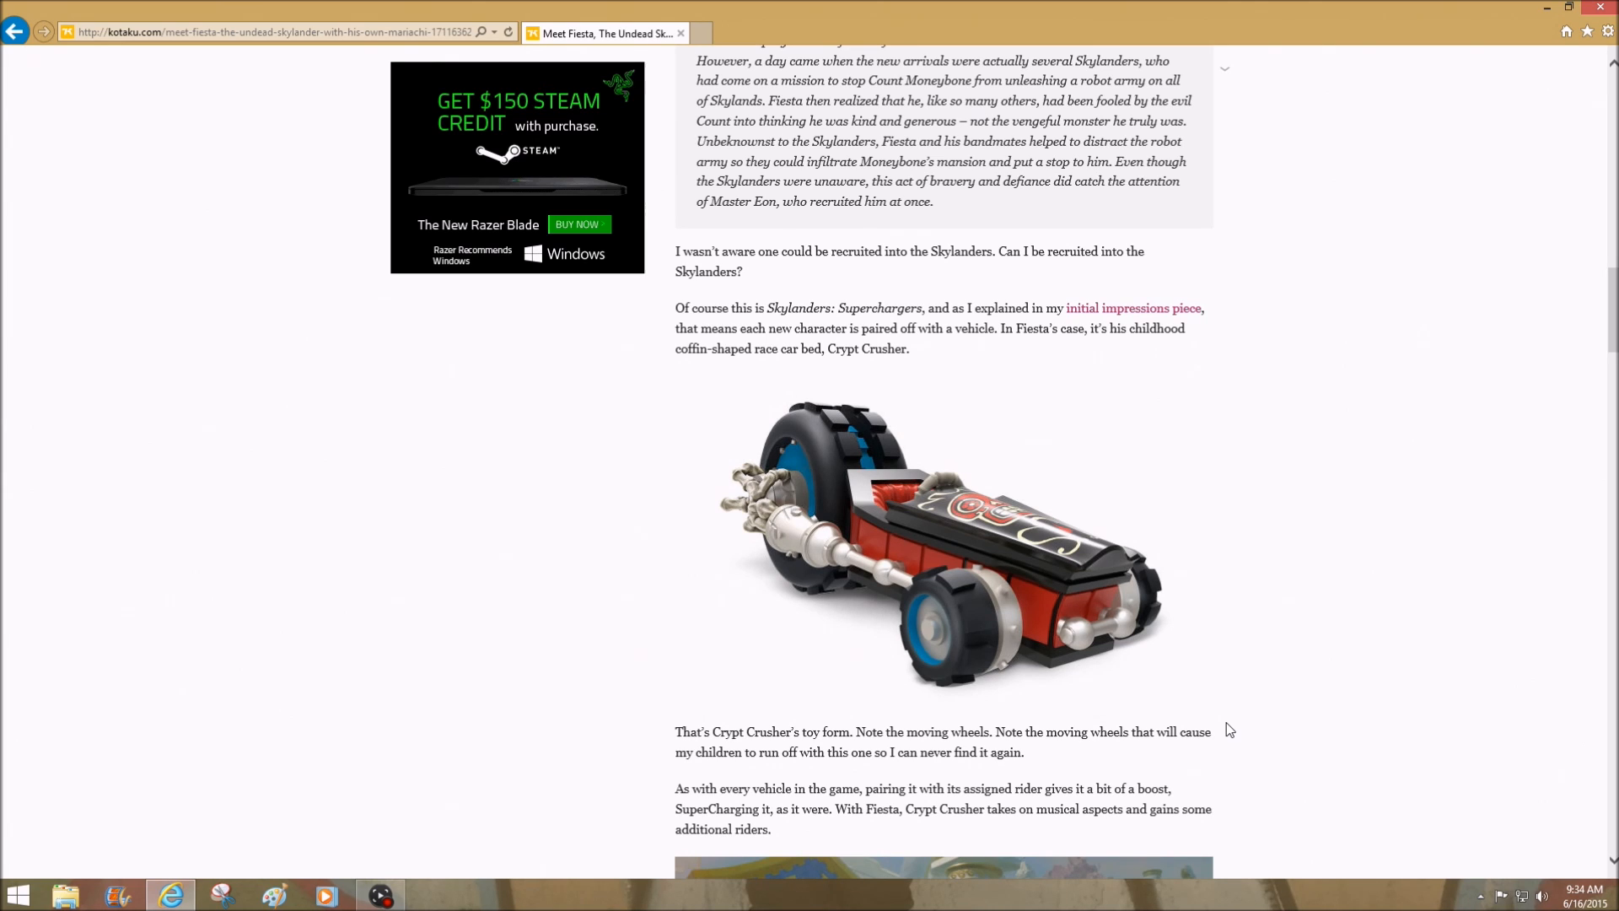
mouse_move(1051, 641)
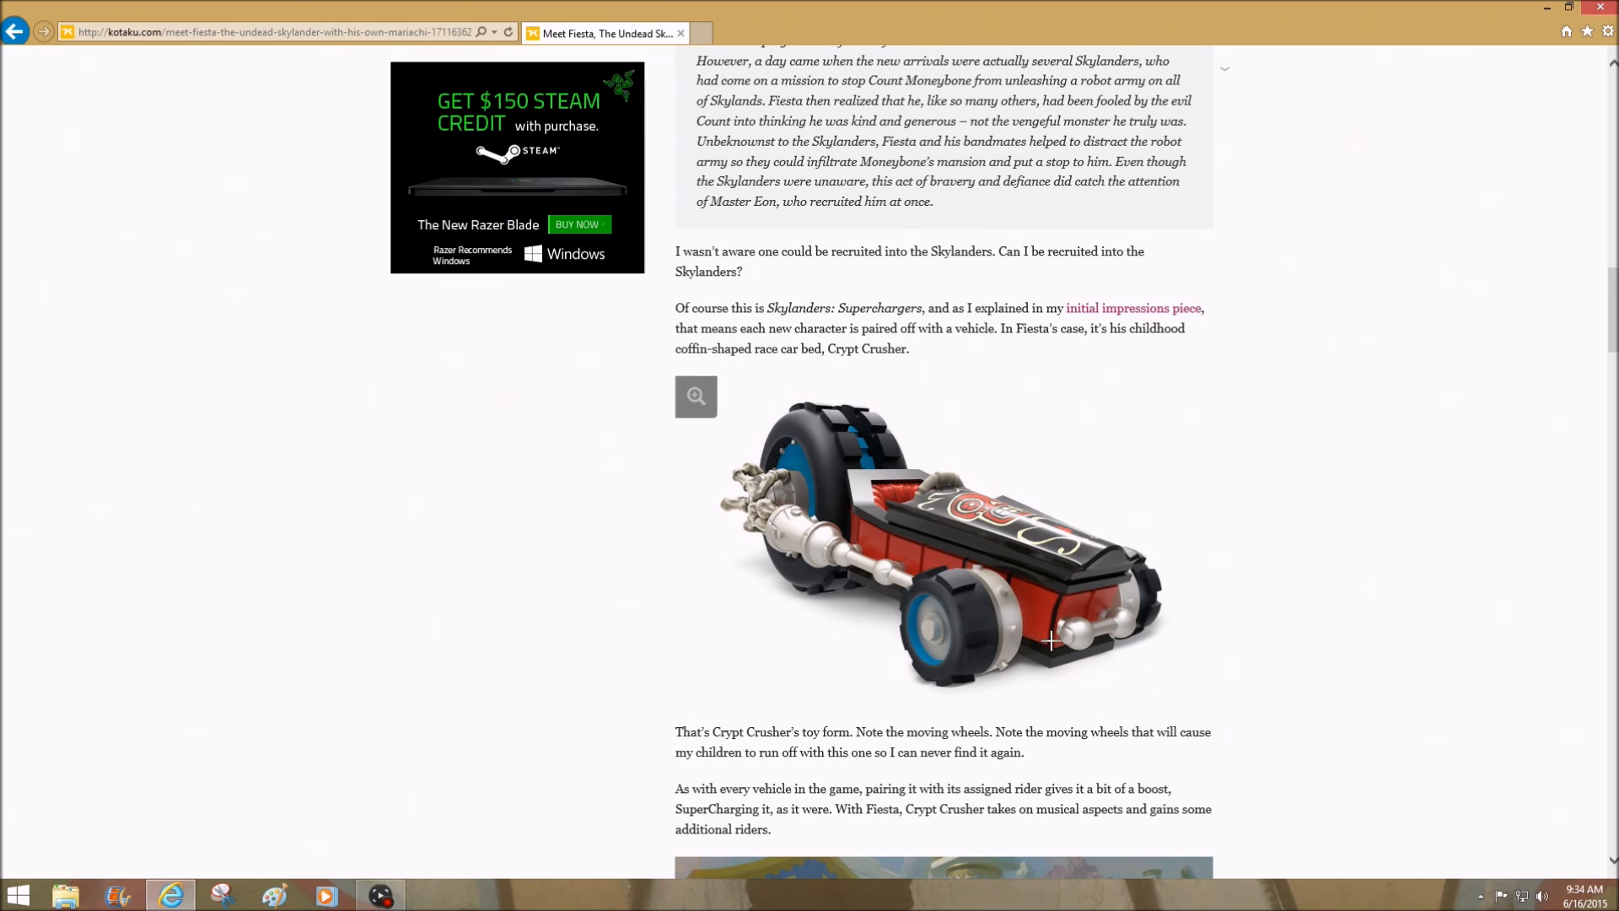
mouse_move(866, 473)
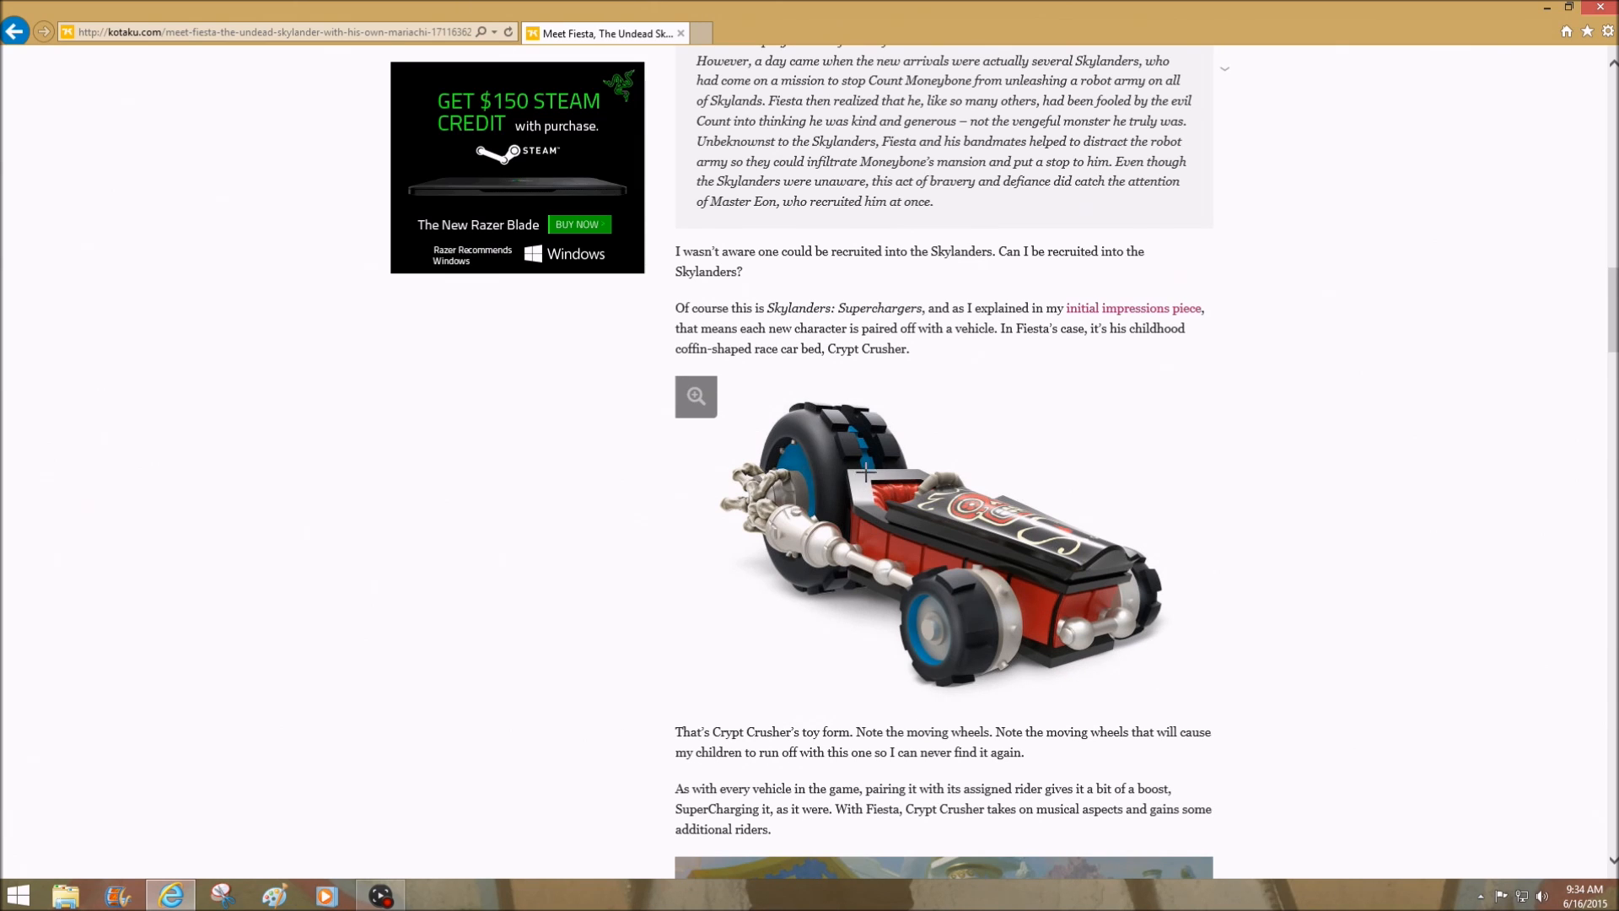
mouse_move(946, 669)
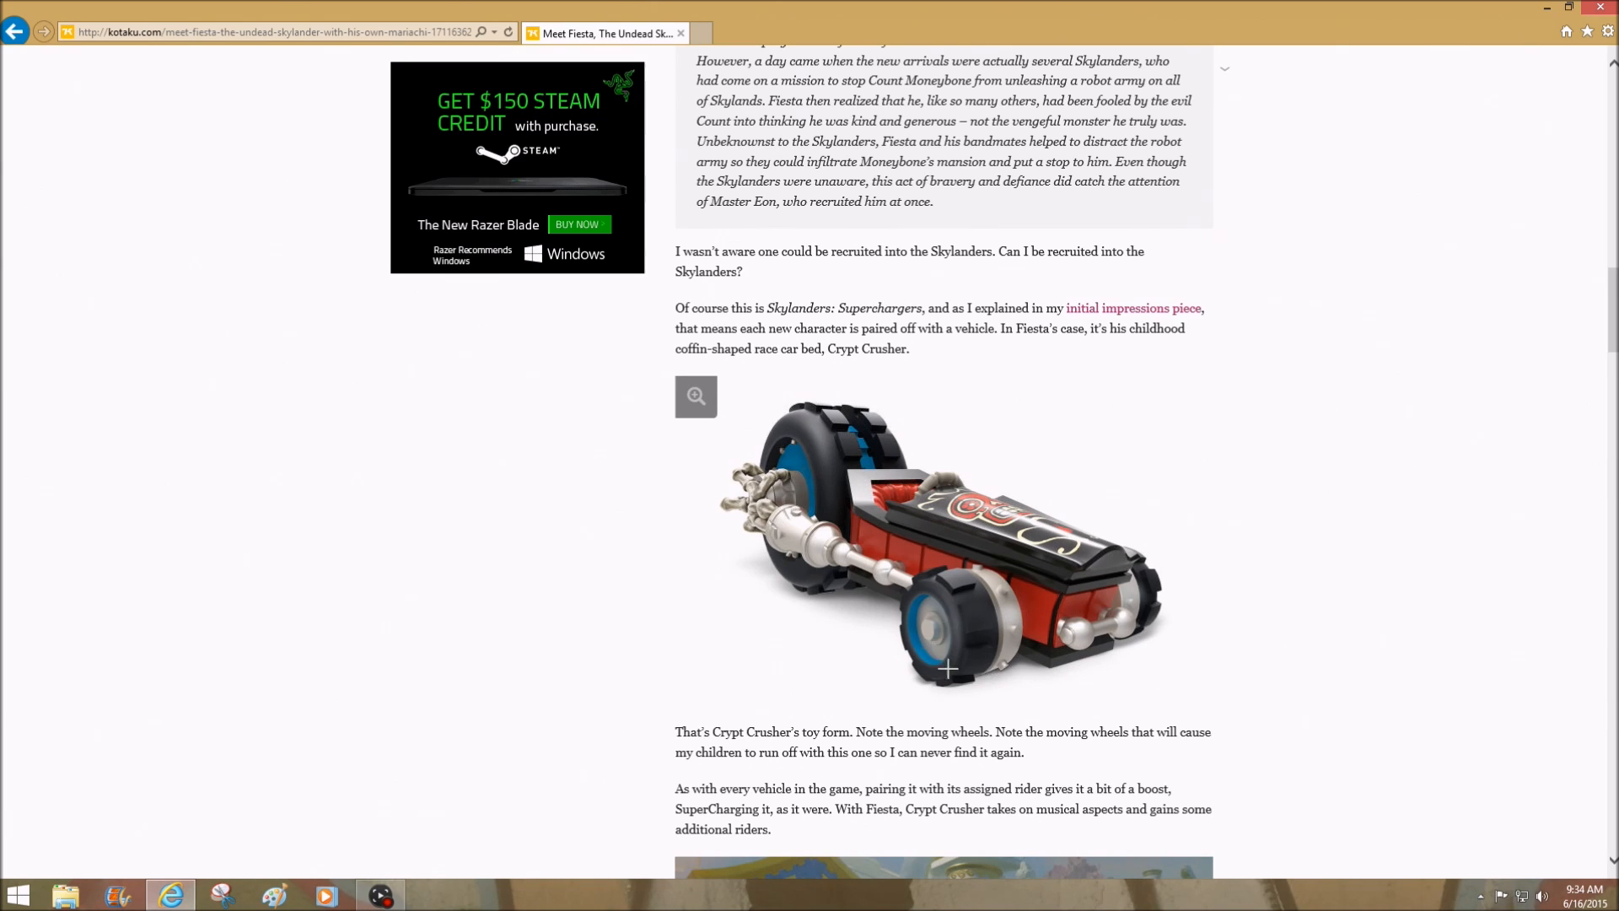
mouse_move(1012, 550)
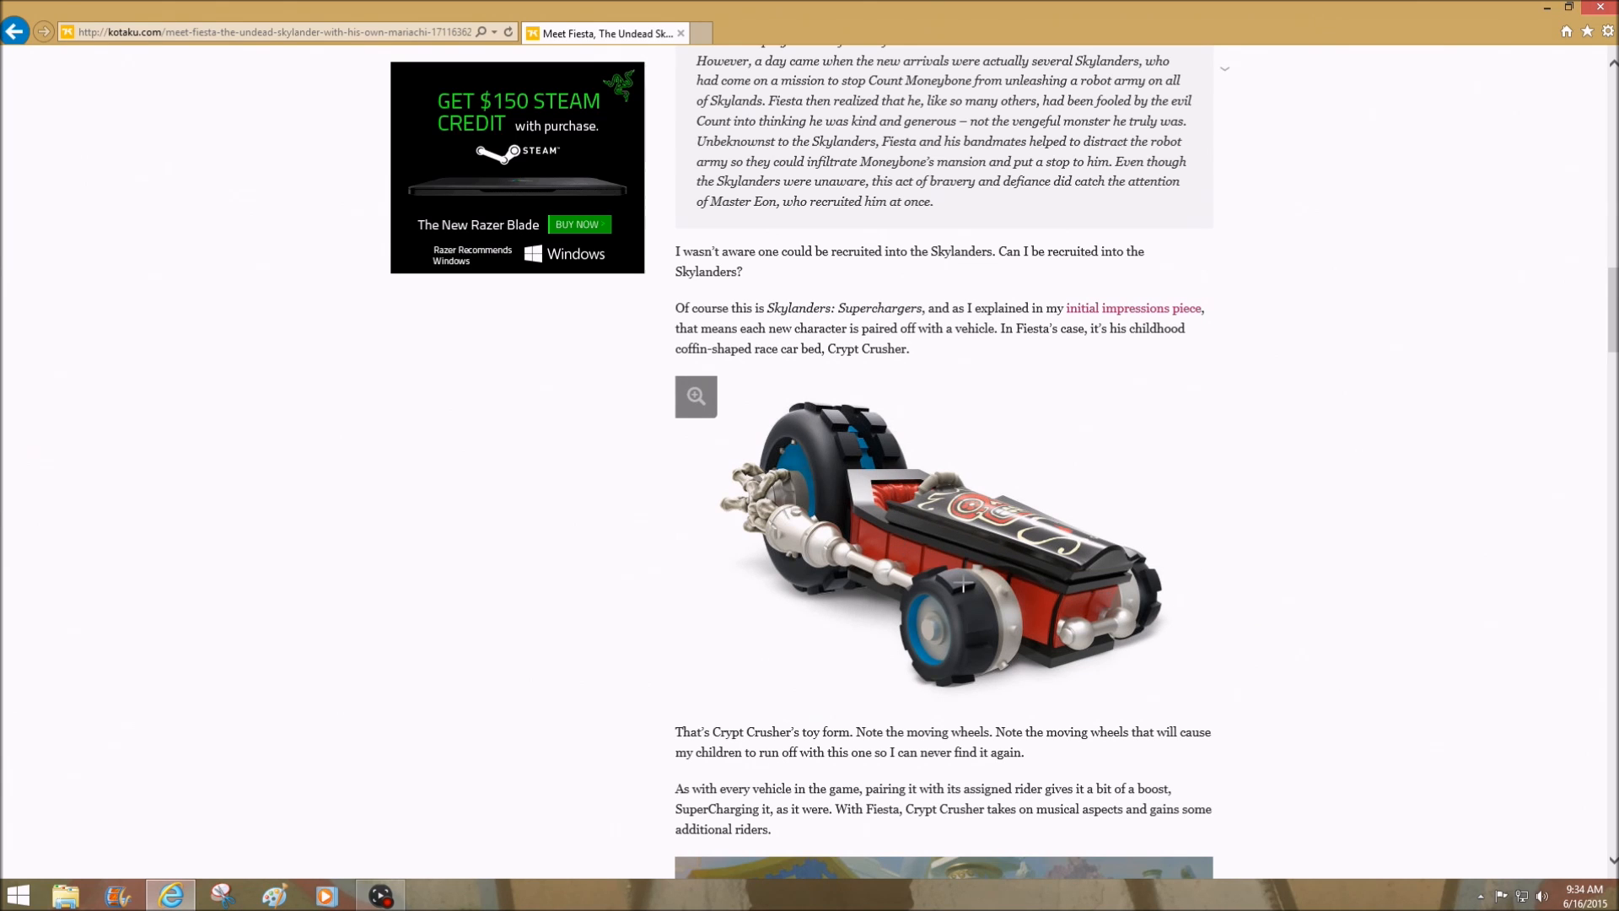
mouse_move(1069, 581)
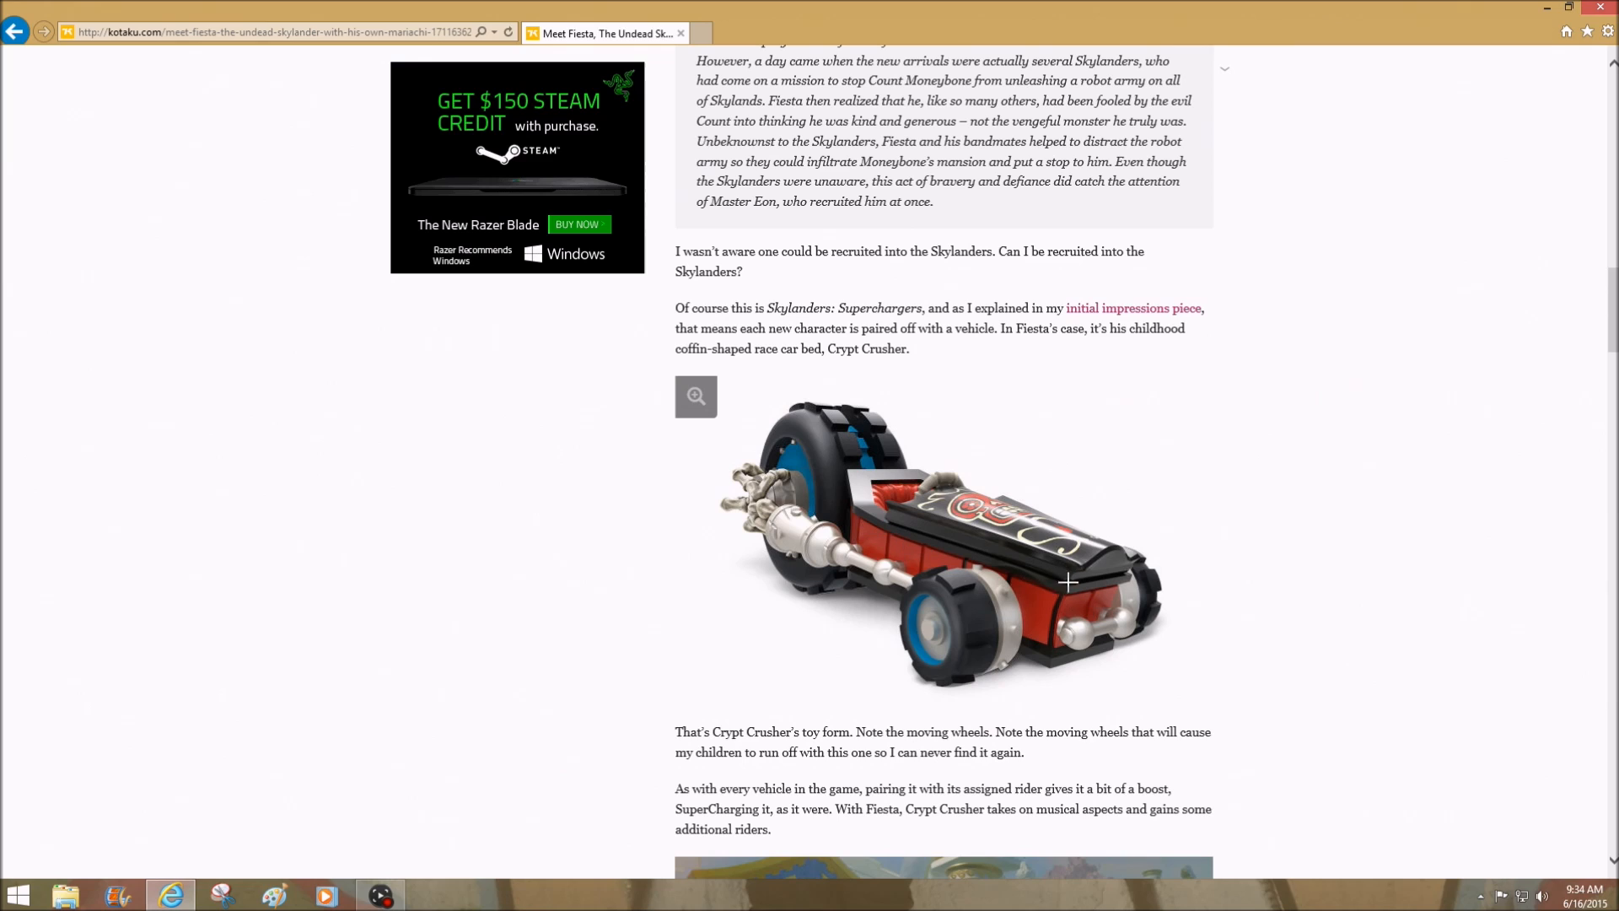
mouse_move(1016, 607)
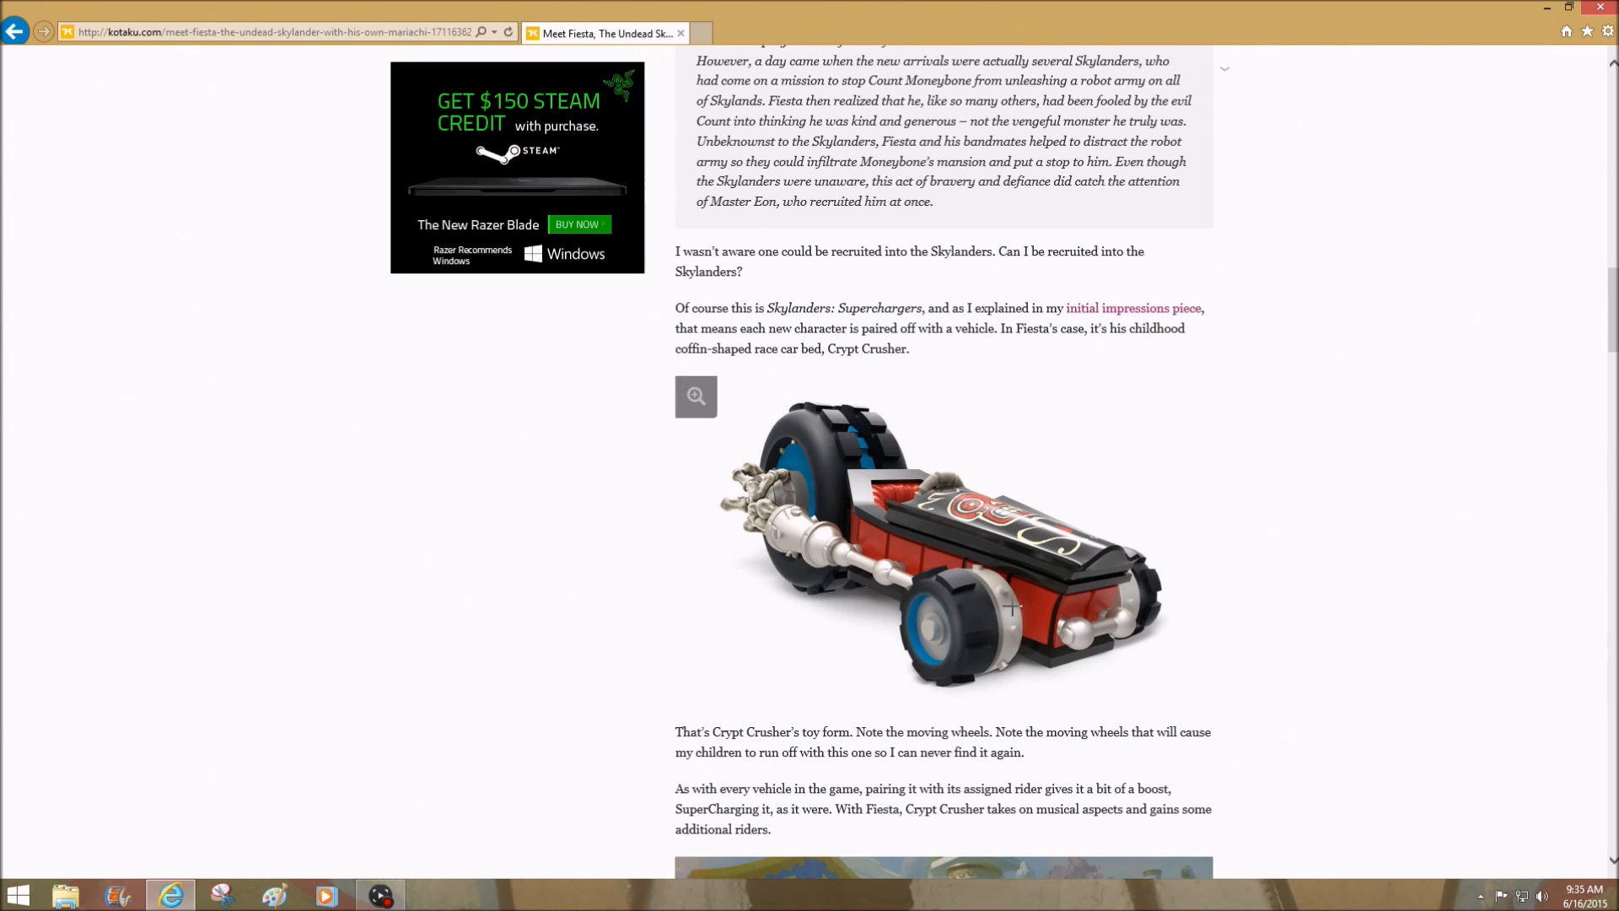
mouse_move(968, 545)
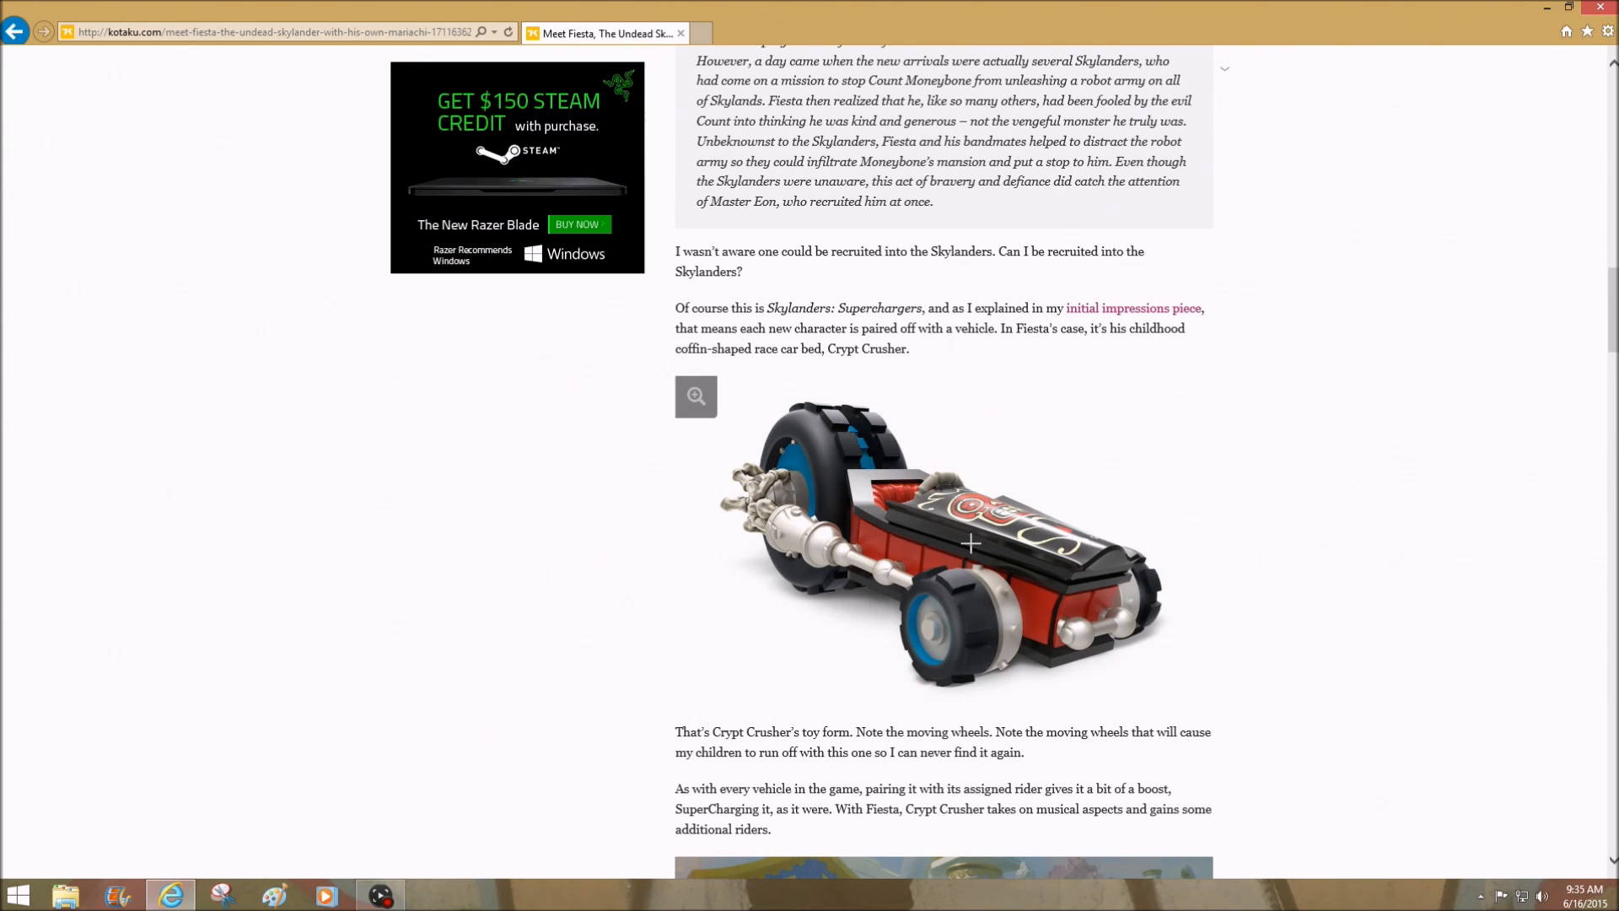
mouse_move(977, 558)
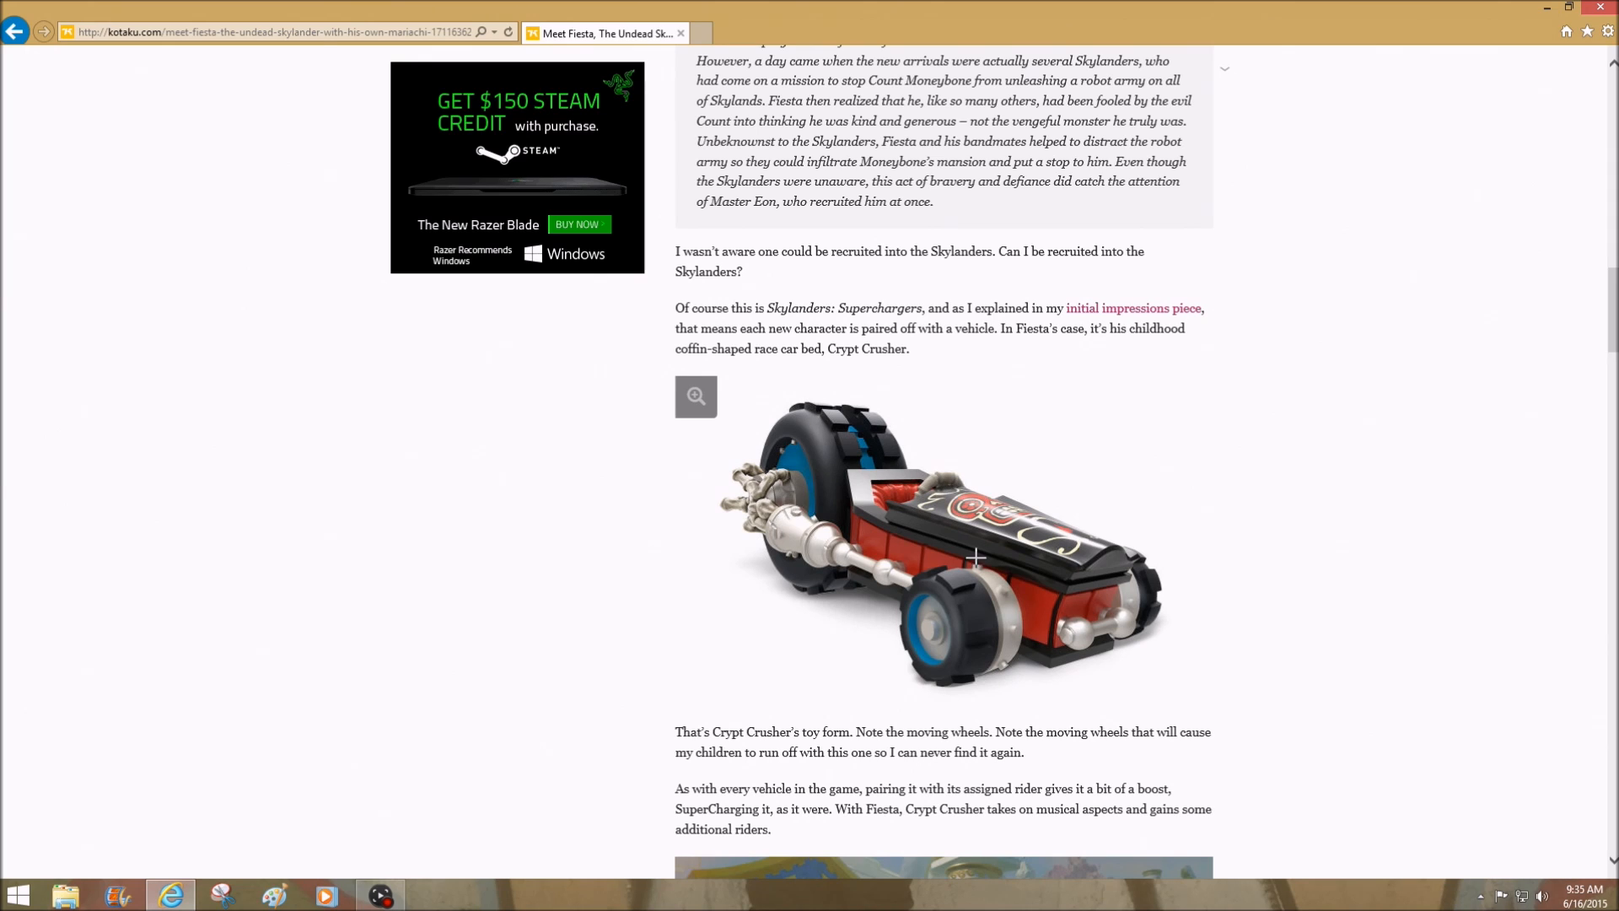
mouse_move(928, 577)
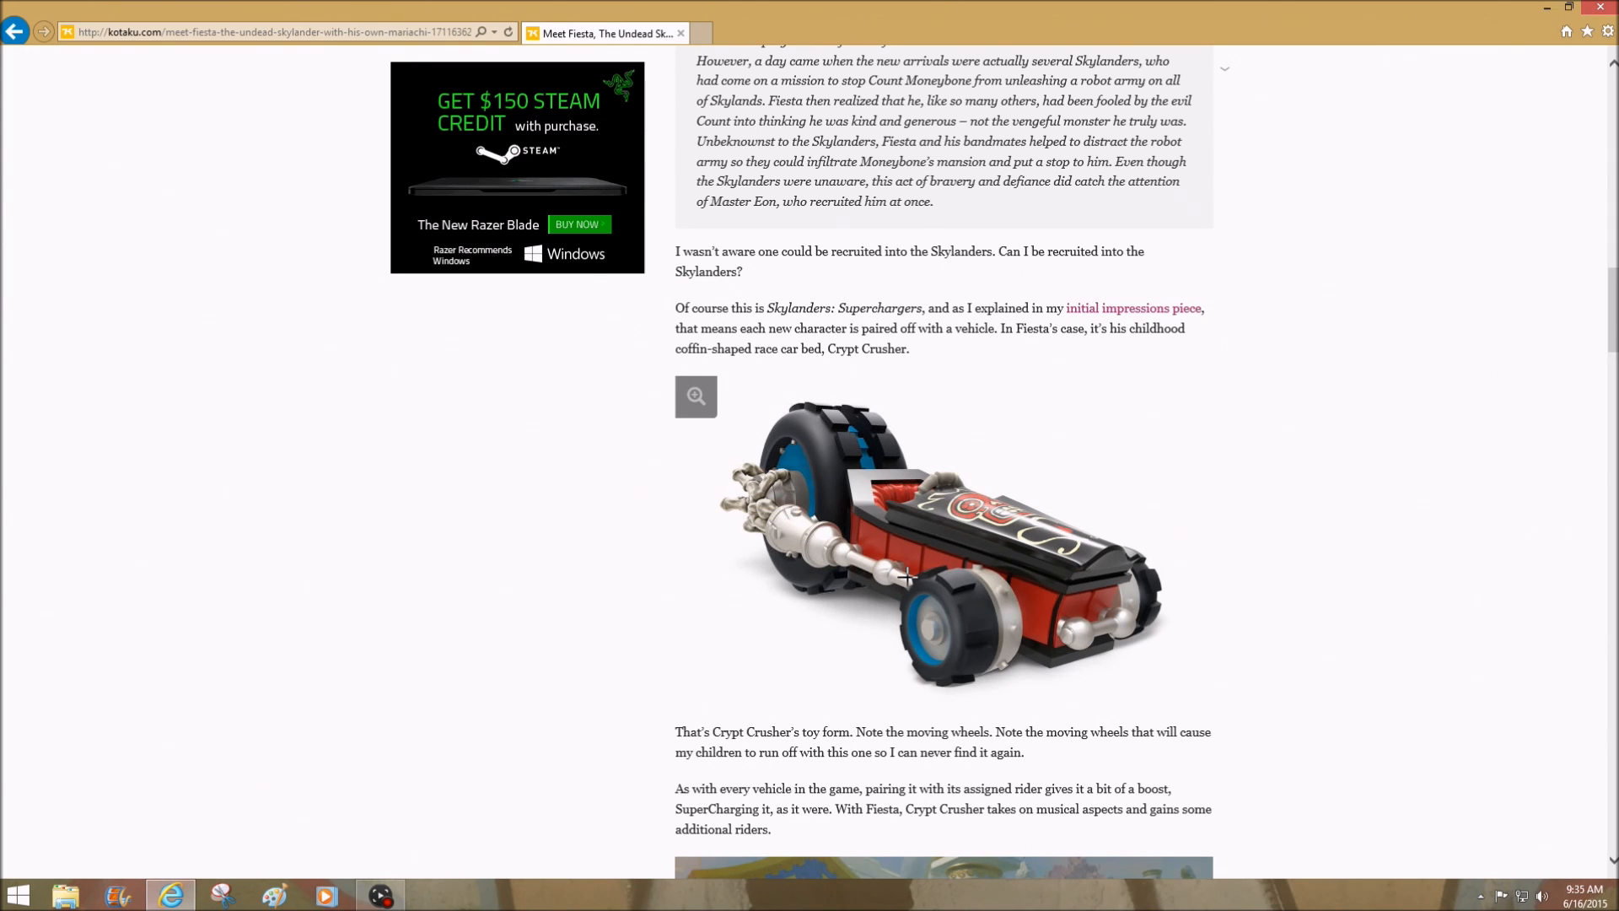
mouse_move(769, 537)
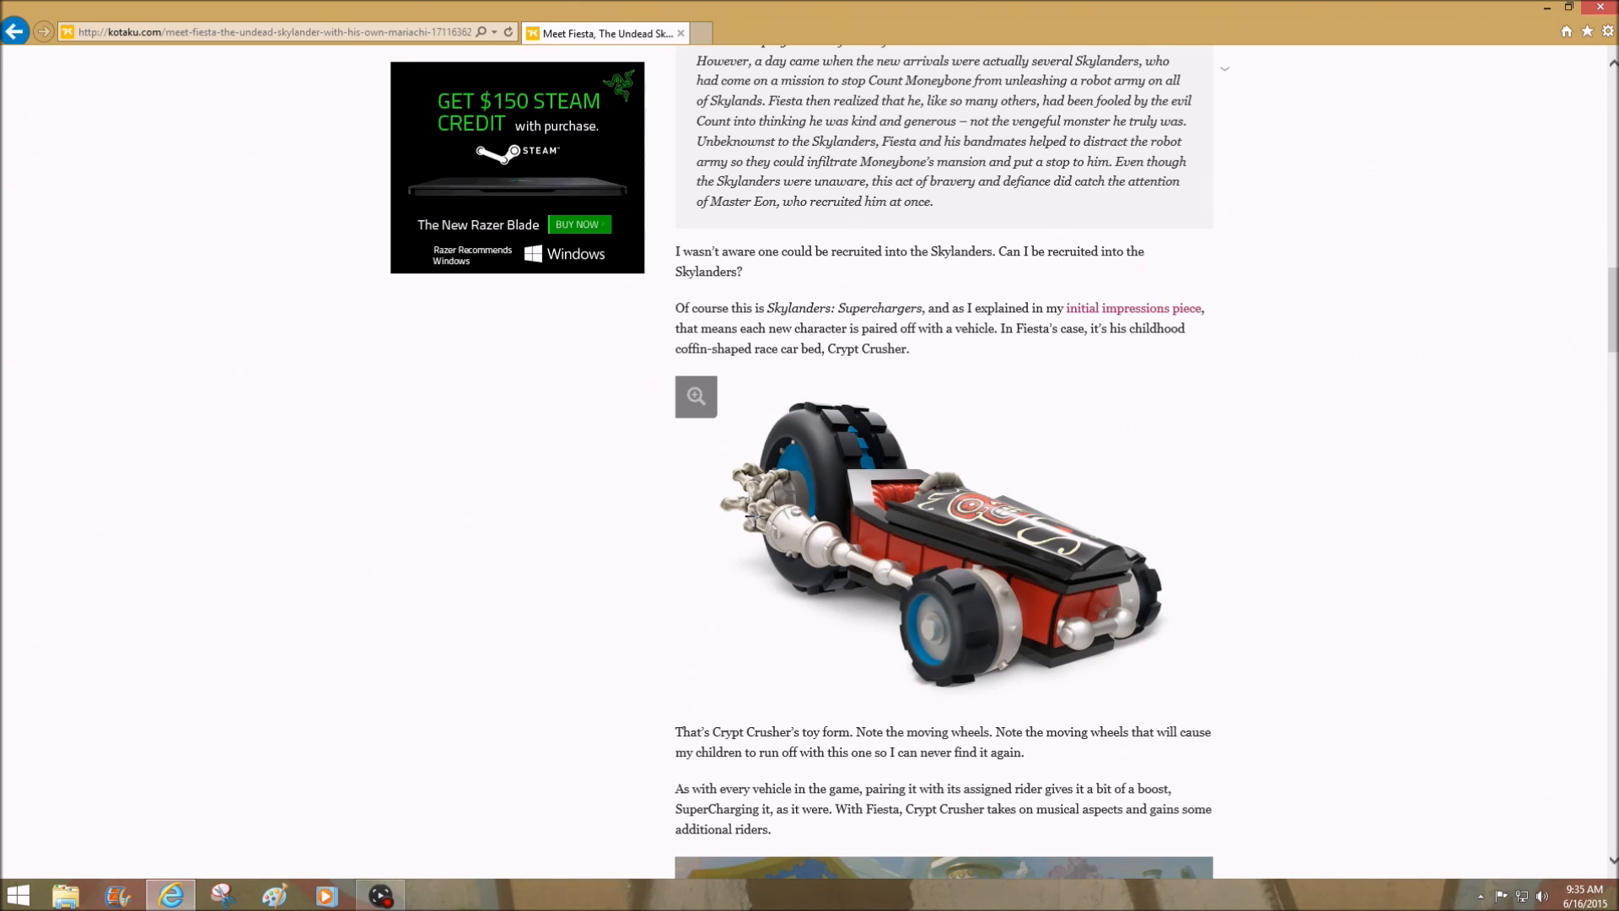
mouse_move(710, 529)
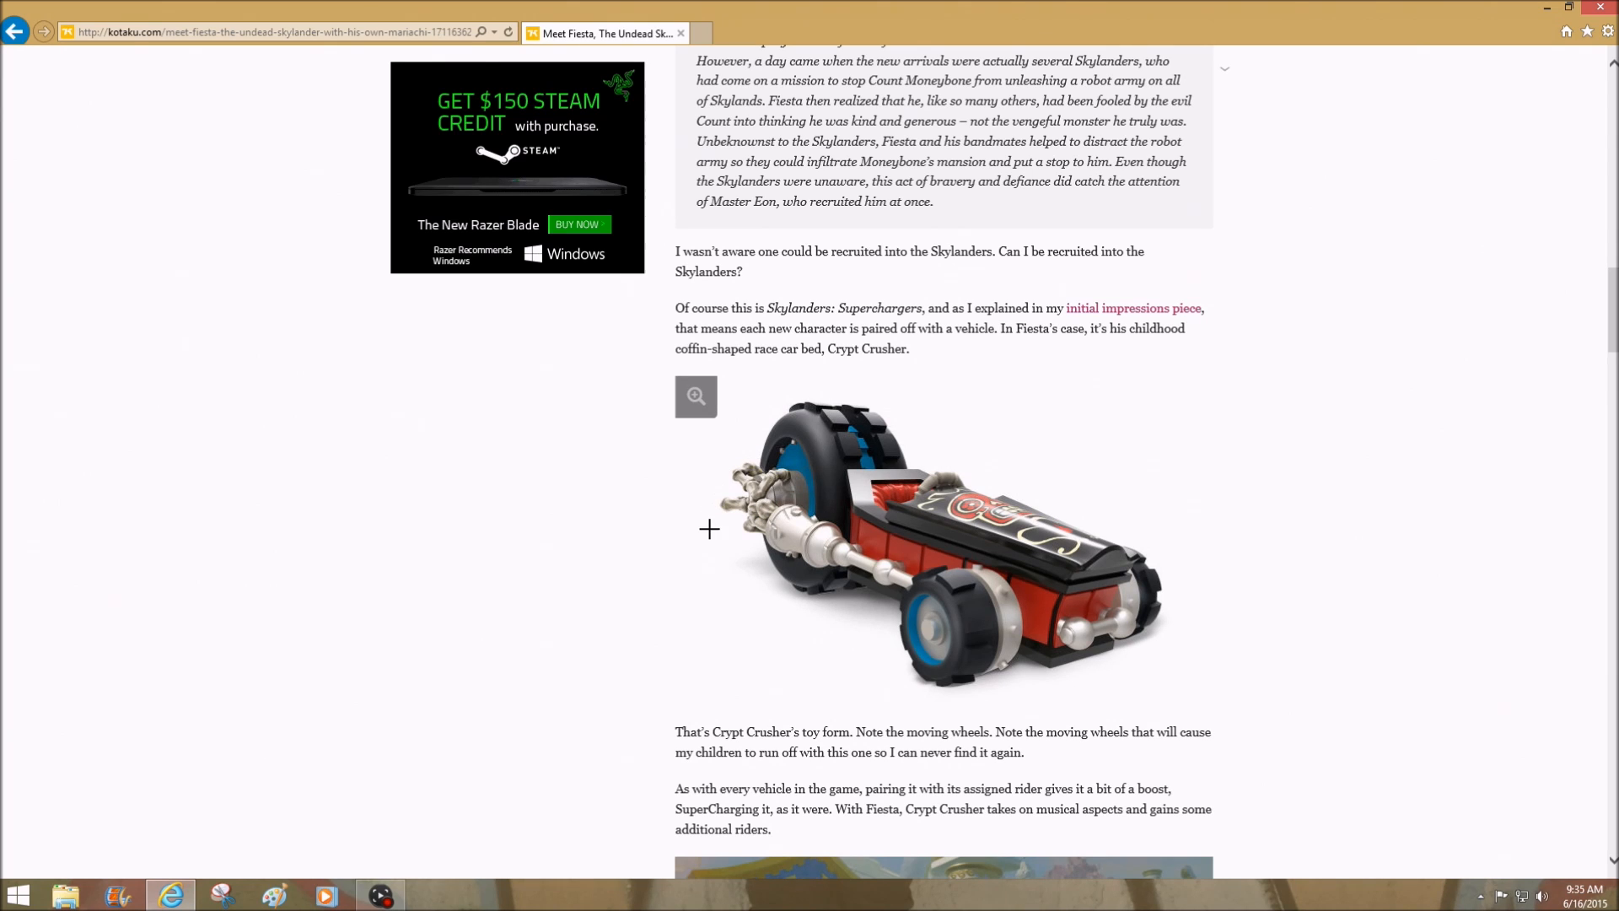
mouse_move(788, 454)
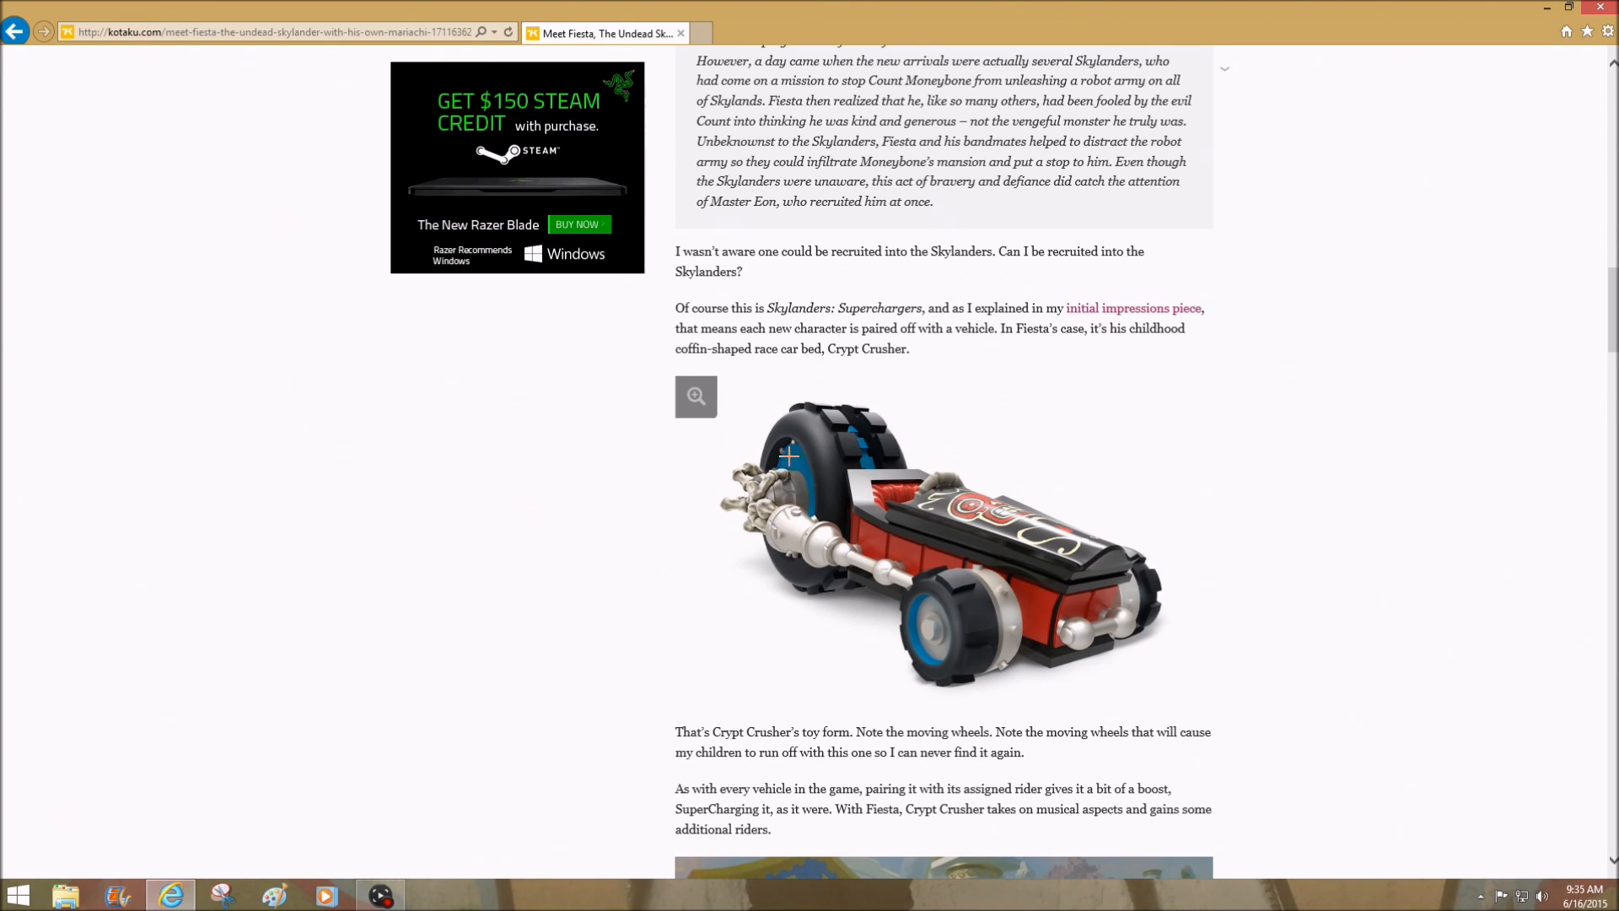
mouse_move(716, 521)
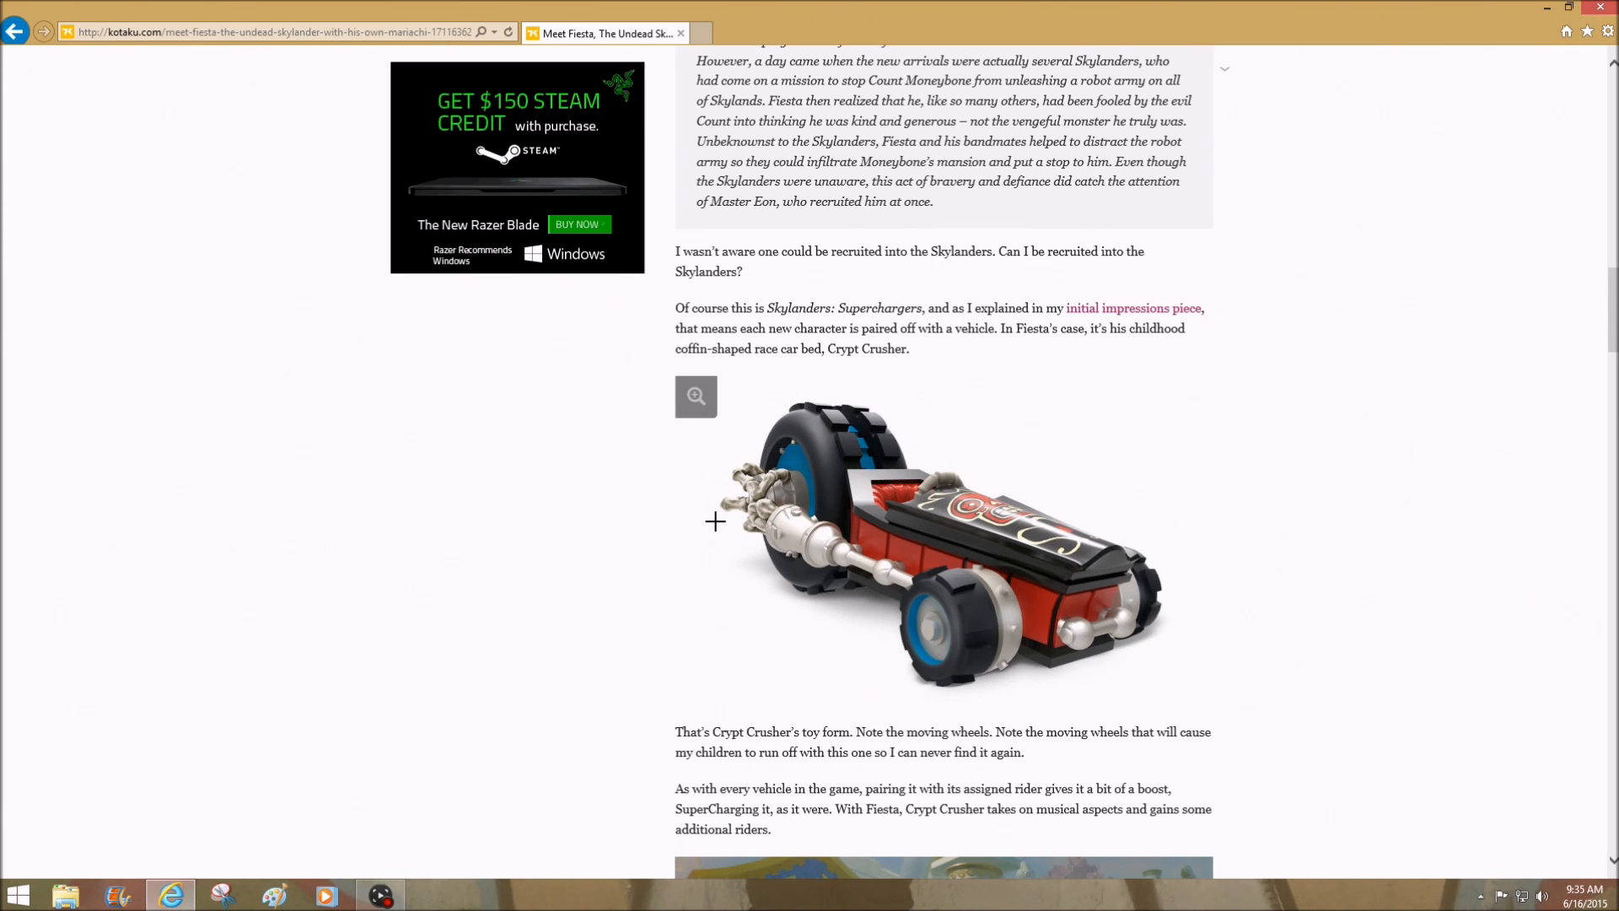
mouse_move(827, 506)
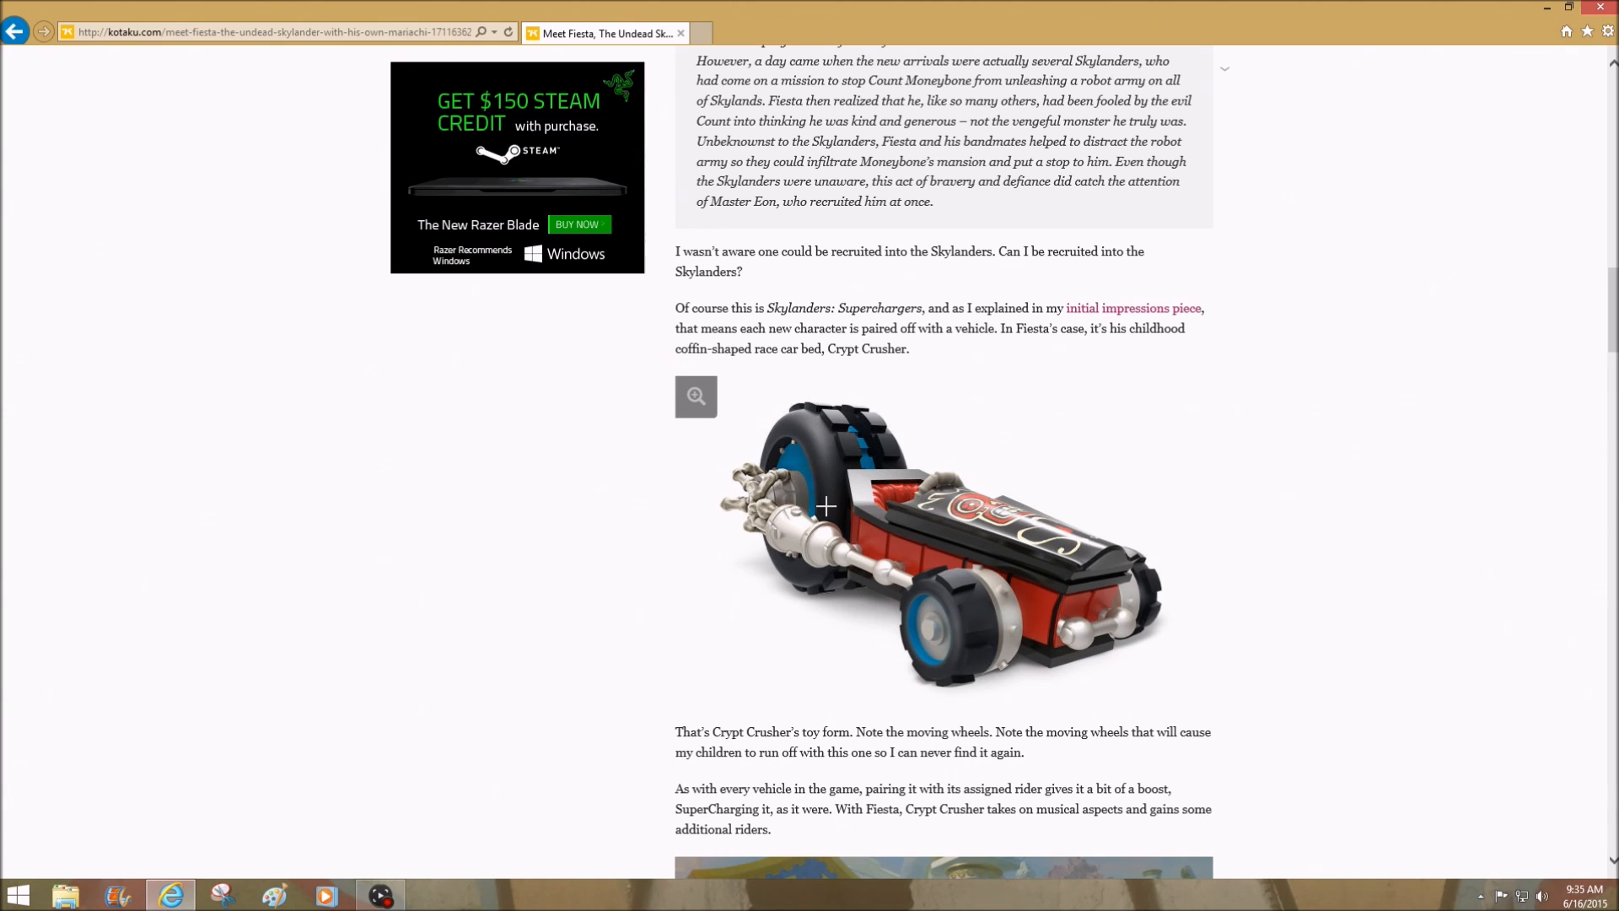
mouse_move(798, 516)
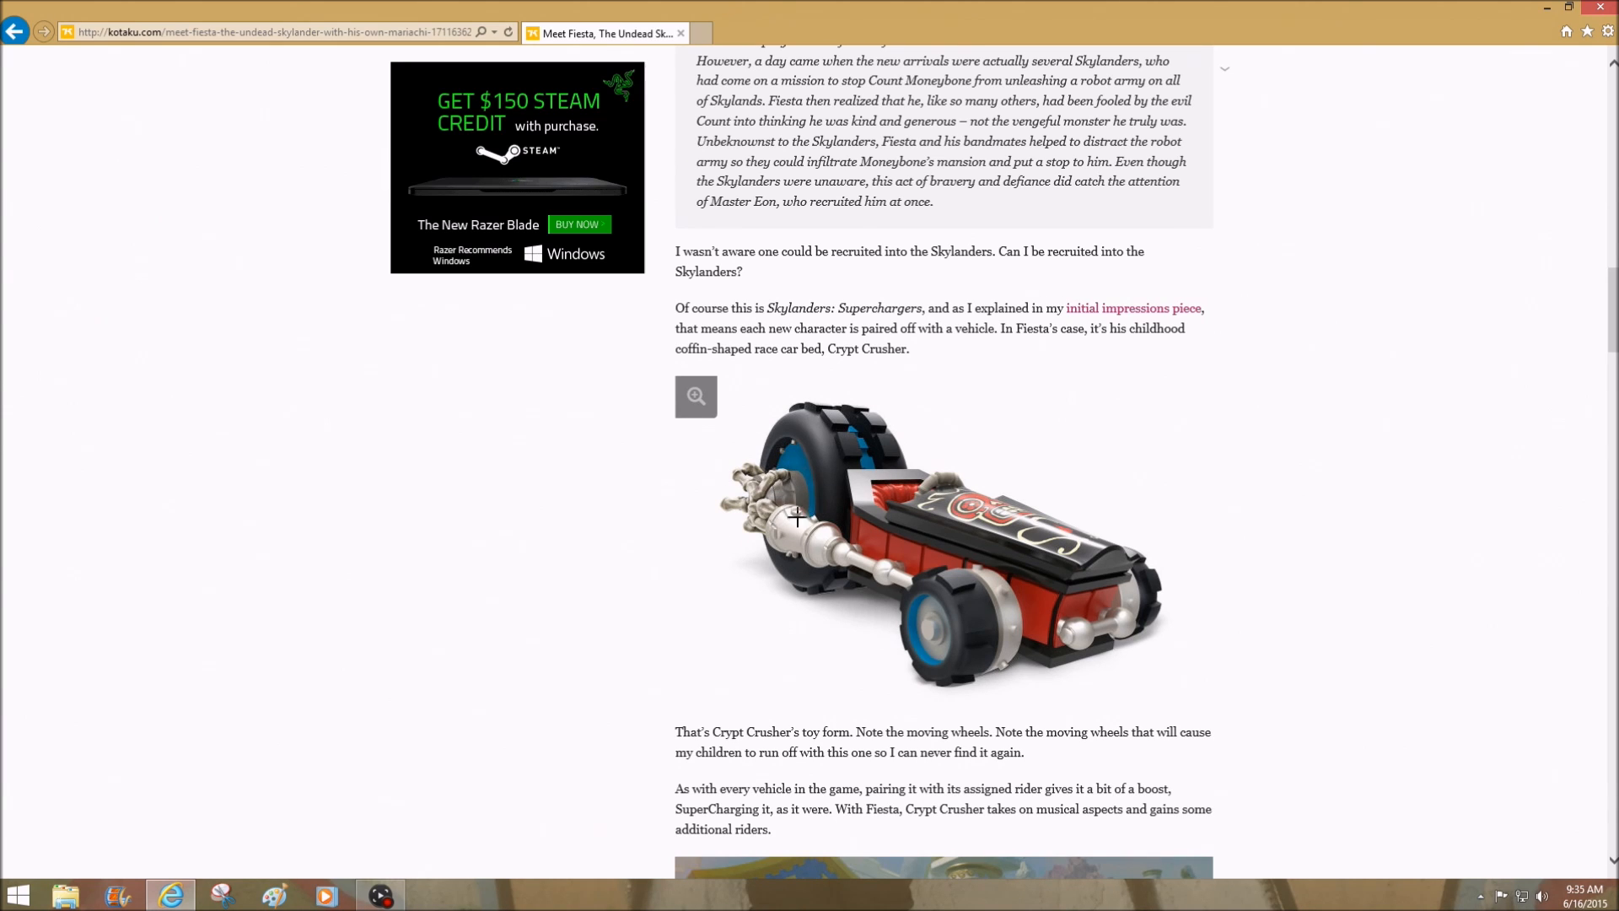
mouse_move(913, 535)
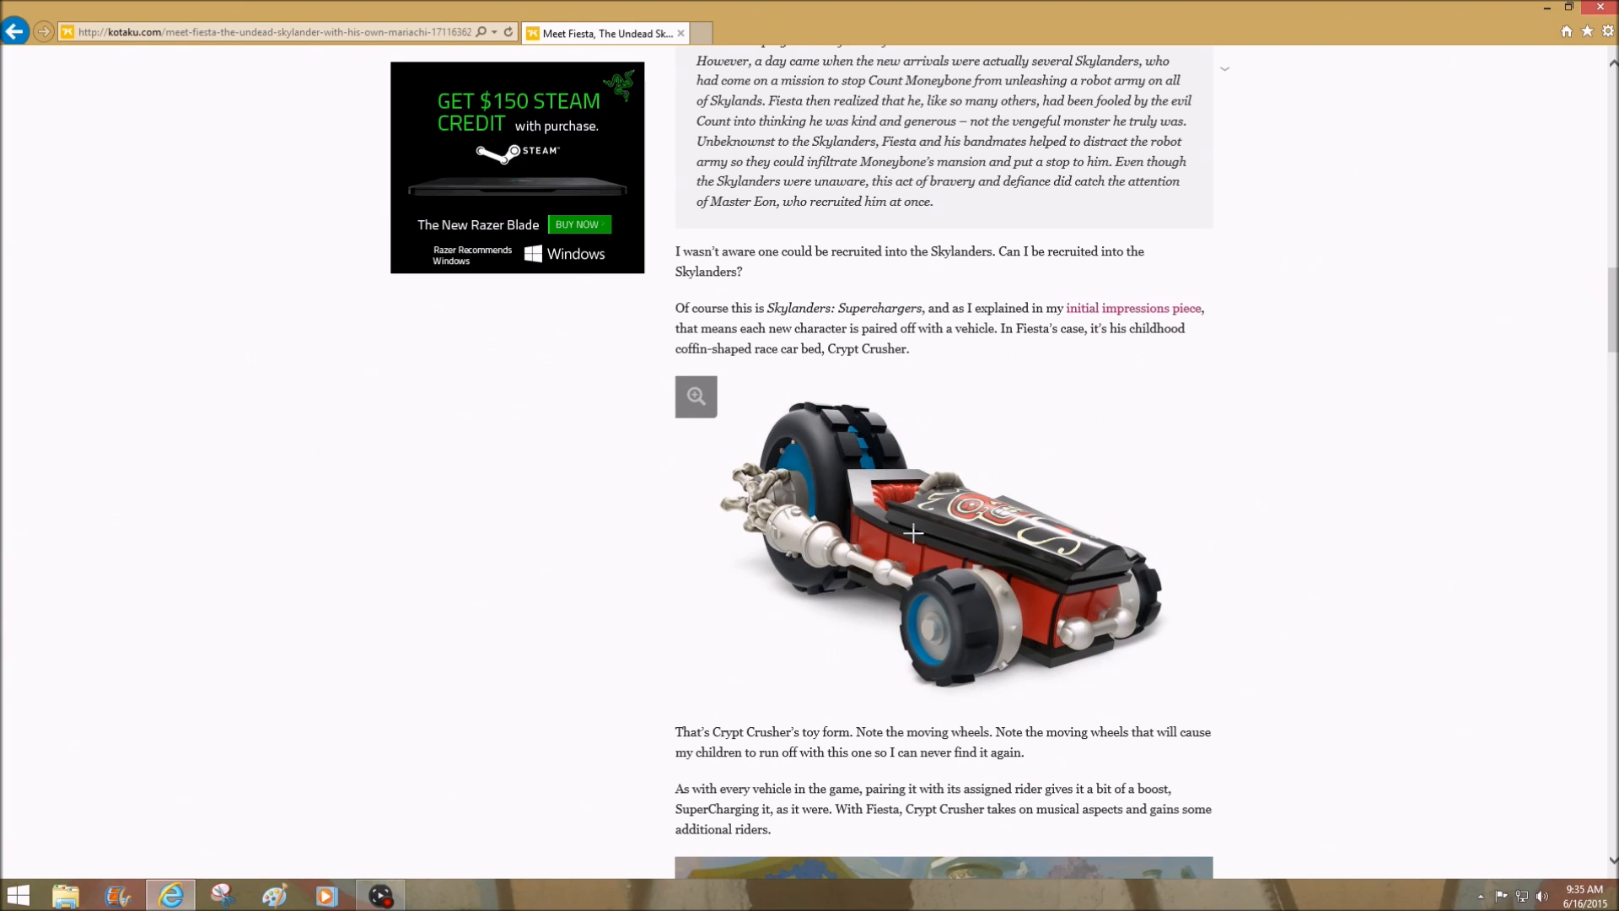
mouse_move(909, 555)
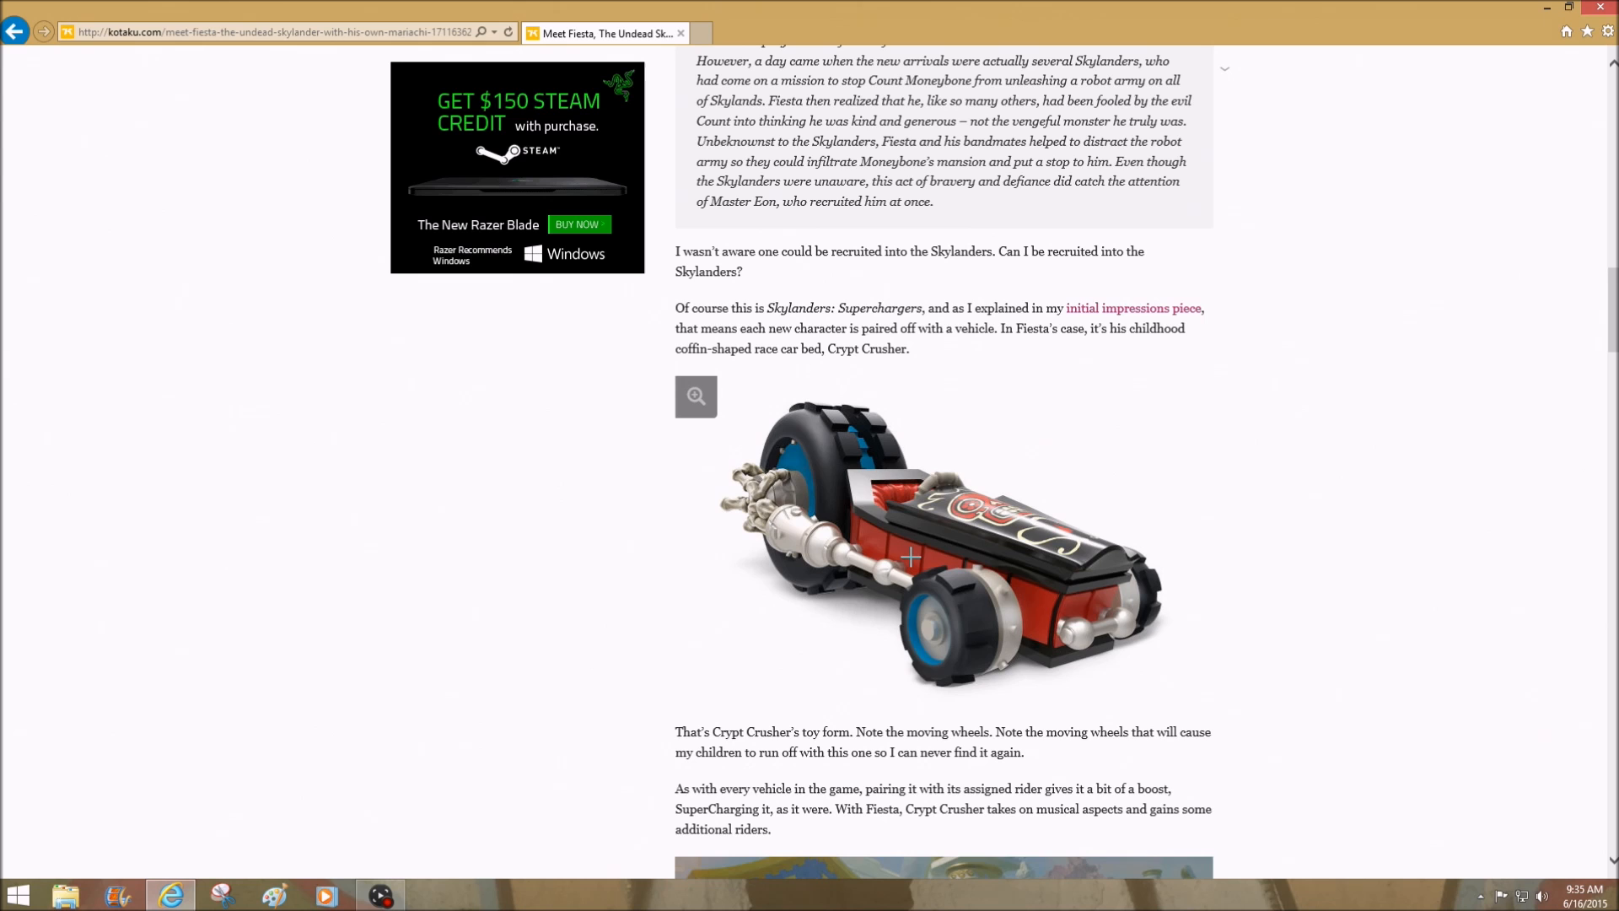
scroll(down, 3)
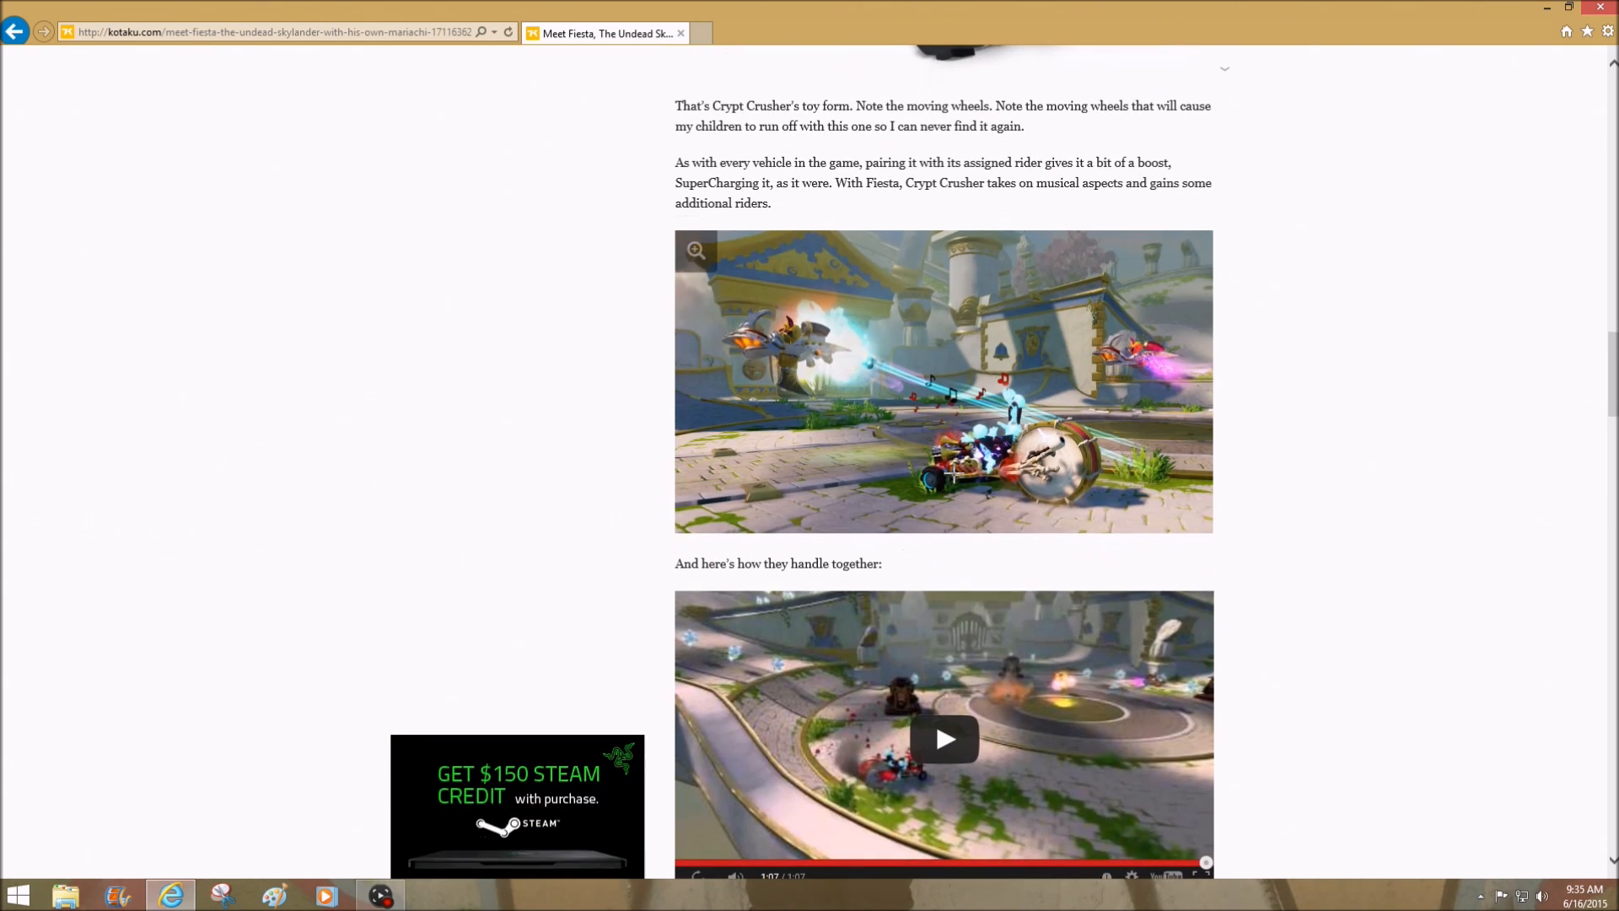
scroll(down, 3)
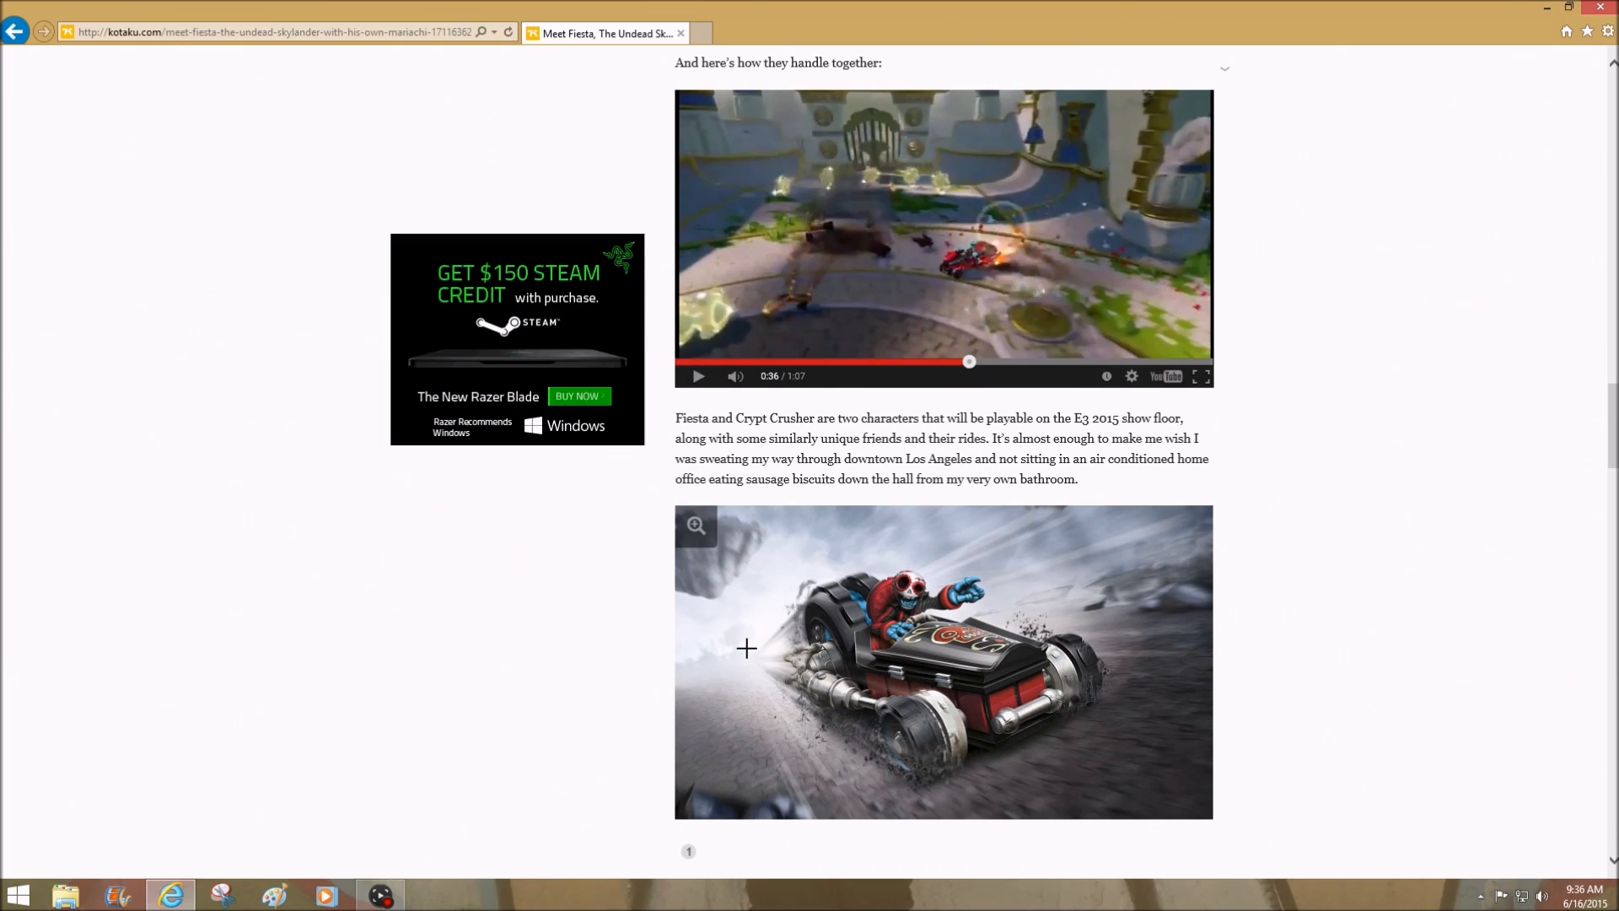
scroll(down, 3)
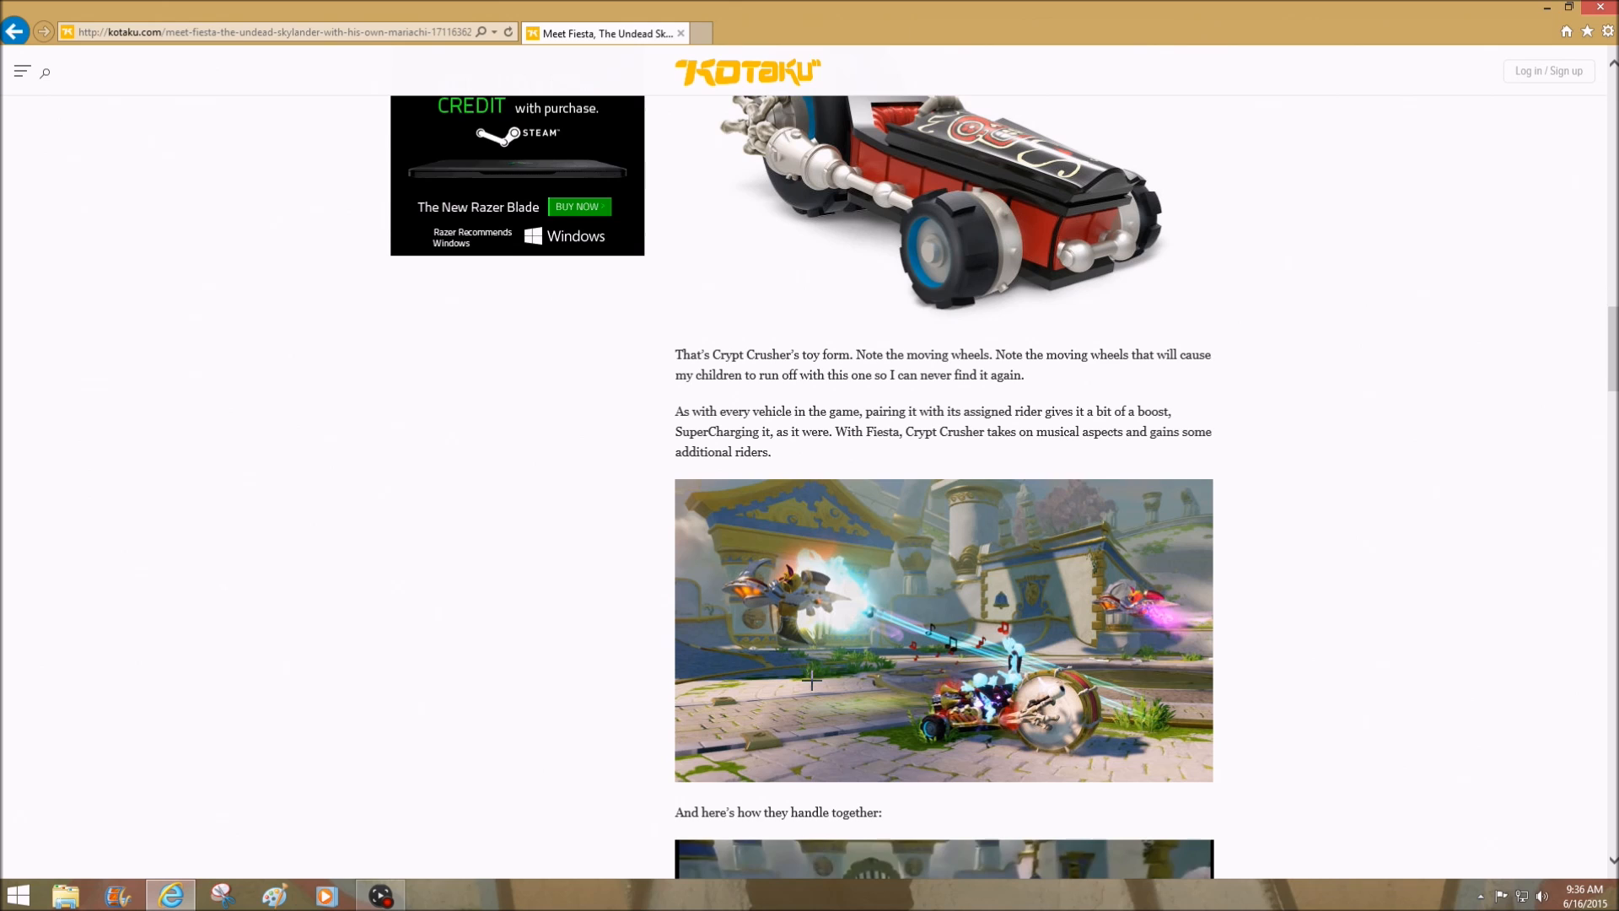
scroll(up, 3)
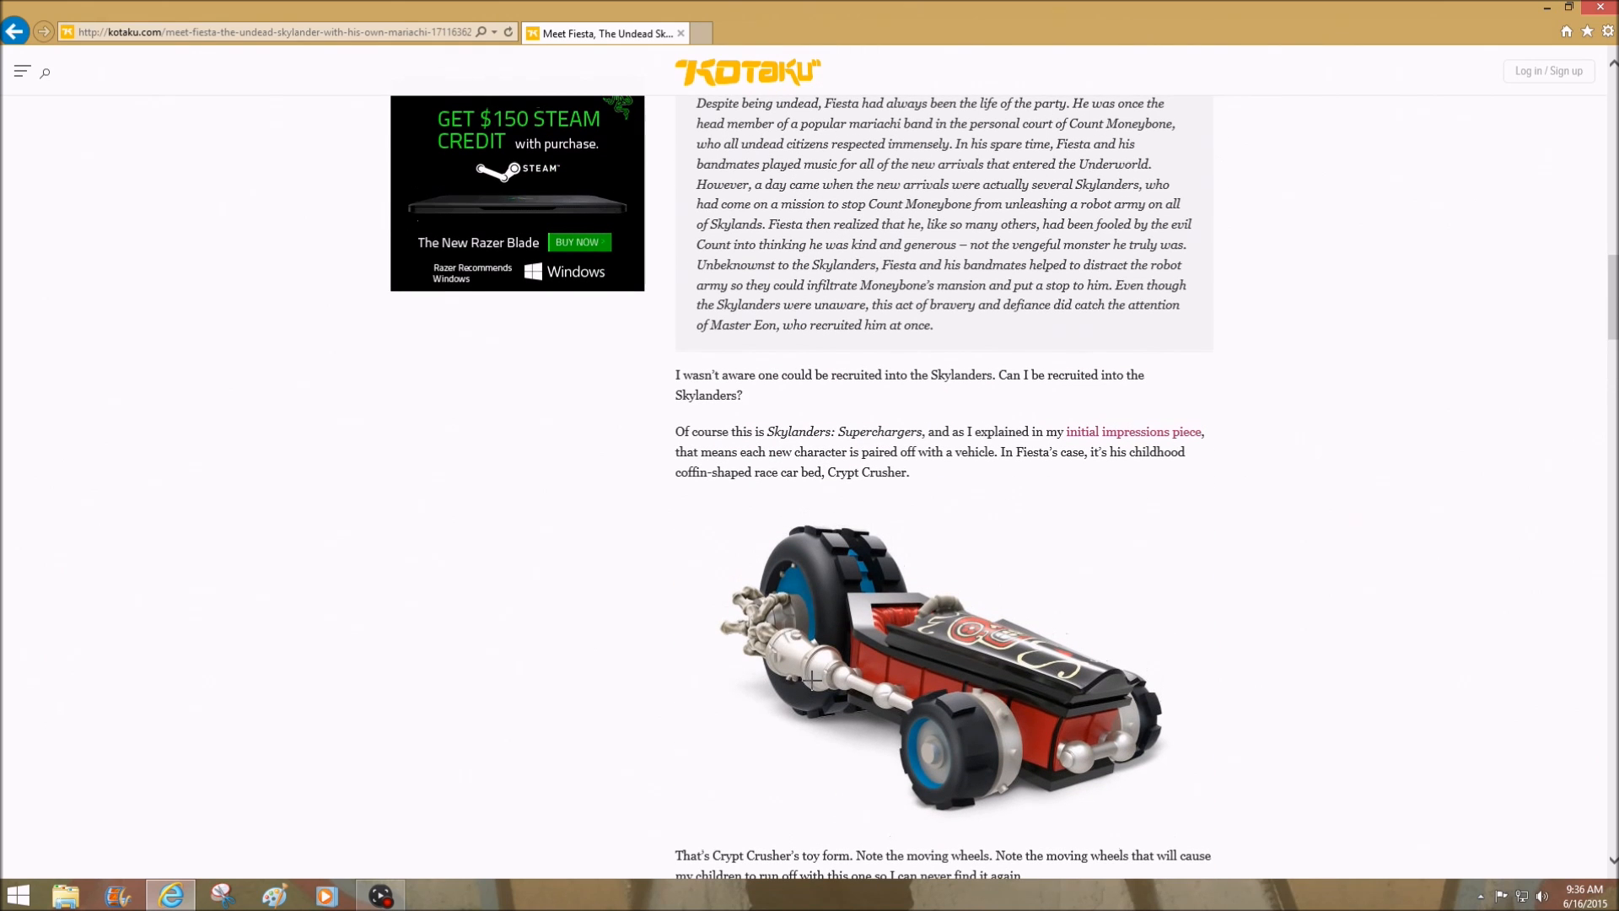
mouse_move(808, 563)
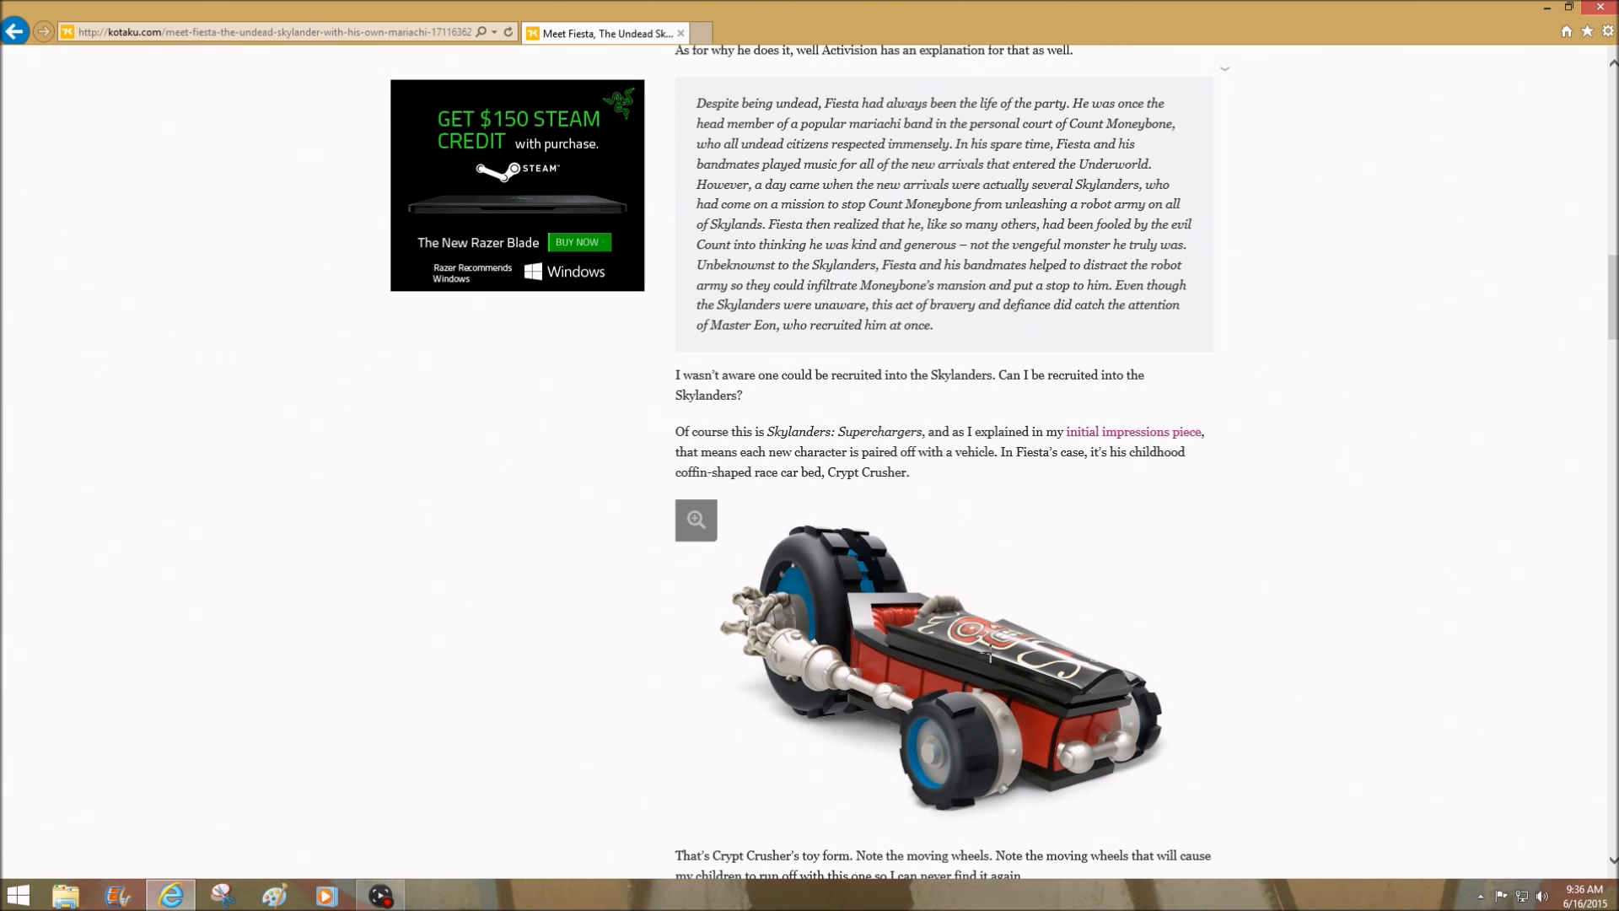
mouse_move(1061, 710)
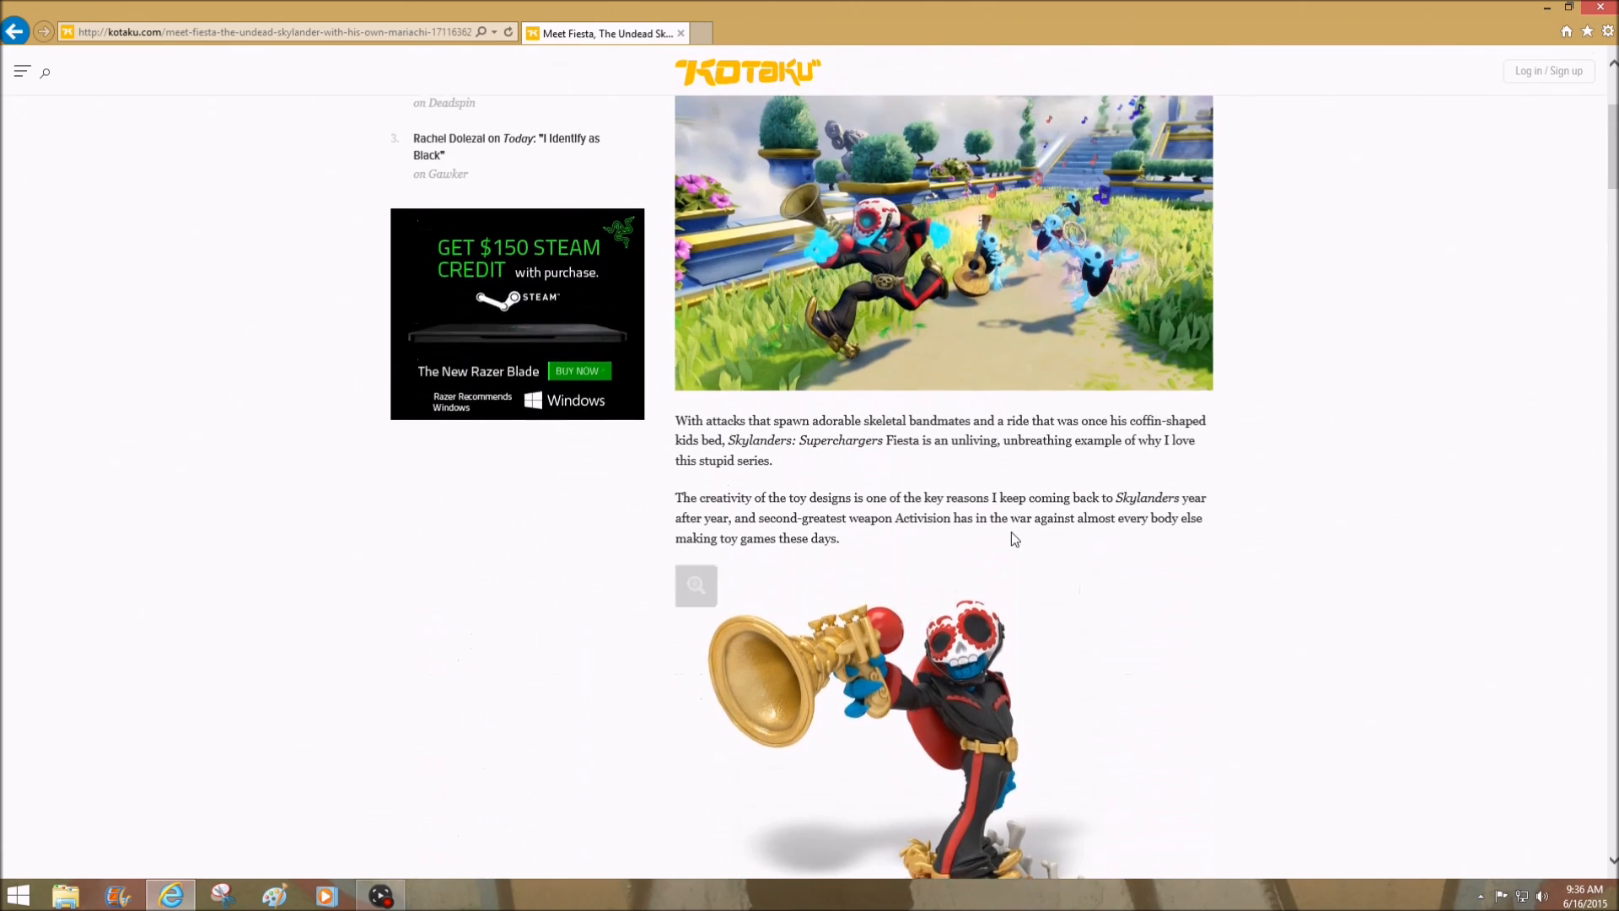
scroll(down, 3)
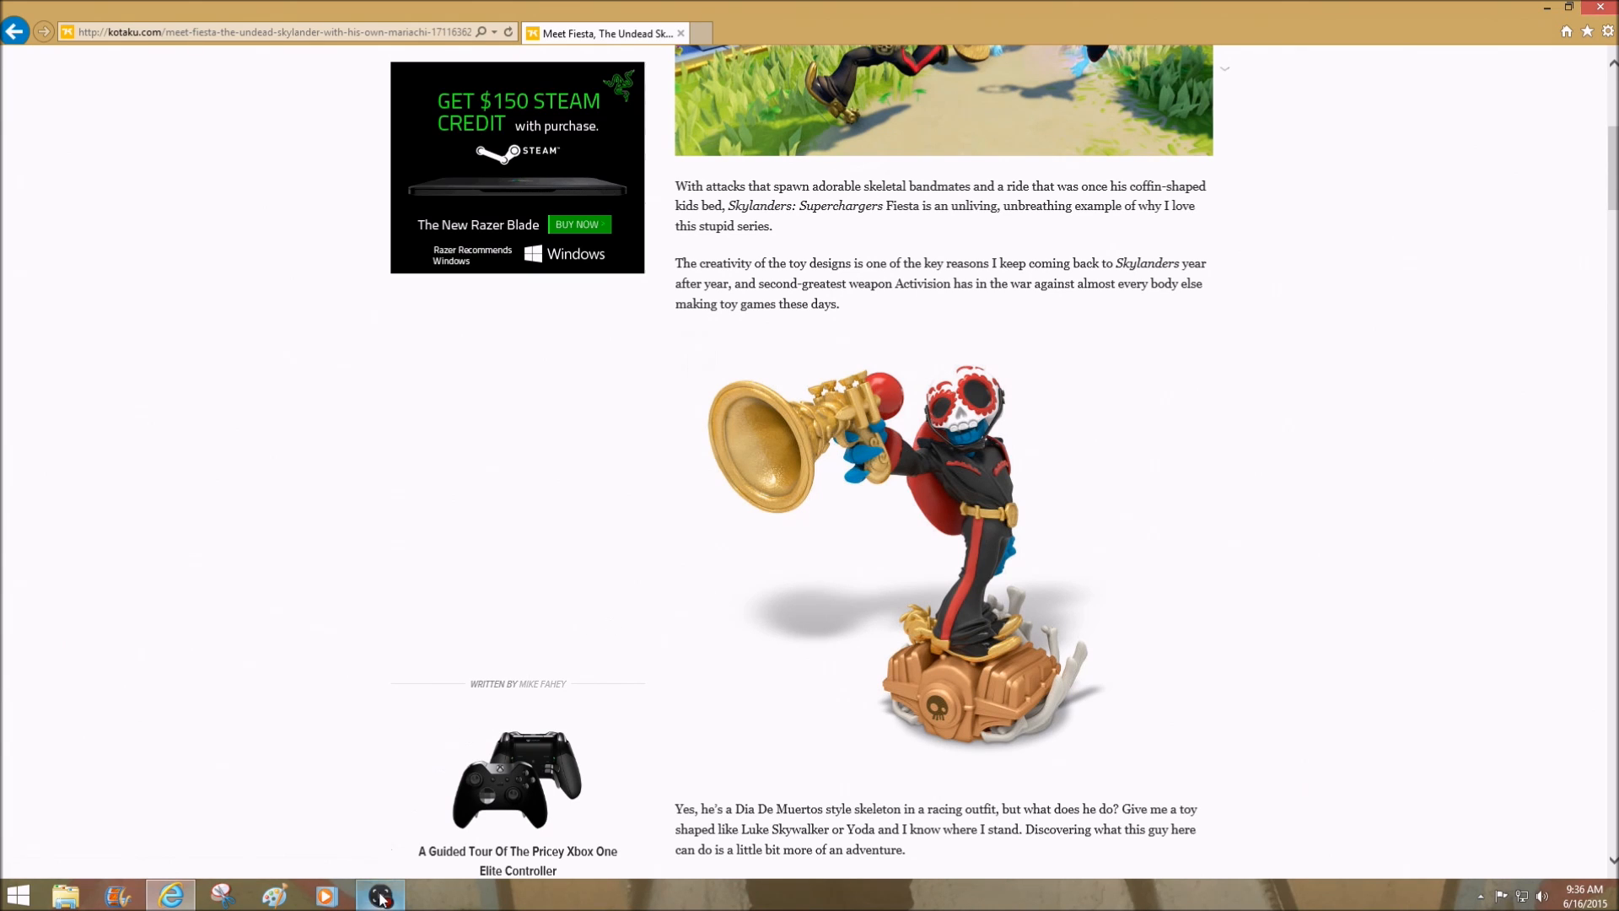
mouse_move(380, 894)
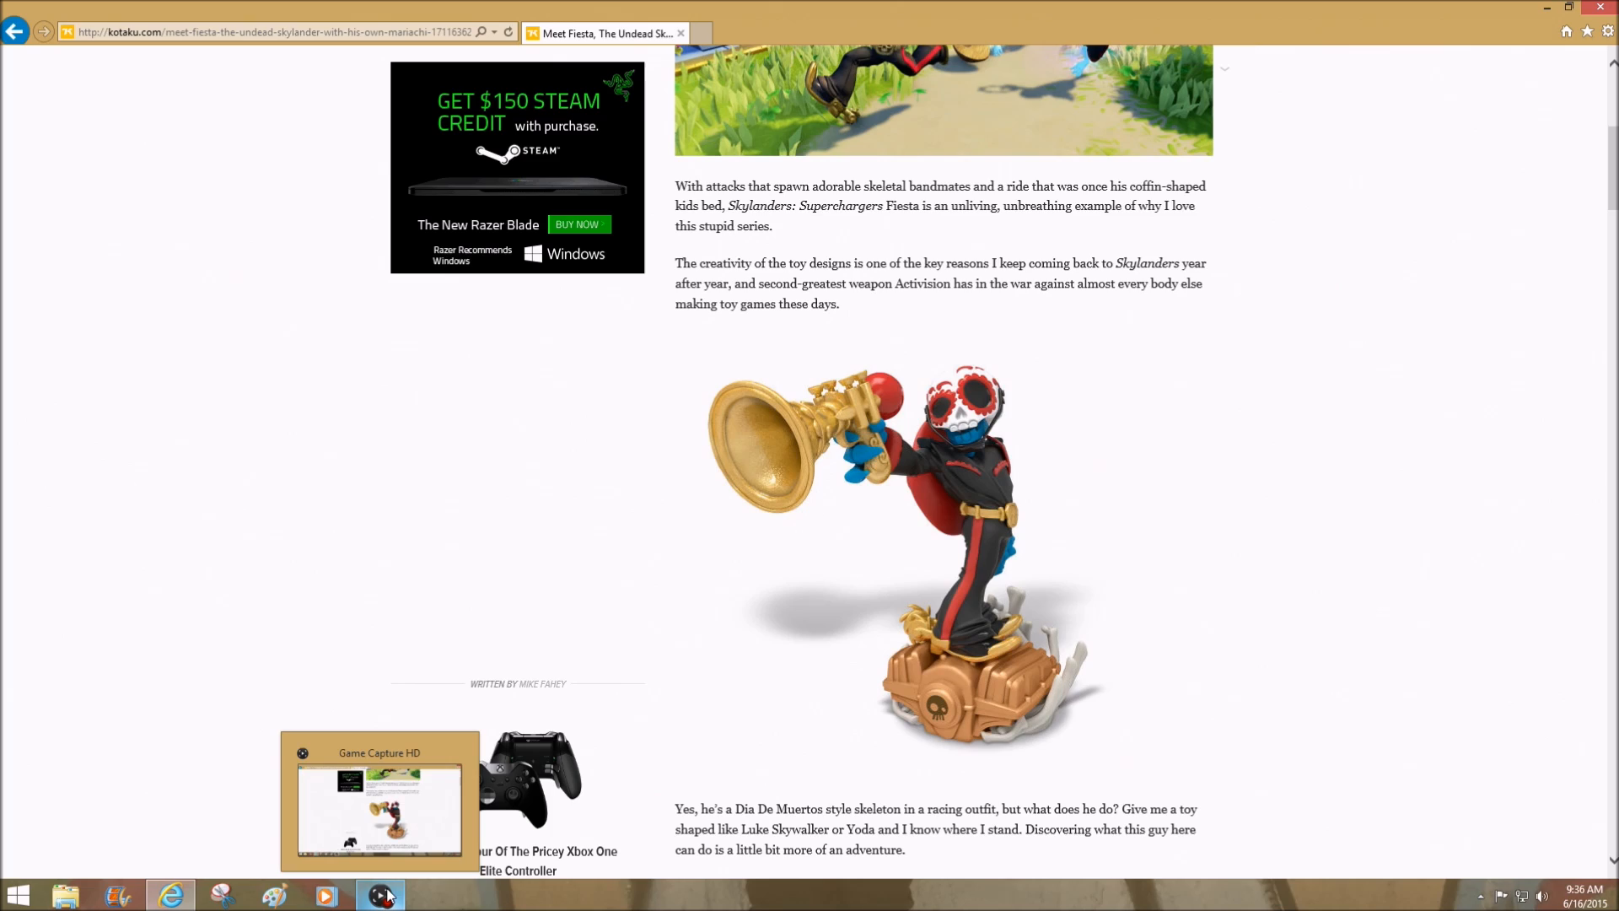